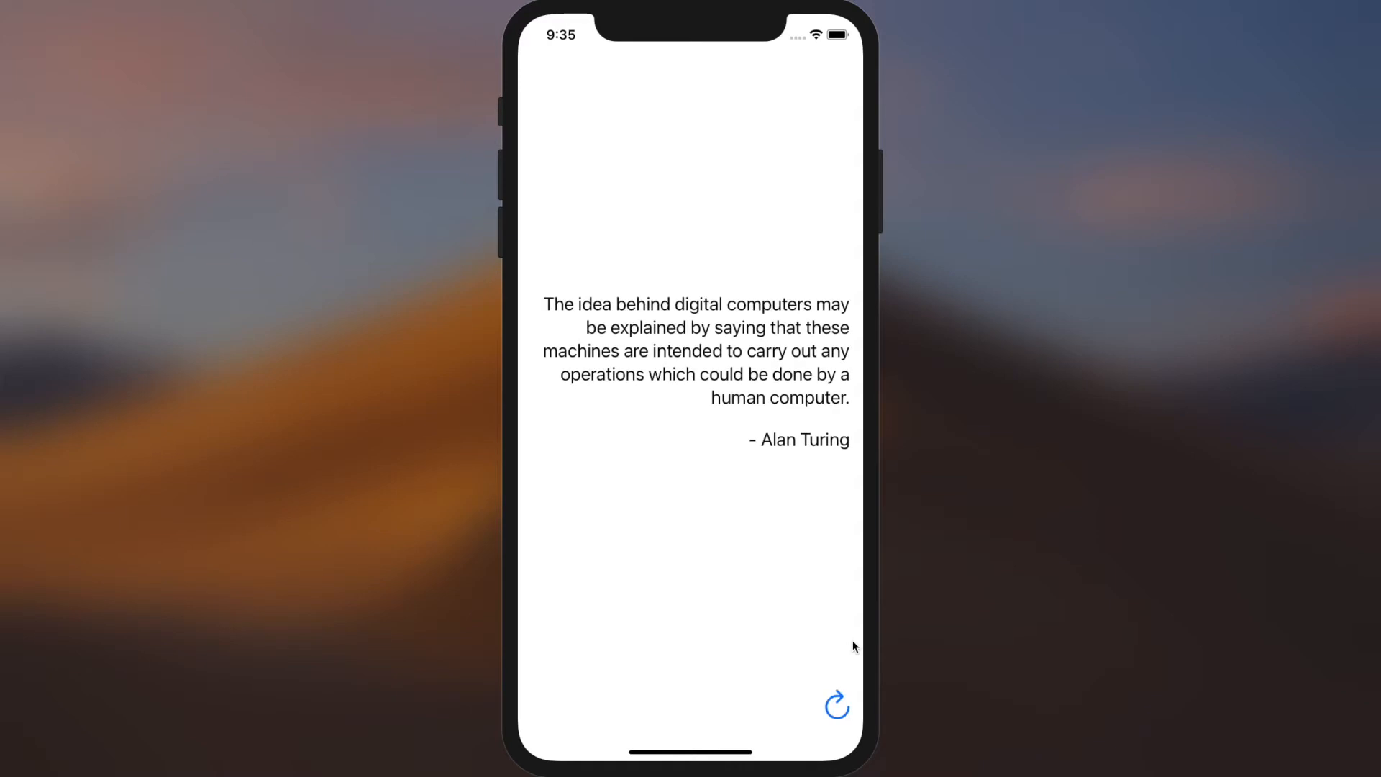
mouse_move(844, 707)
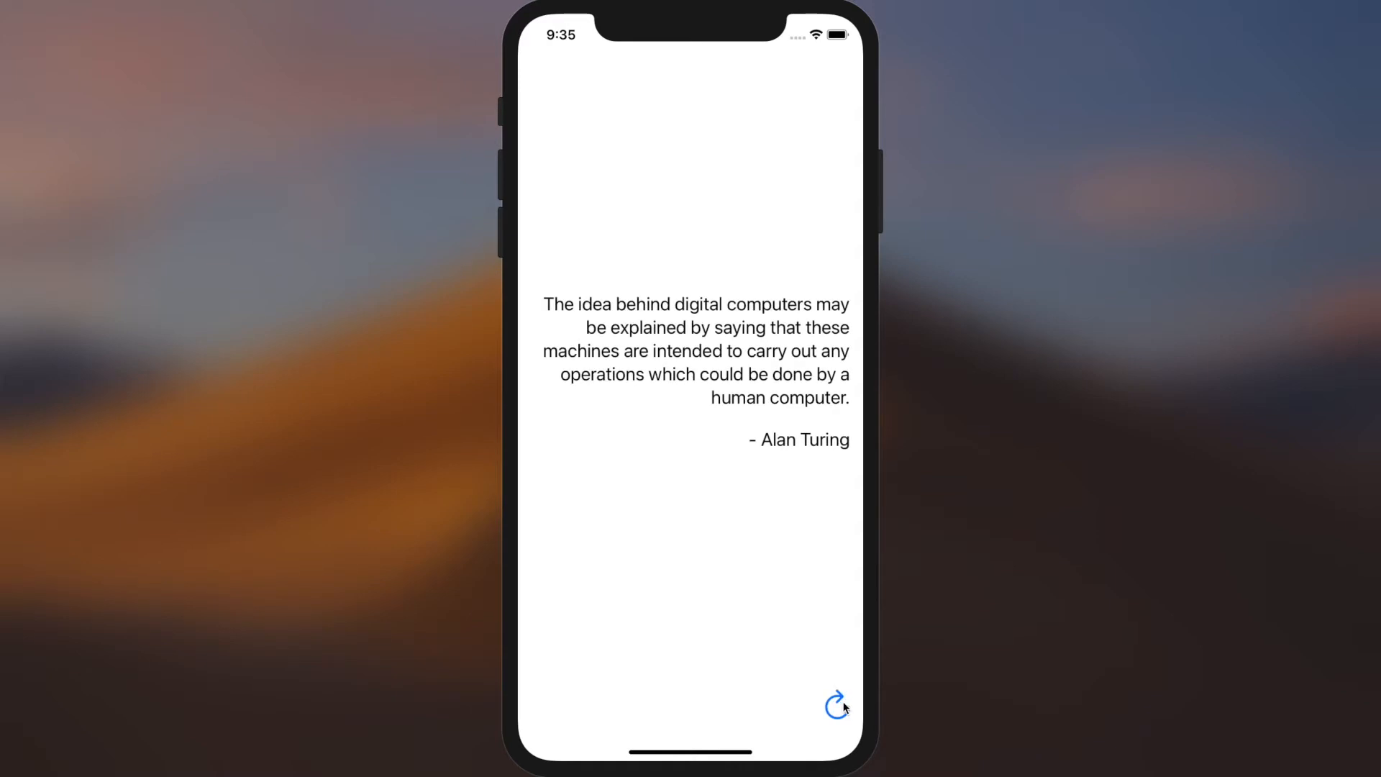
Refresh the running quote app twice to load new random quotes.
click(835, 709)
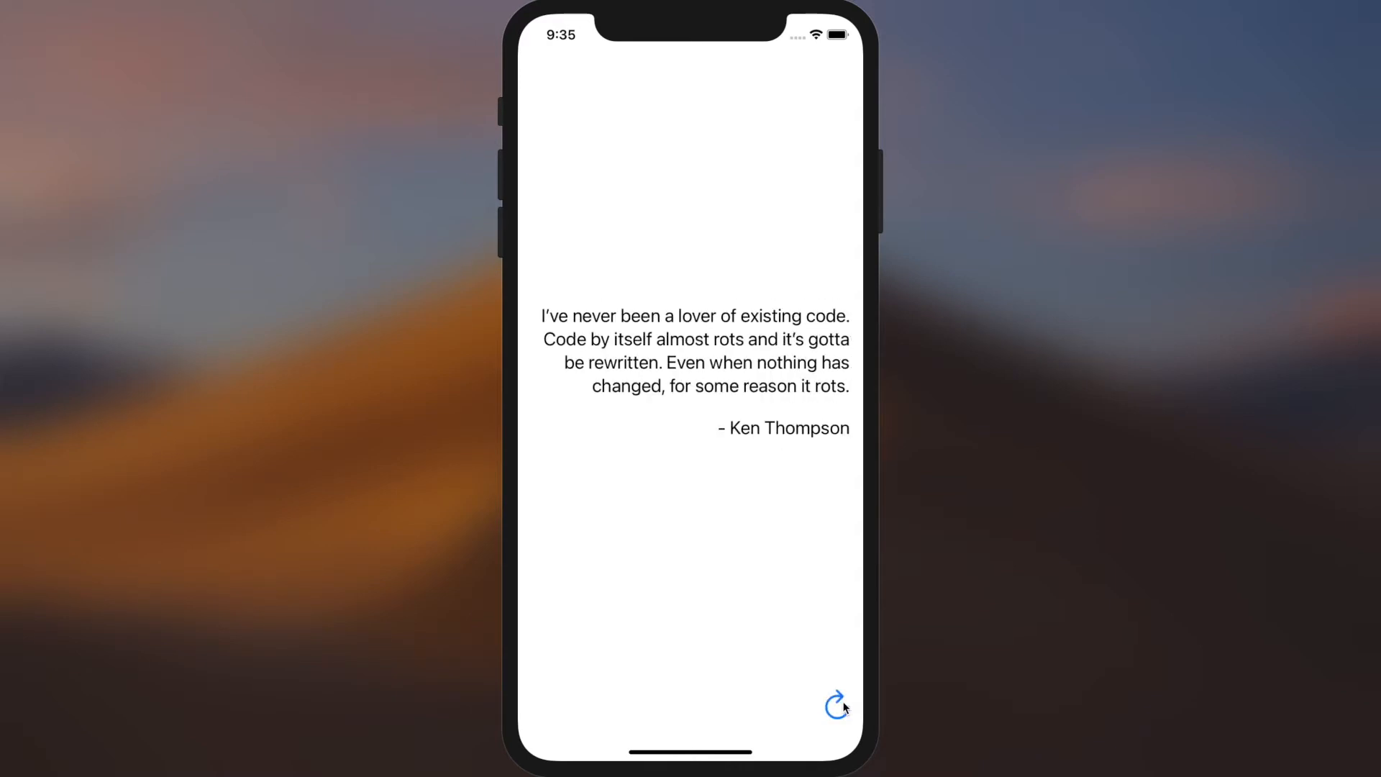
click(836, 708)
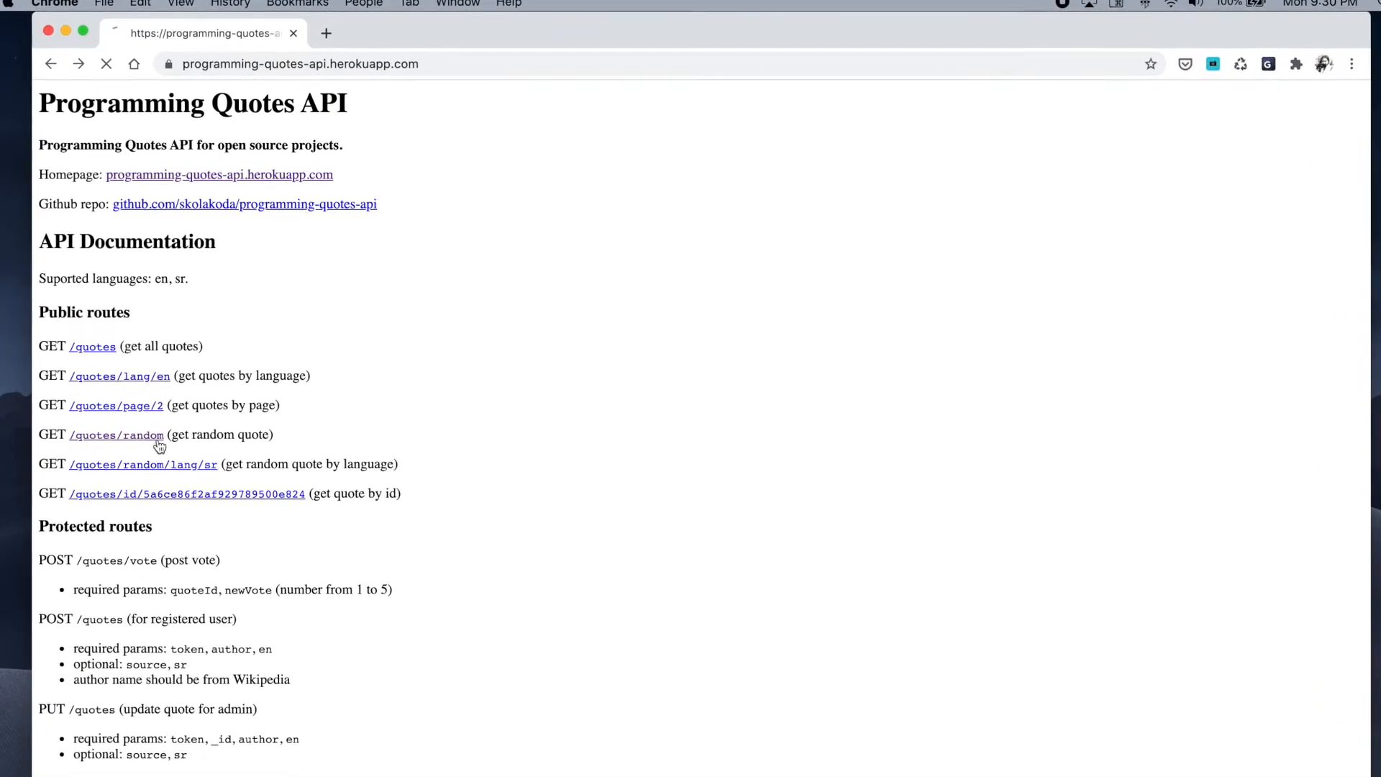
Load the /quotes/random endpoint and reload it to view the JSON fields _id, en, author, id.
click(116, 435)
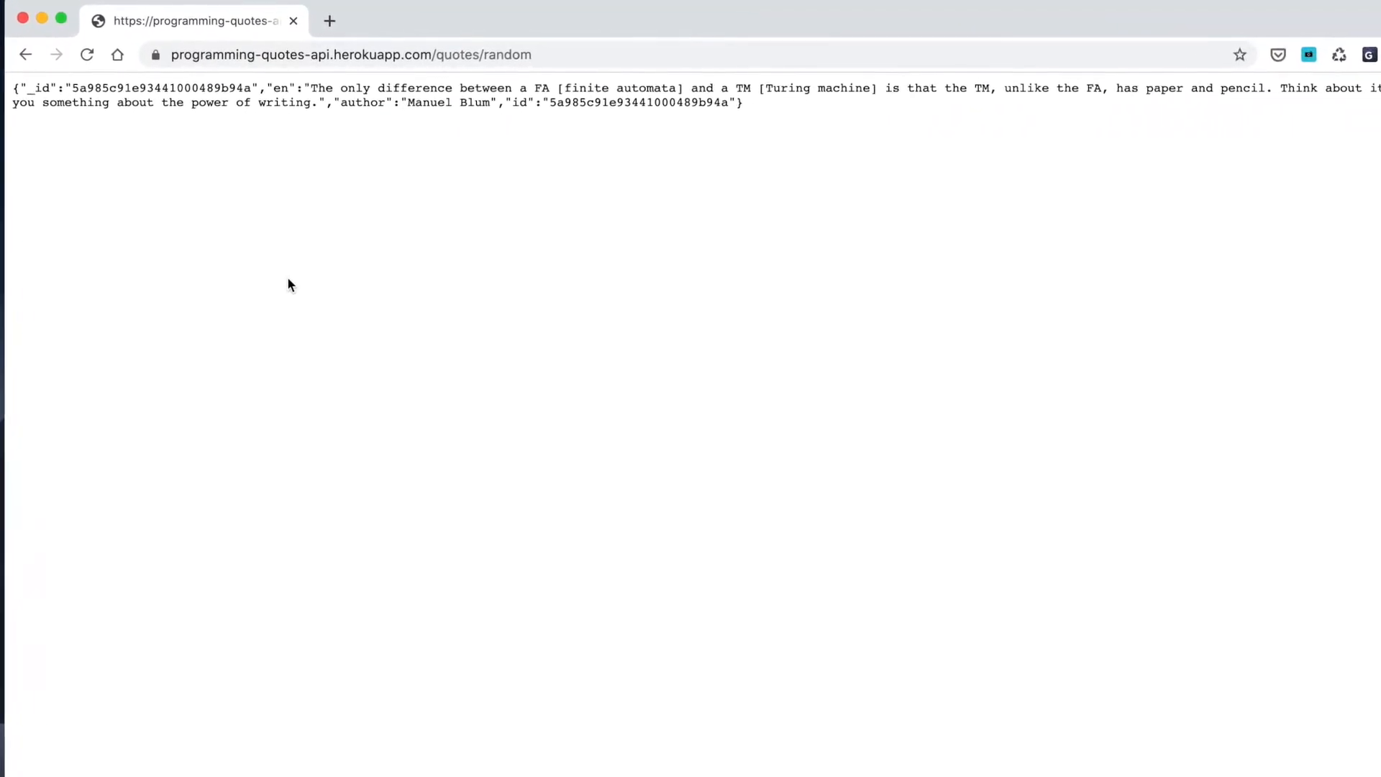
click(90, 53)
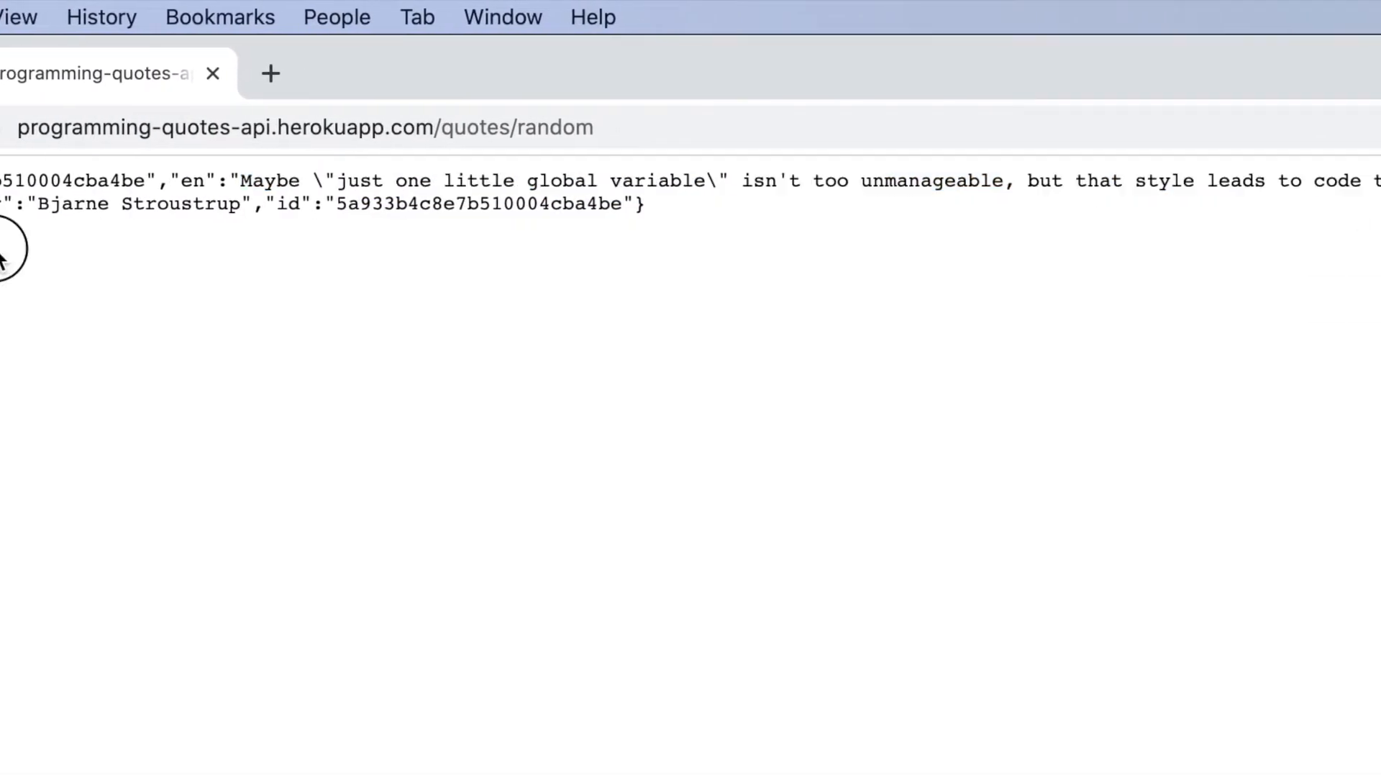
double_click(37, 206)
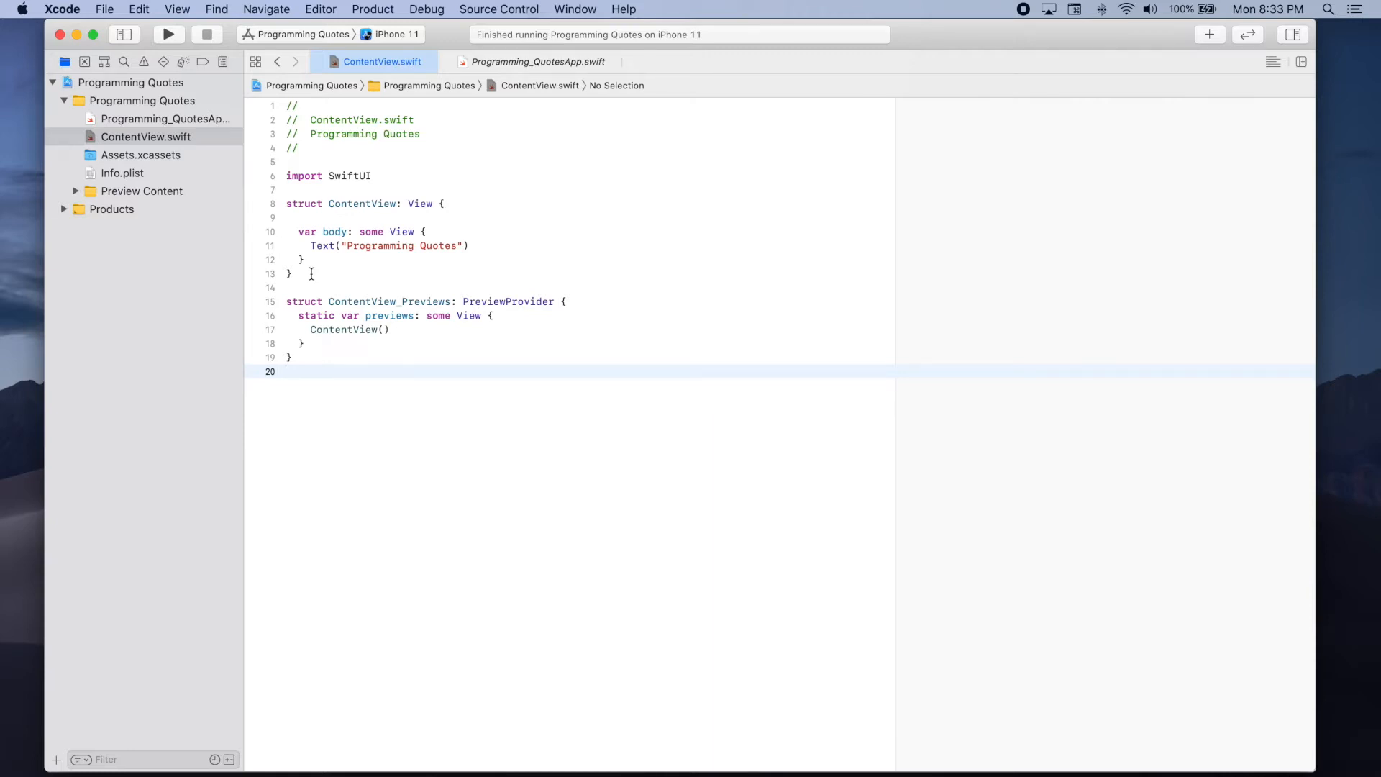
Start struct QuoteData with String properties _id and en.
text(s)
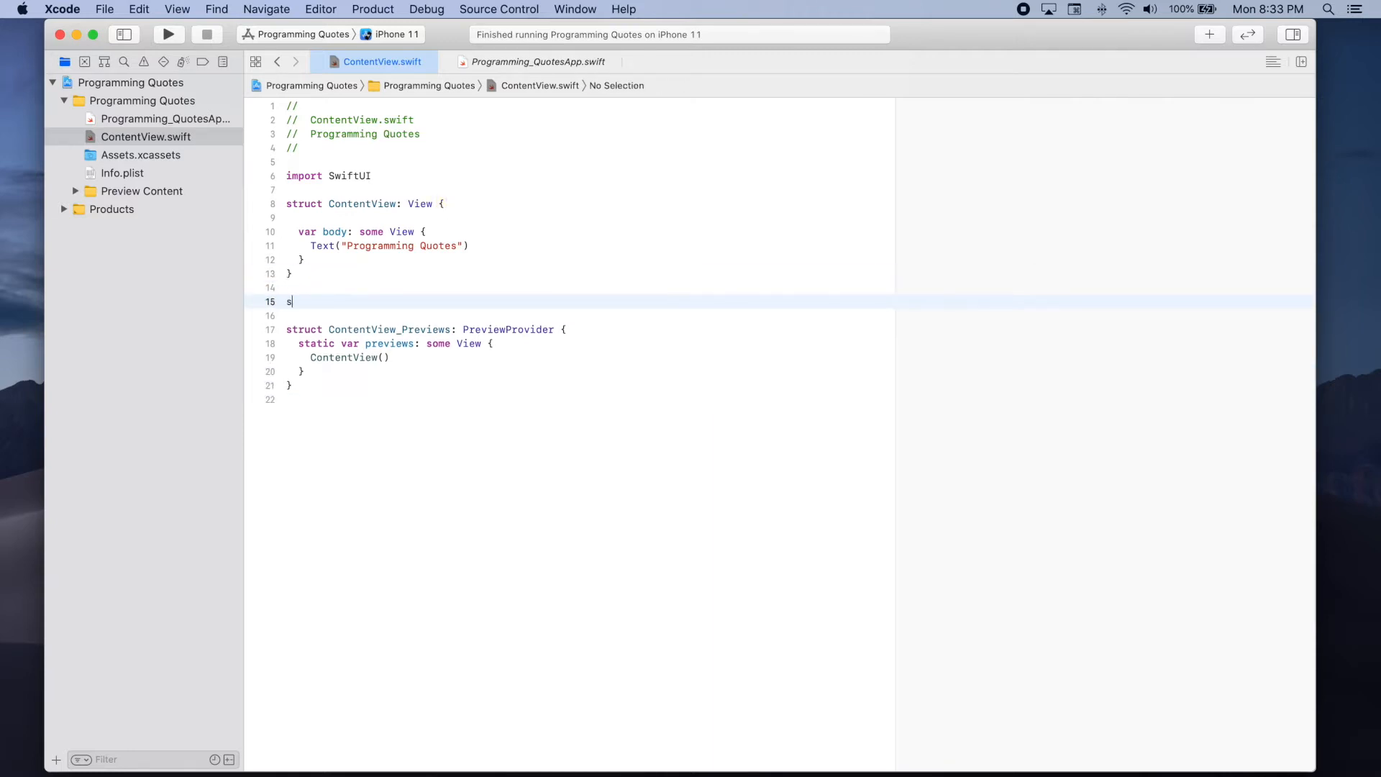
text(truct Quot)
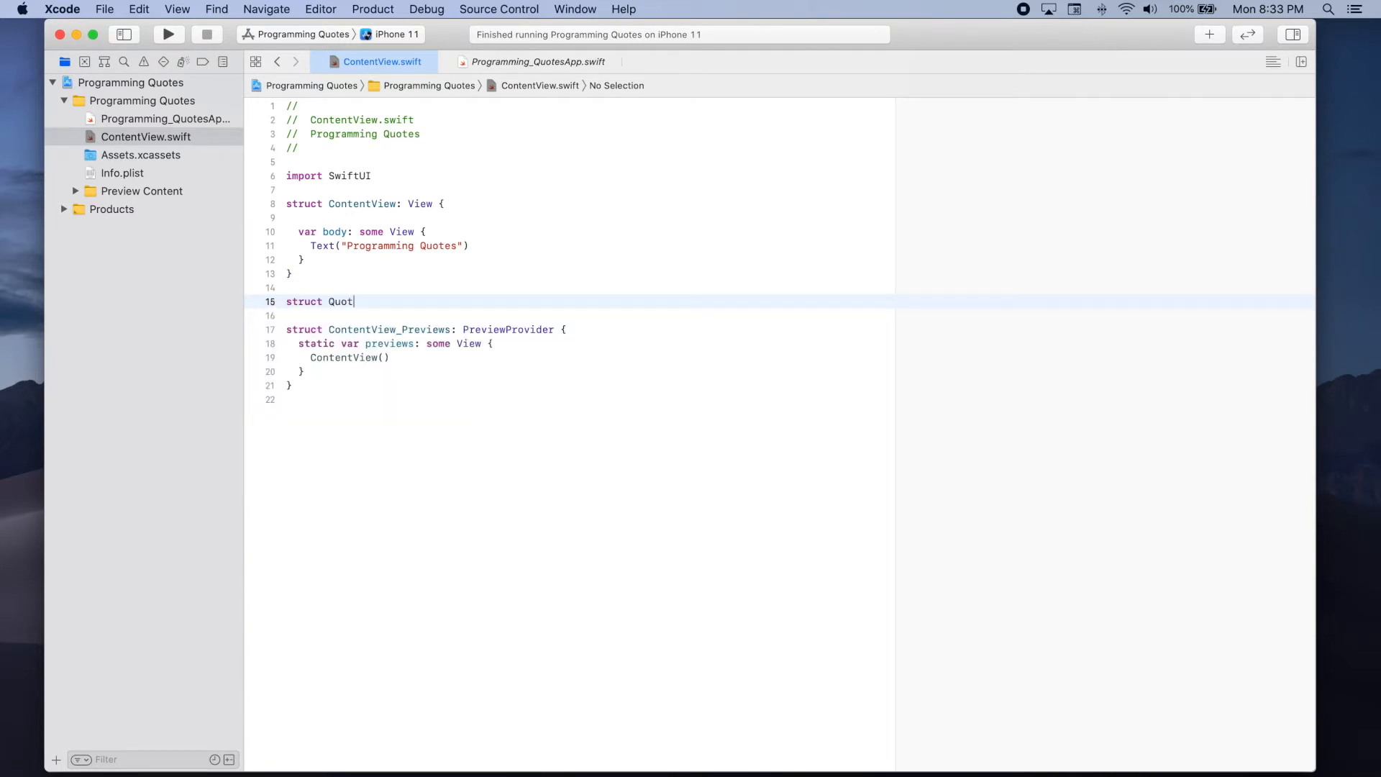
text(eData)
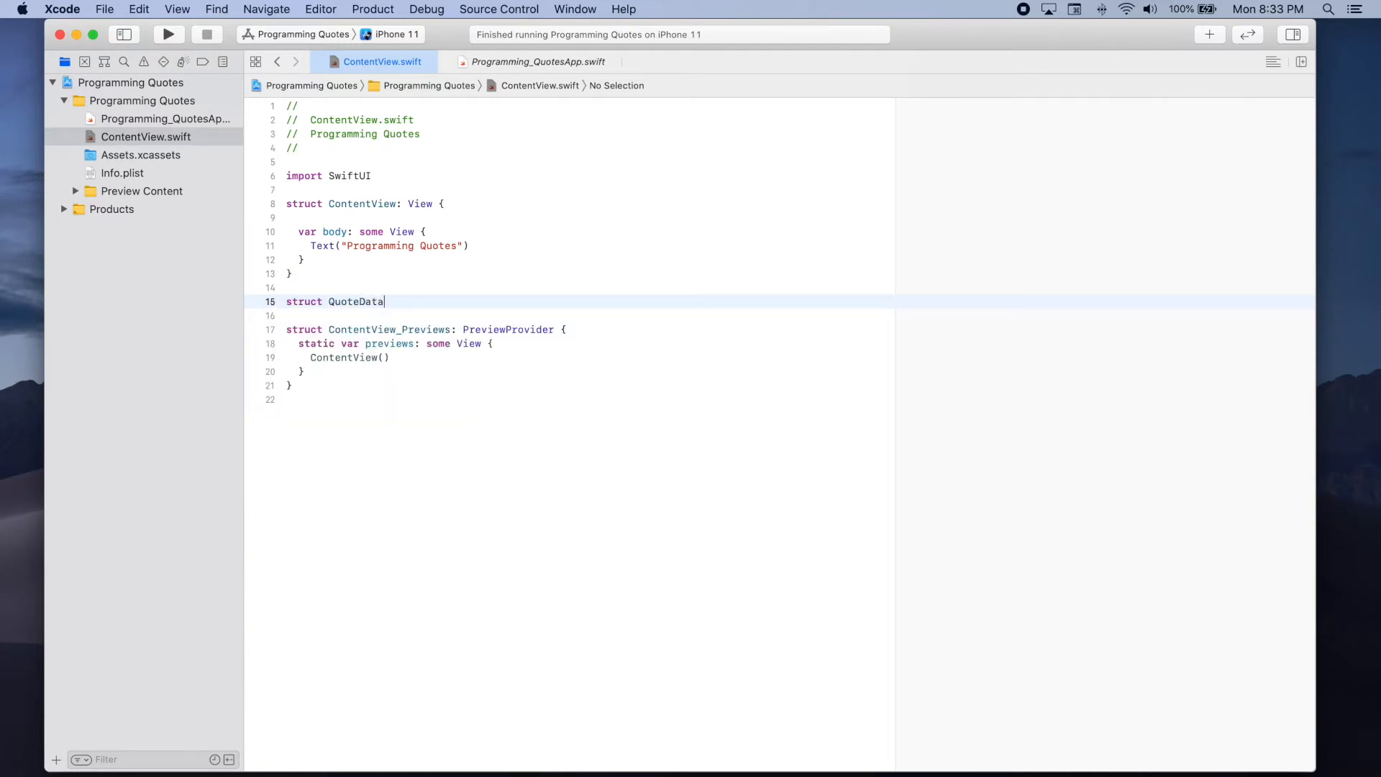
text({)
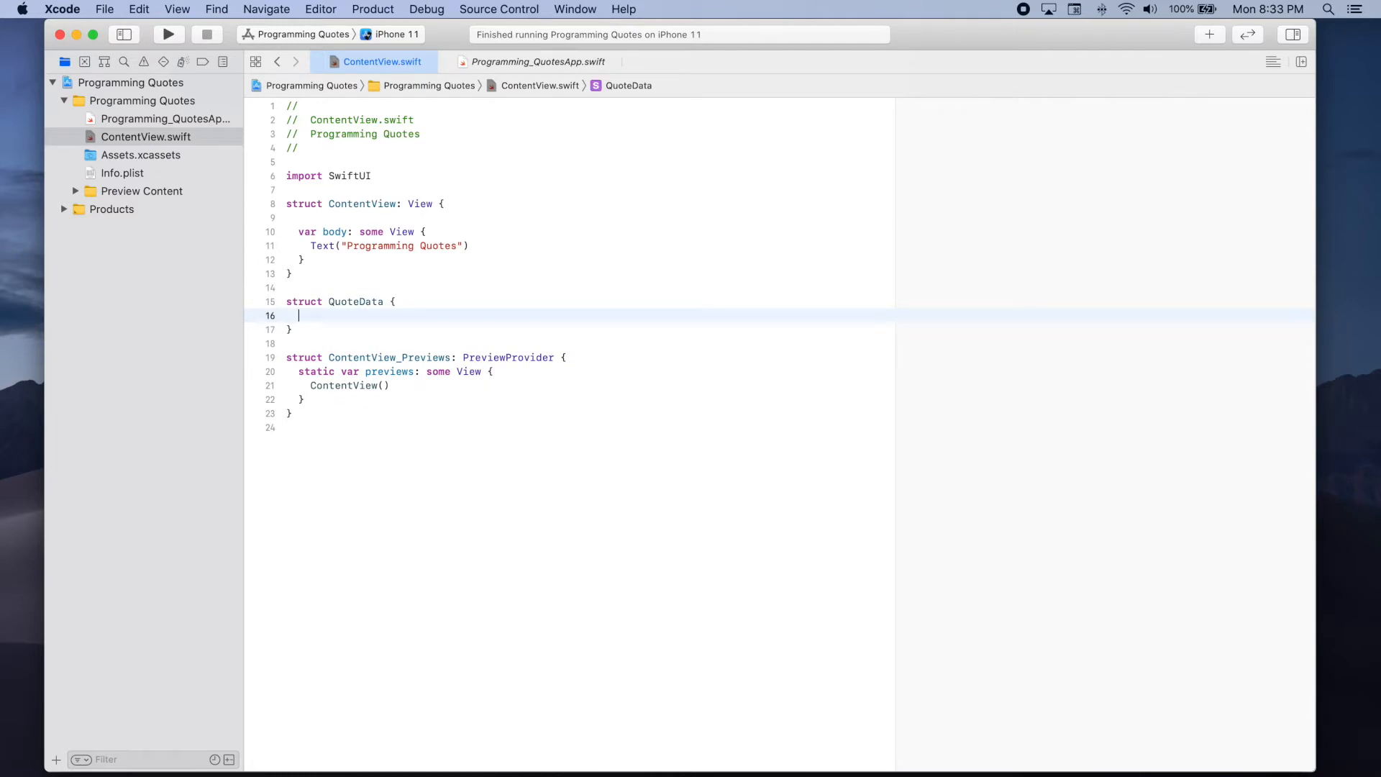
text(var _id)
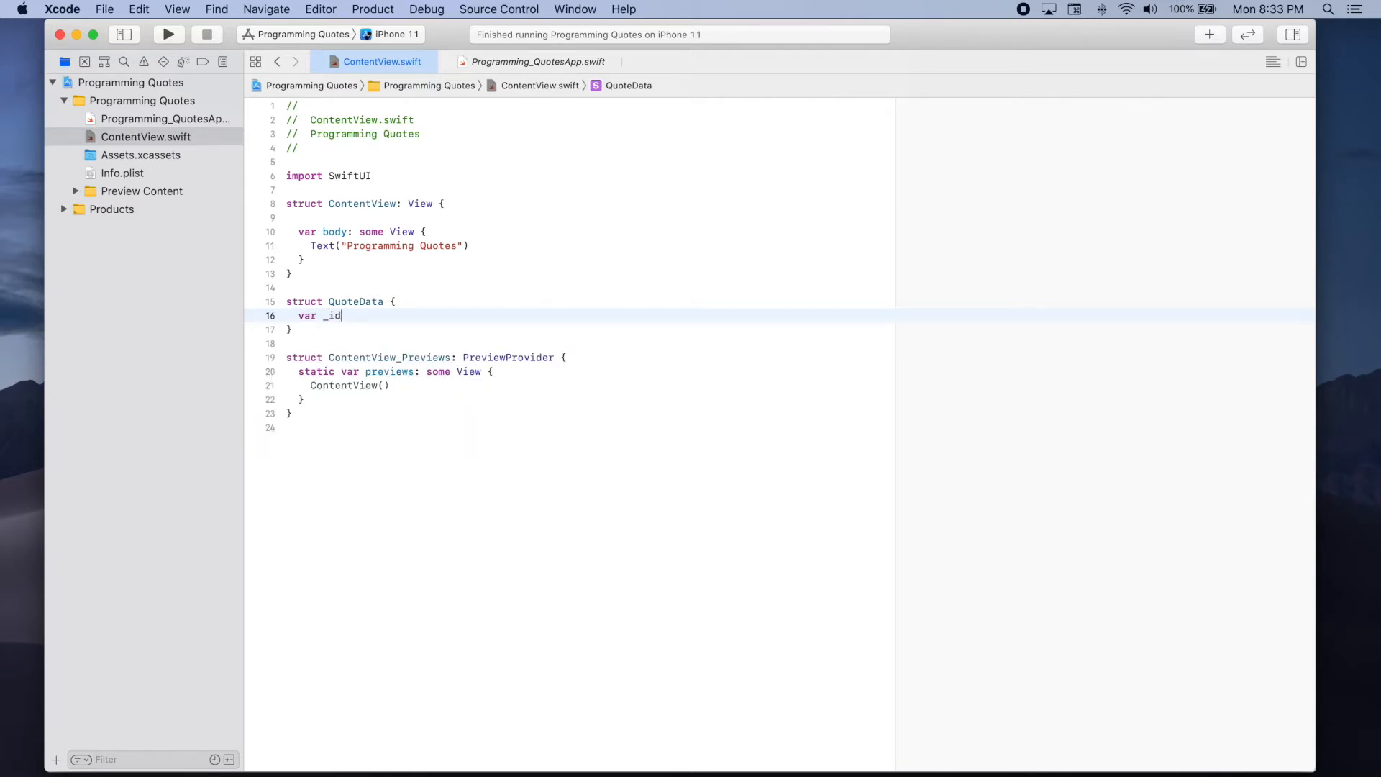
text(:_)
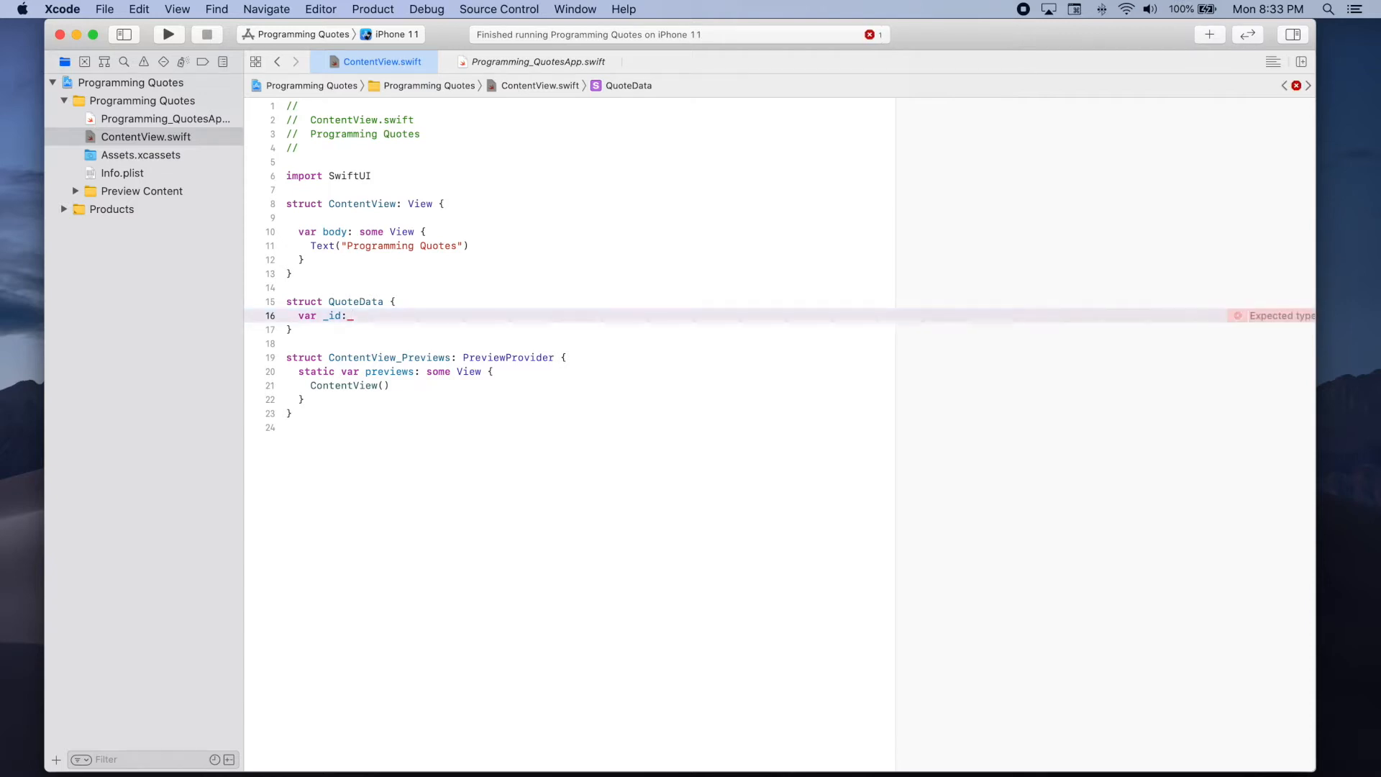
text(String)
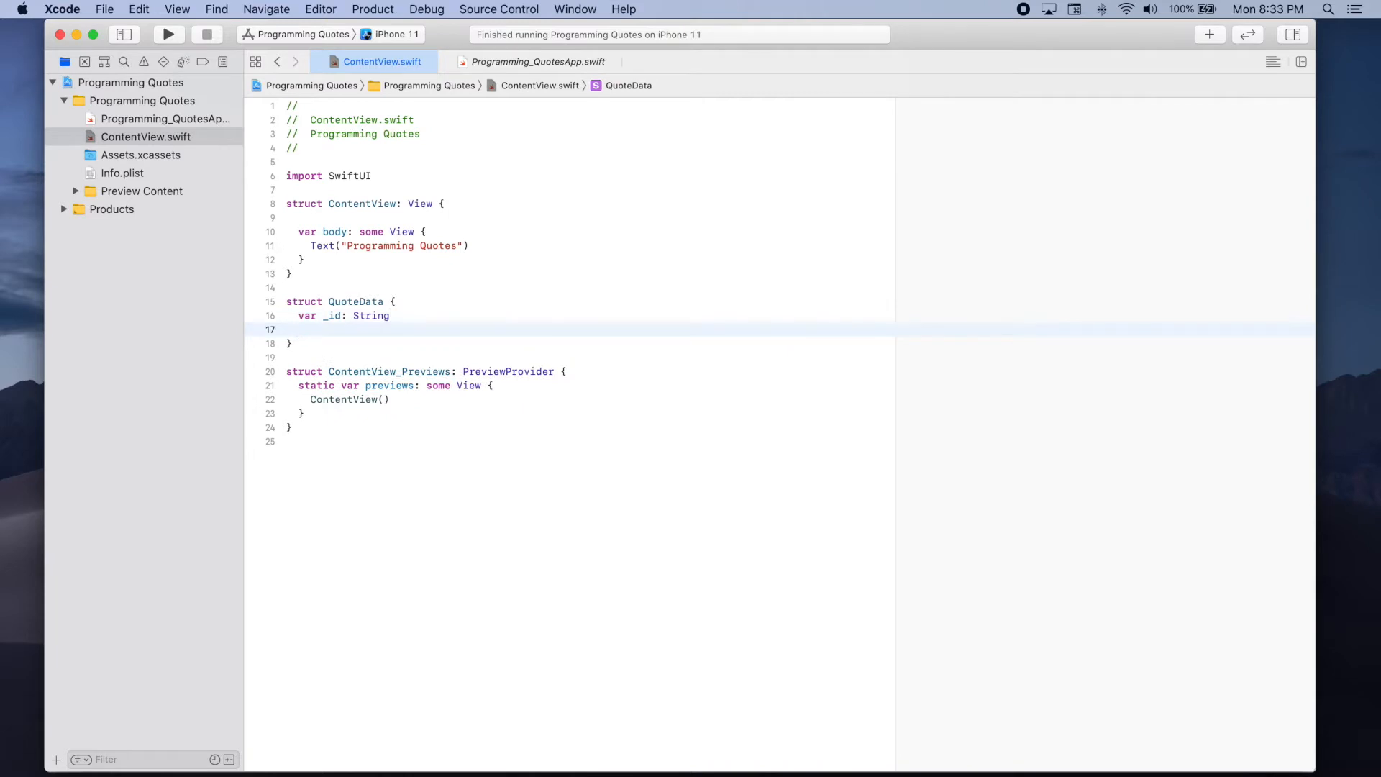
text(var)
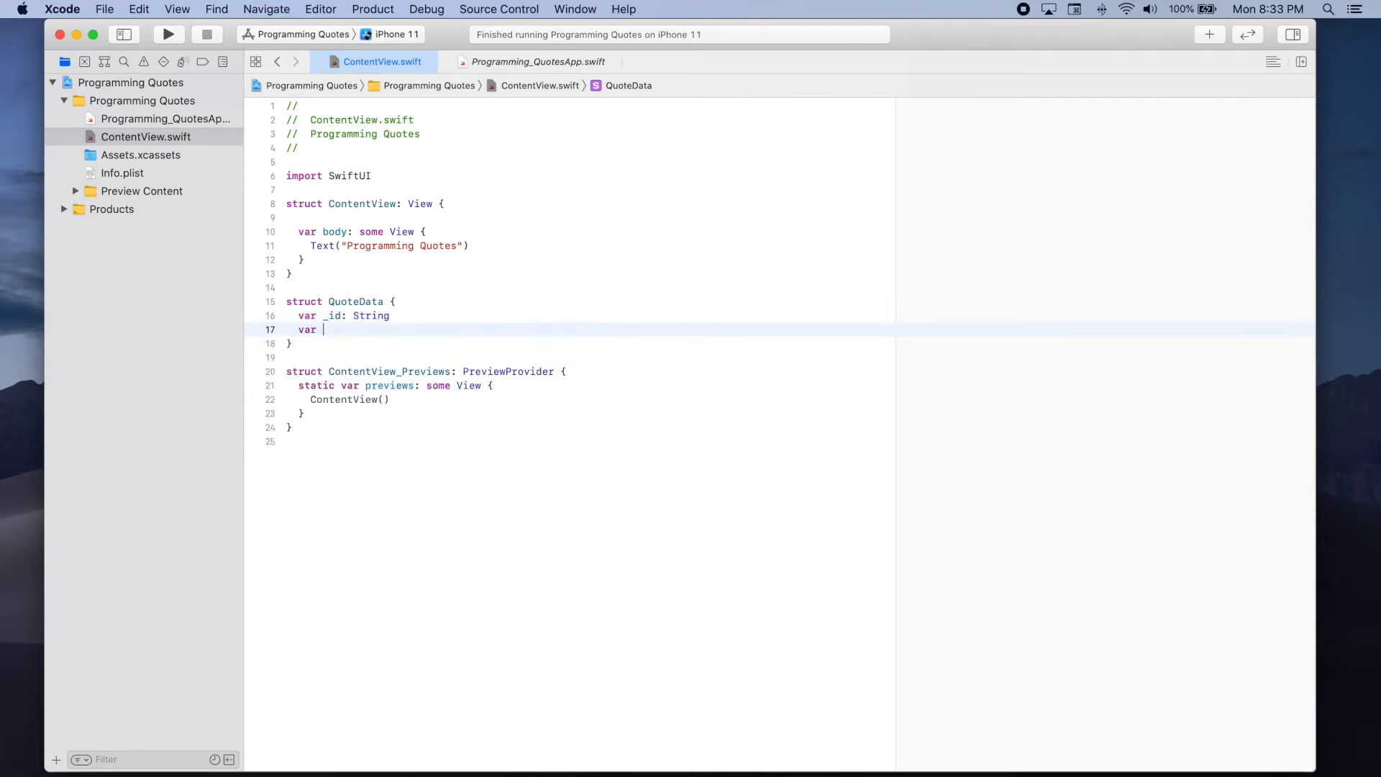
text(en)
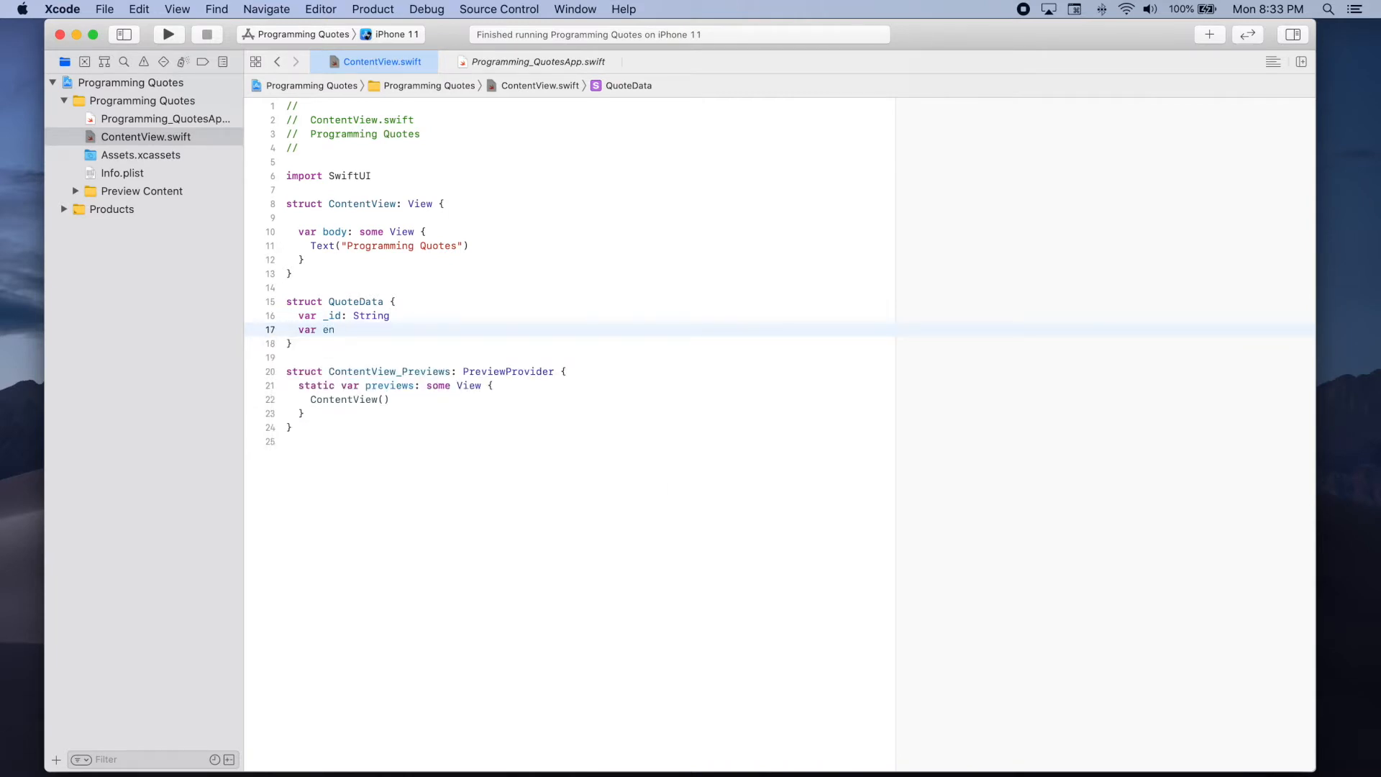
text(: String)
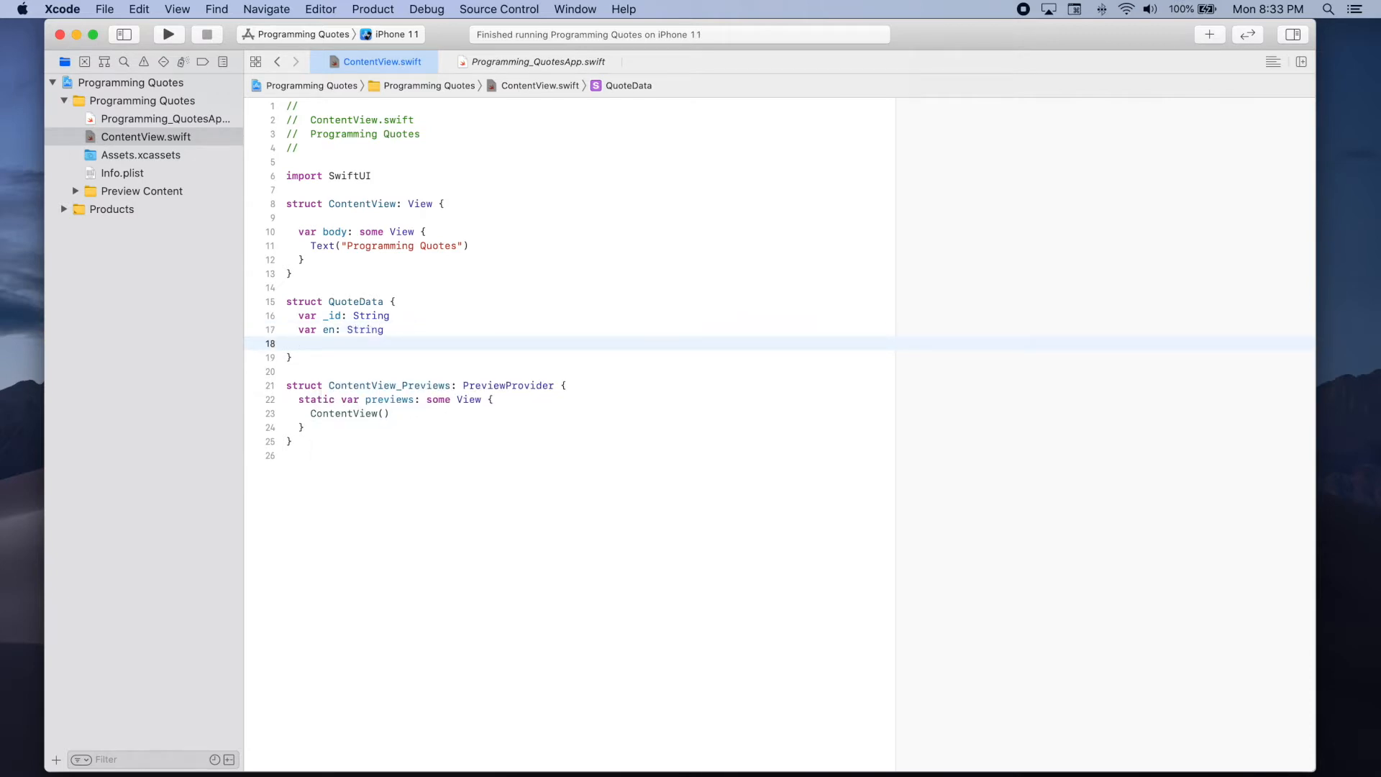
Add String properties author and id, and conform QuoteData to Decodable.
text(var)
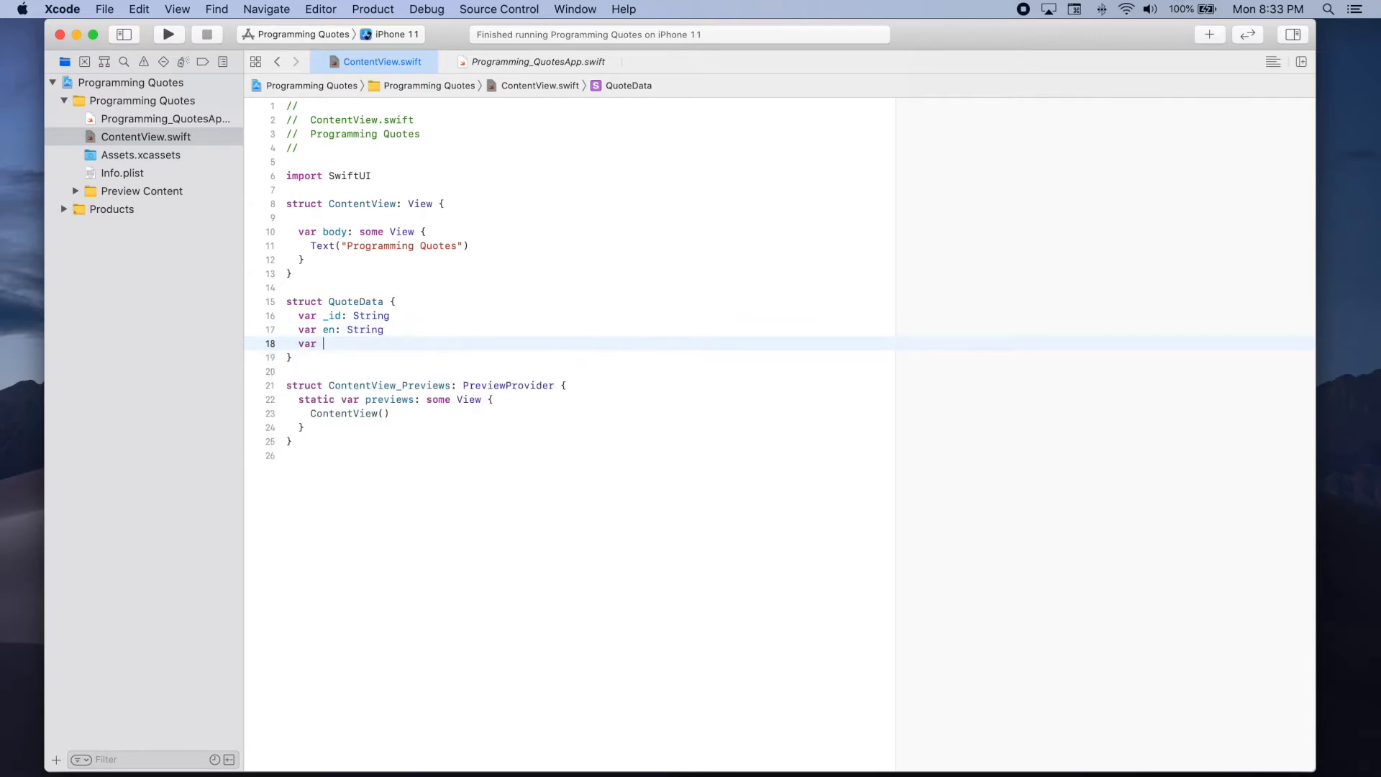
text(author:)
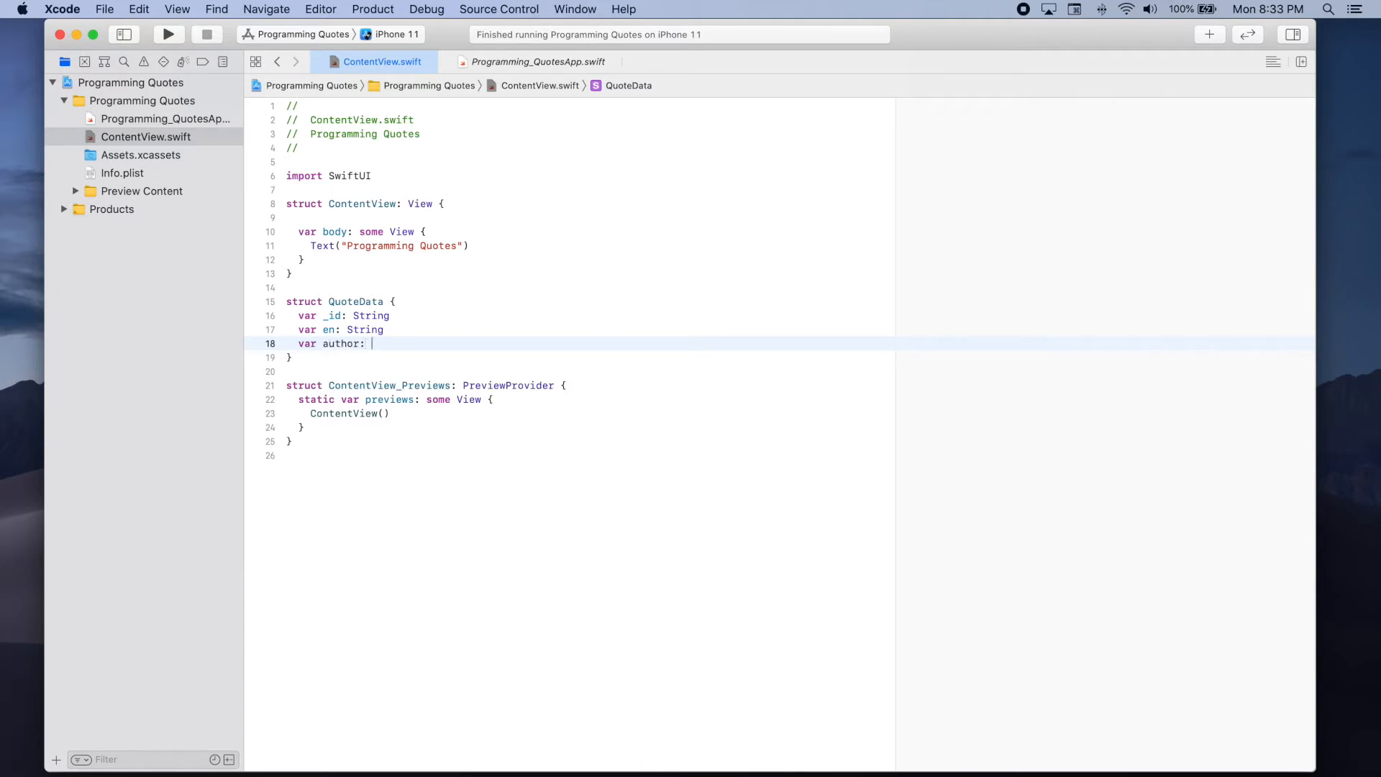
text(String)
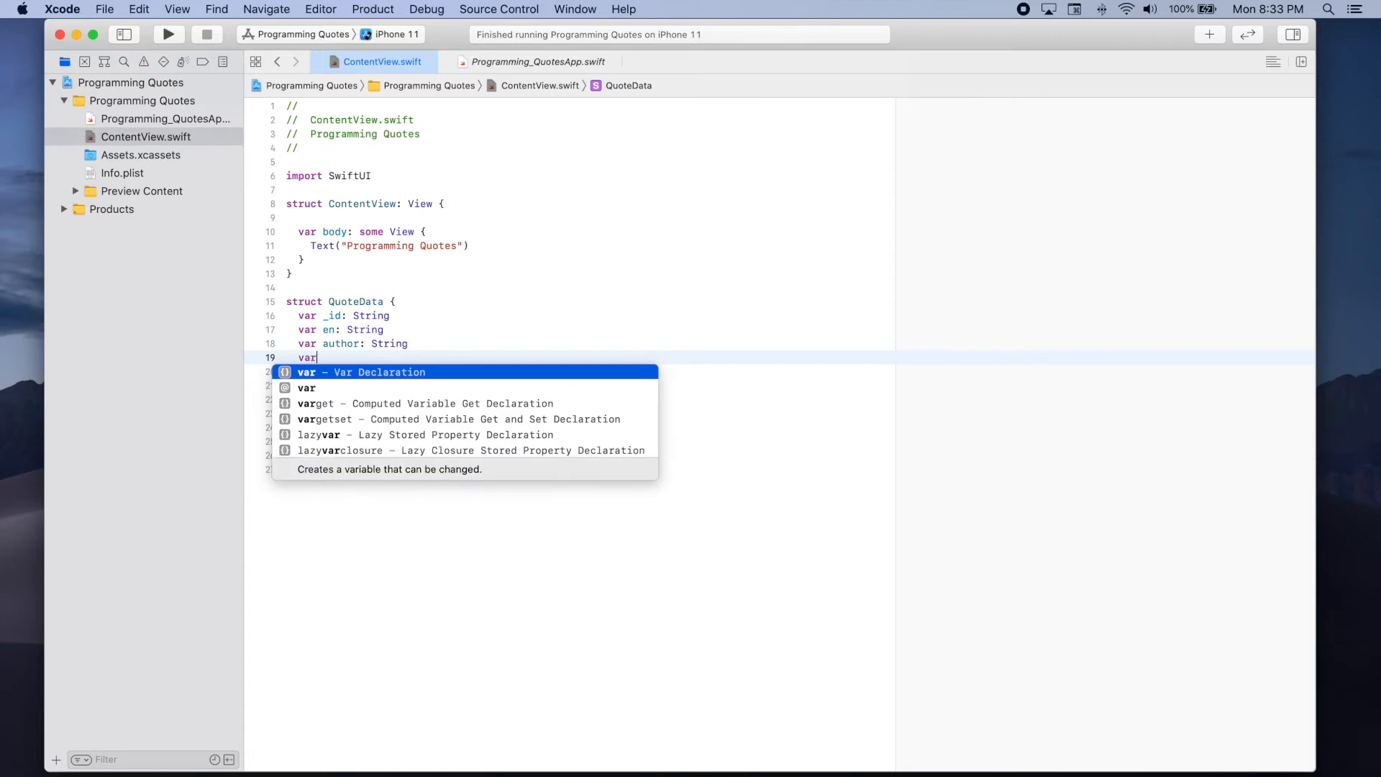
text(id:)
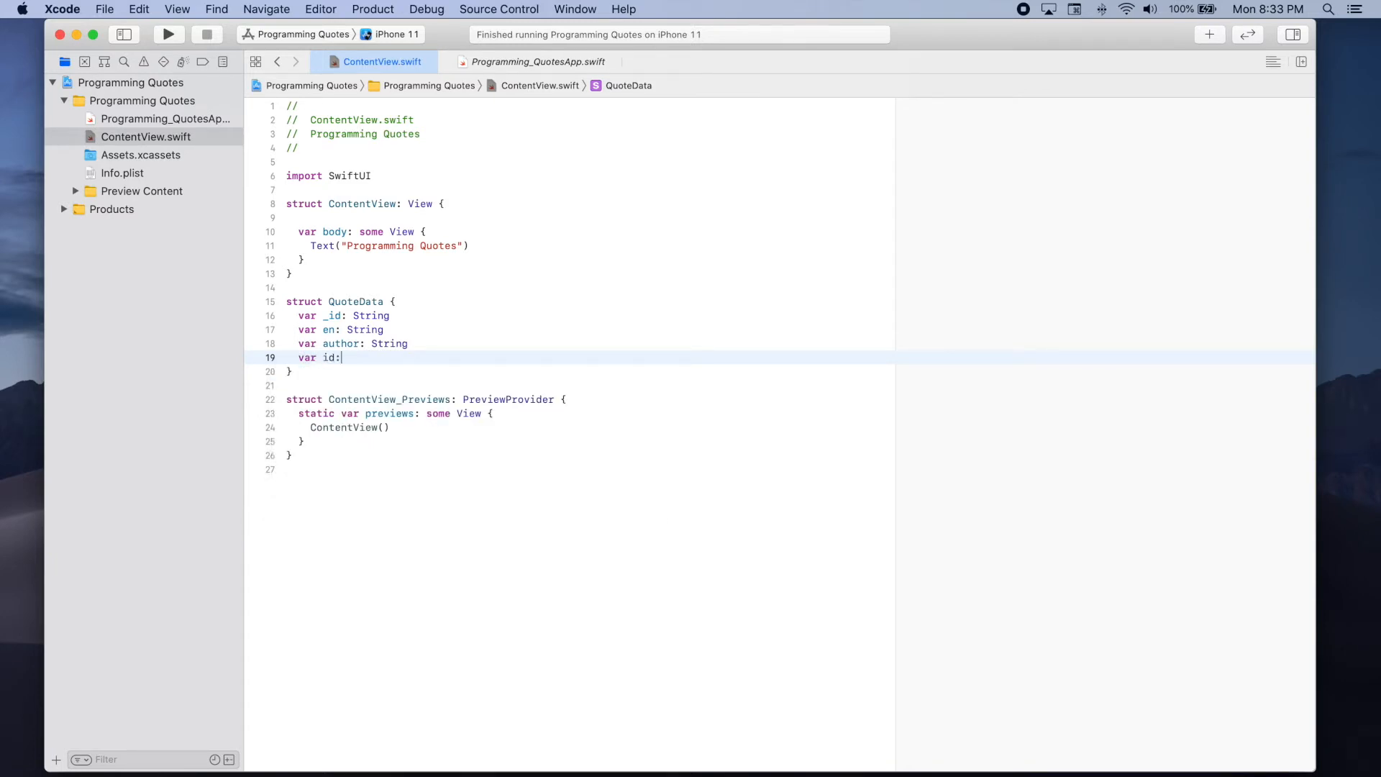
text(String)
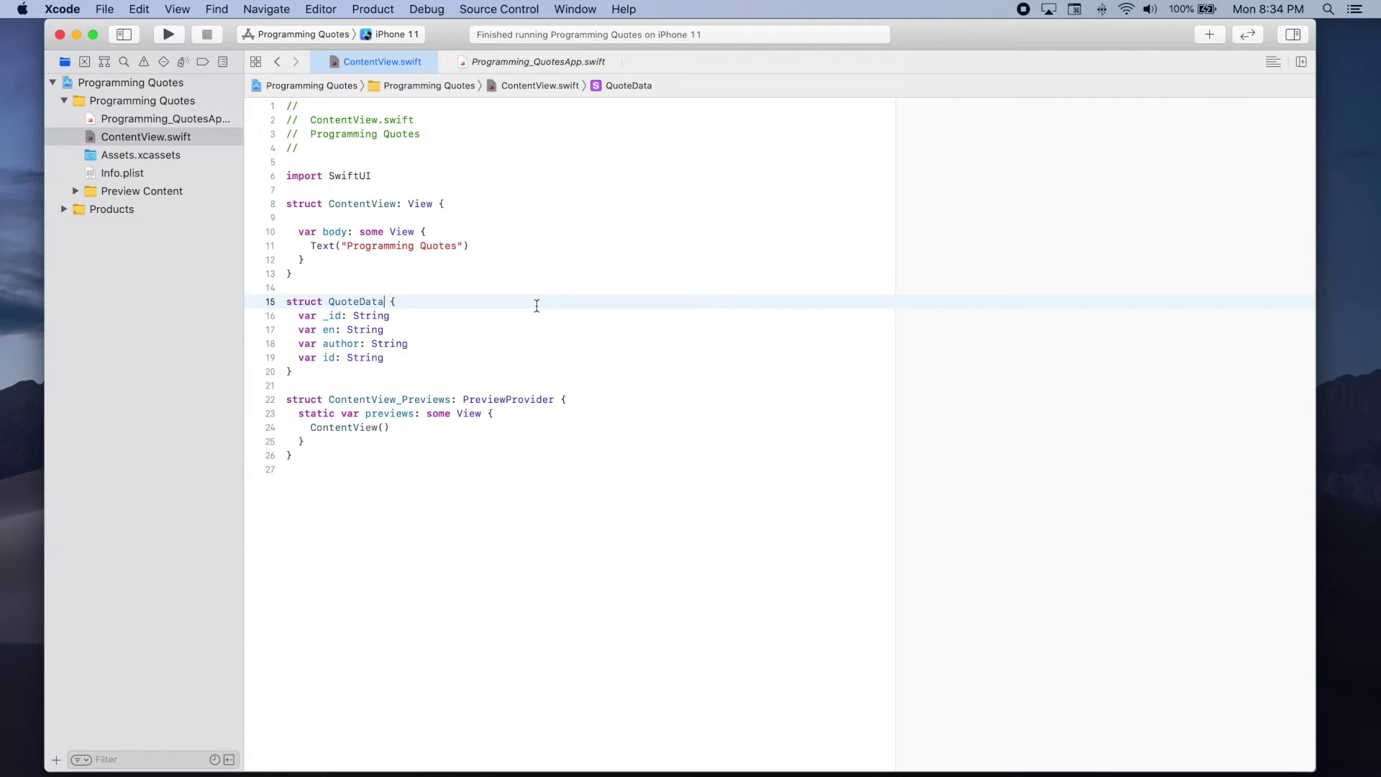
text(: D)
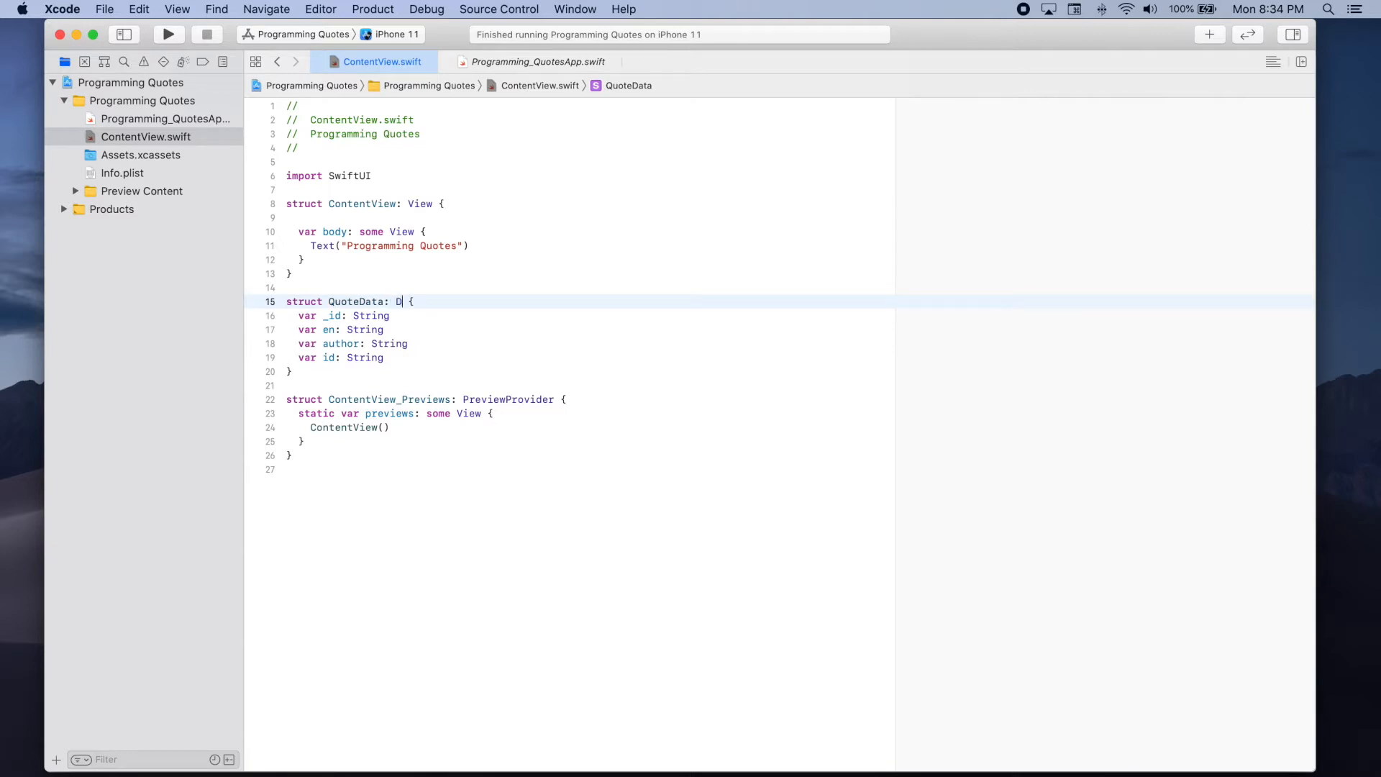
text(ecodable)
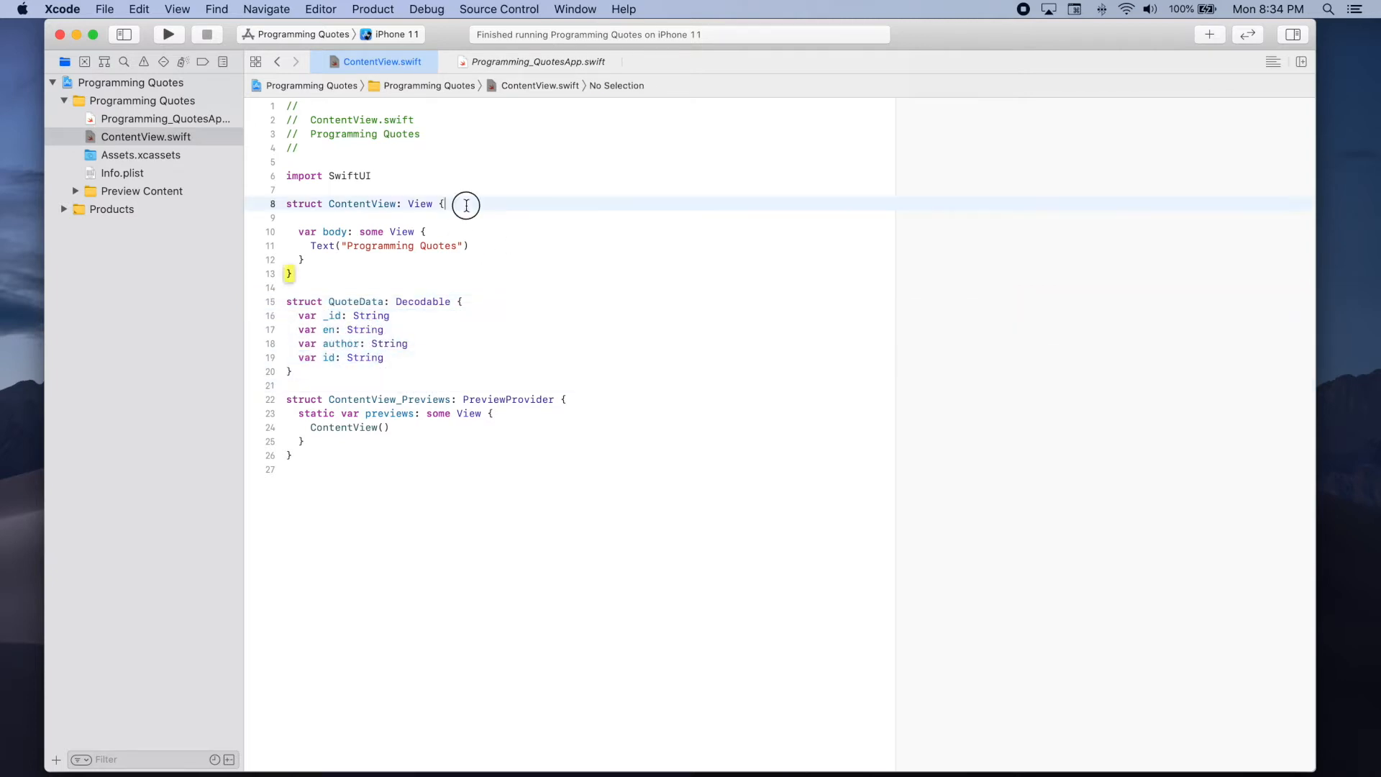
key(Return)
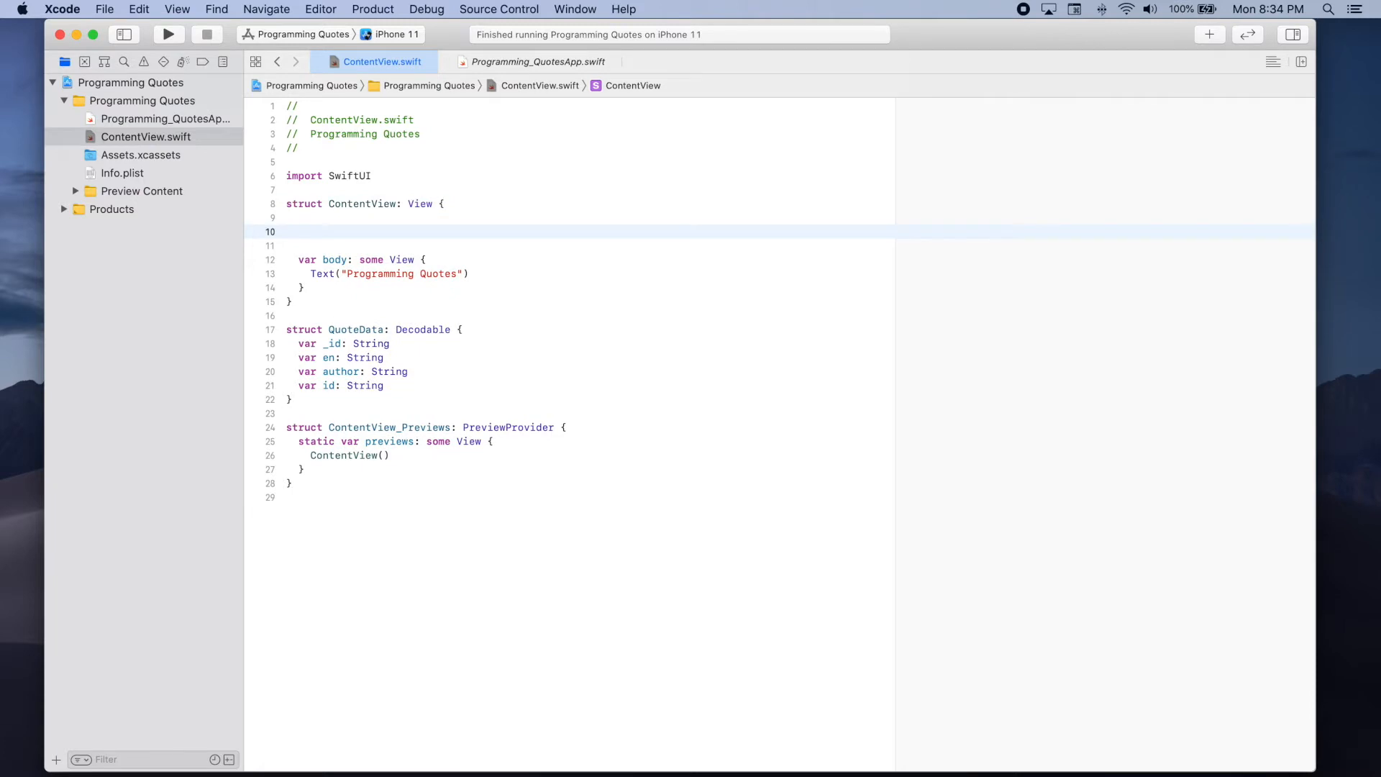
text(@State p)
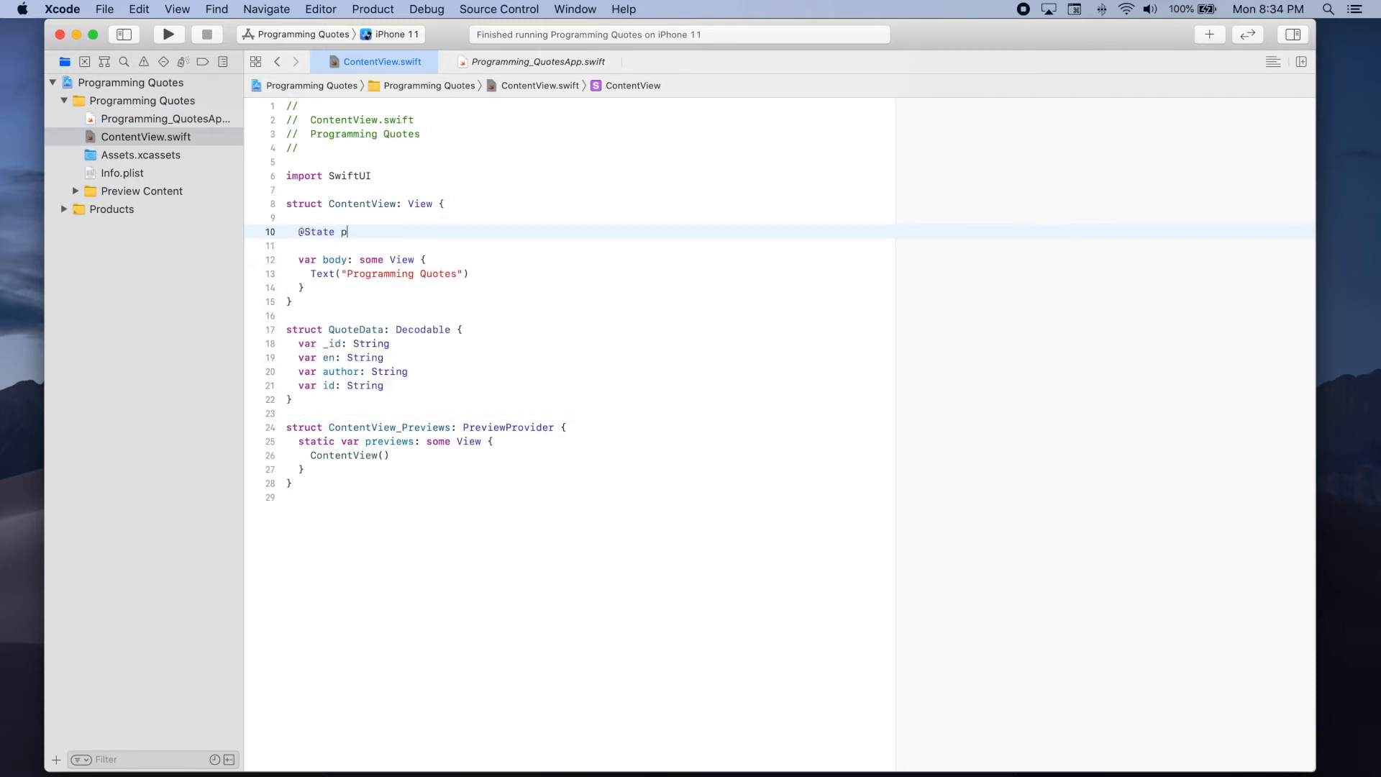
text(rivate var)
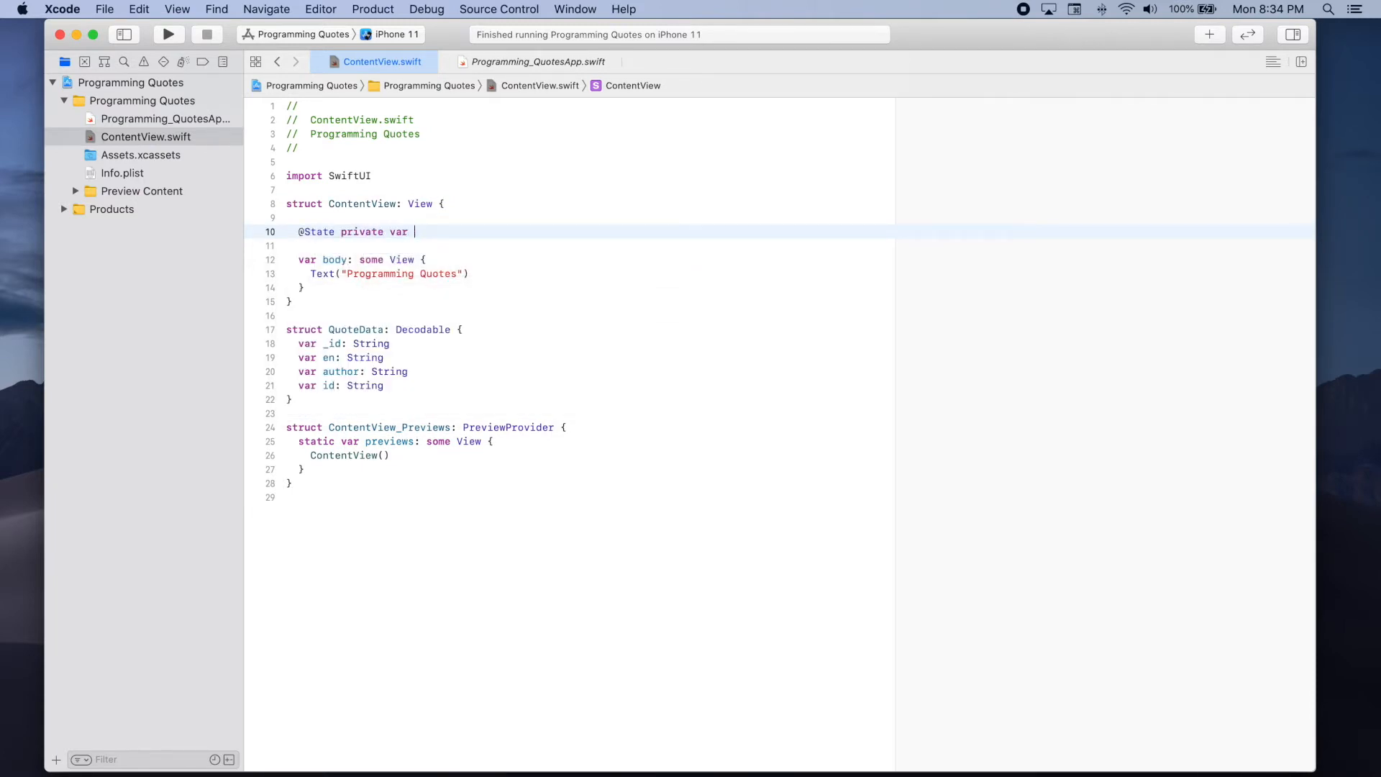
text(quoteData)
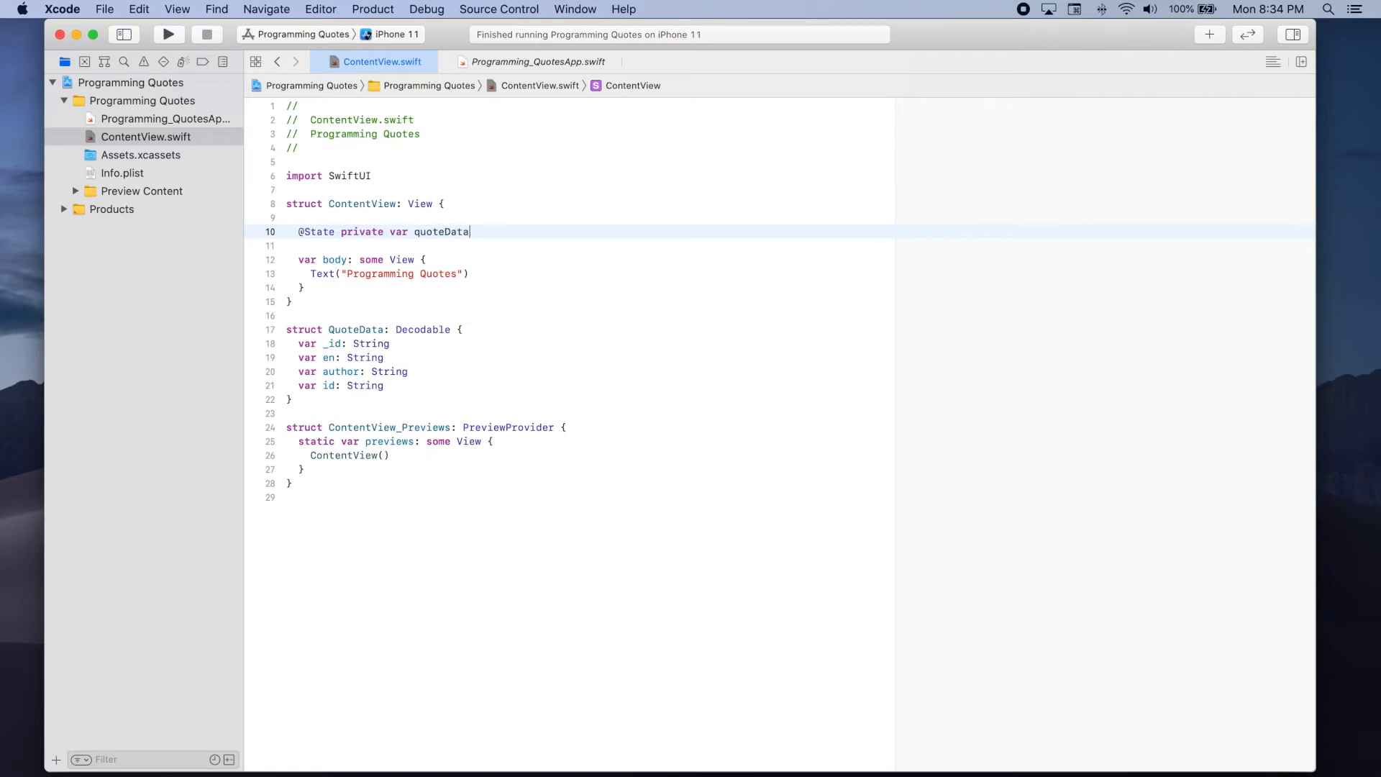
text(: Q)
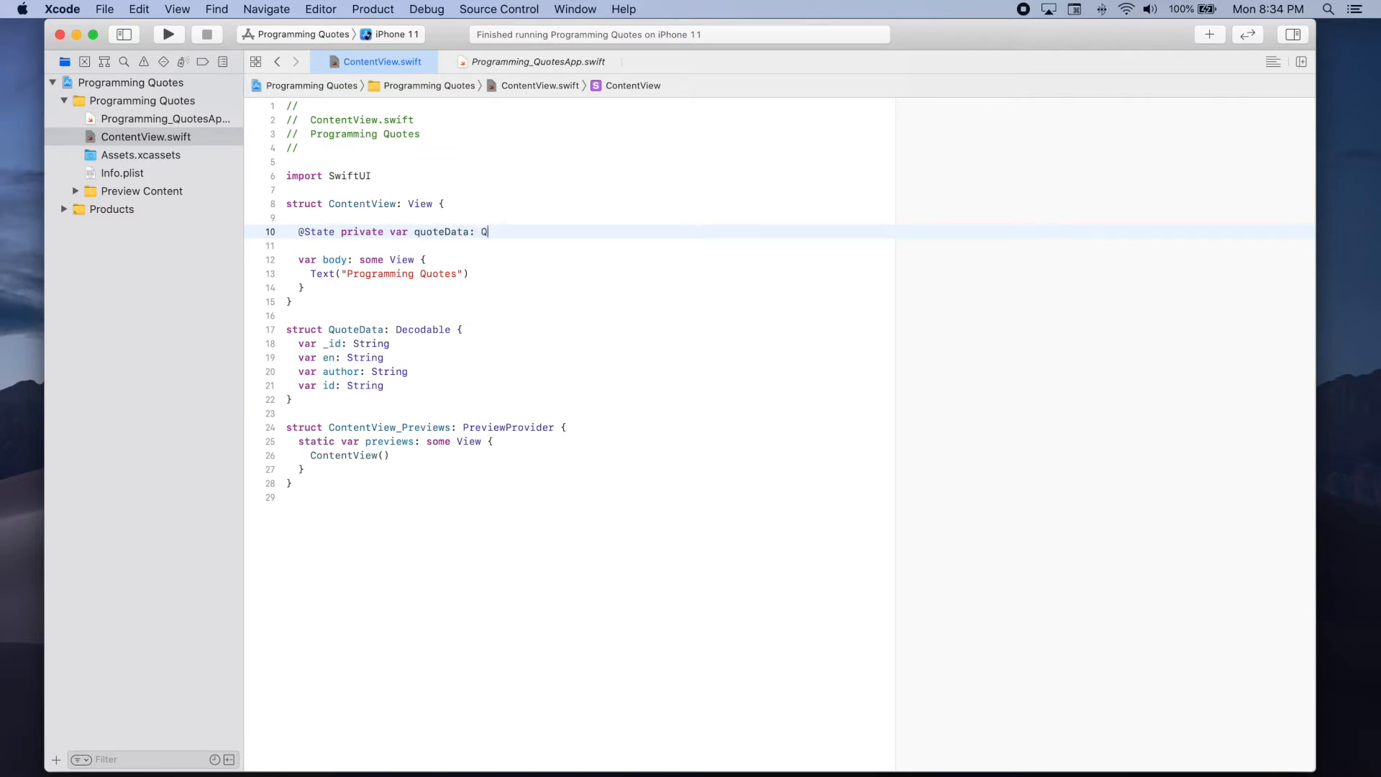
text(uoteData?)
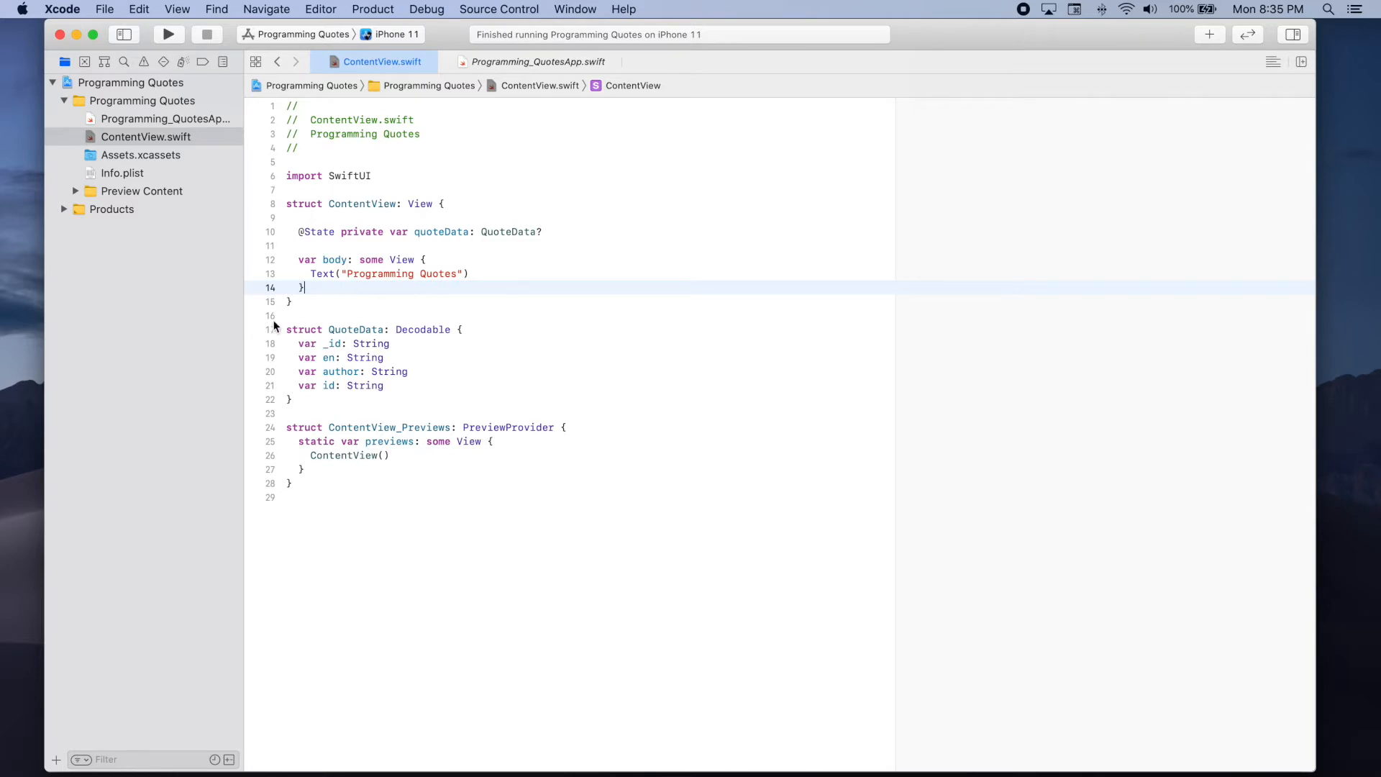
Add an empty 'private func loadData() {' stub below the body property.
key(Return)
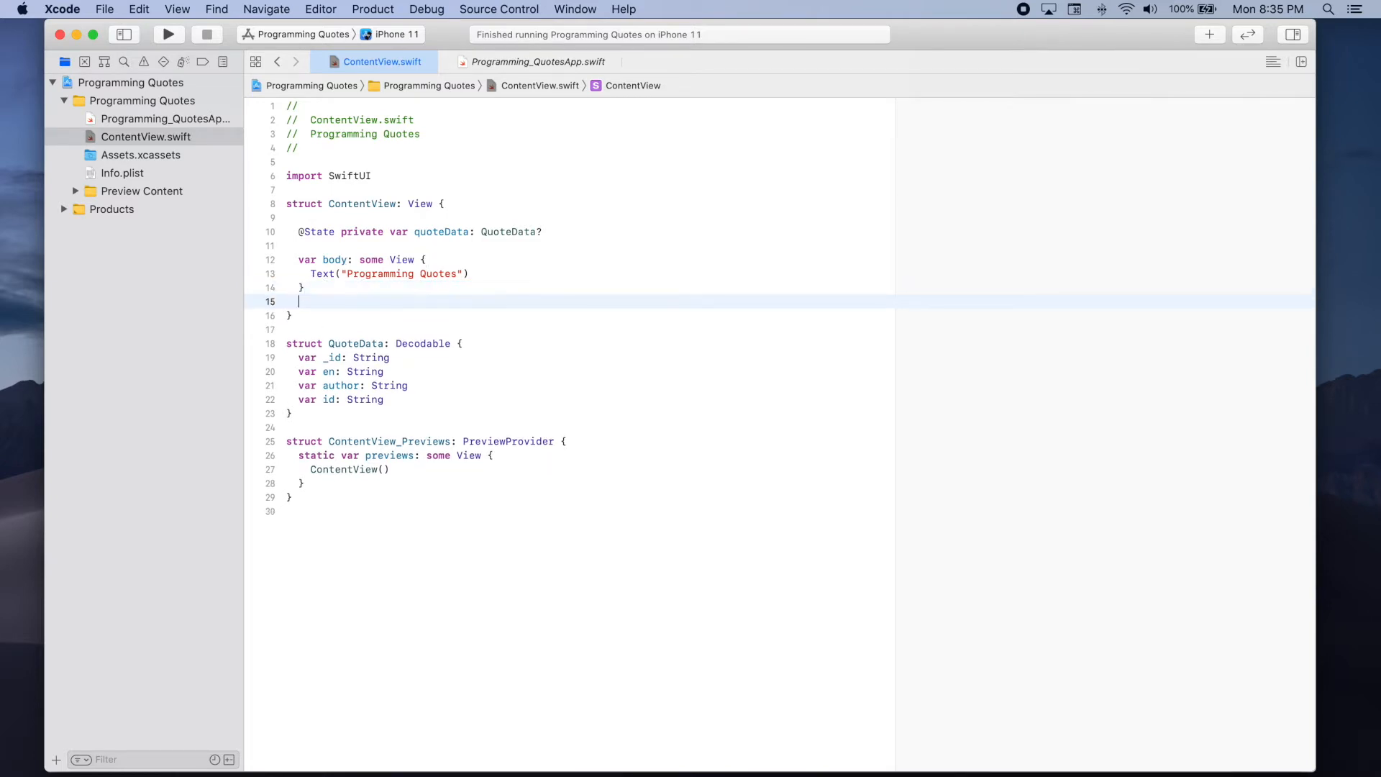
text(private)
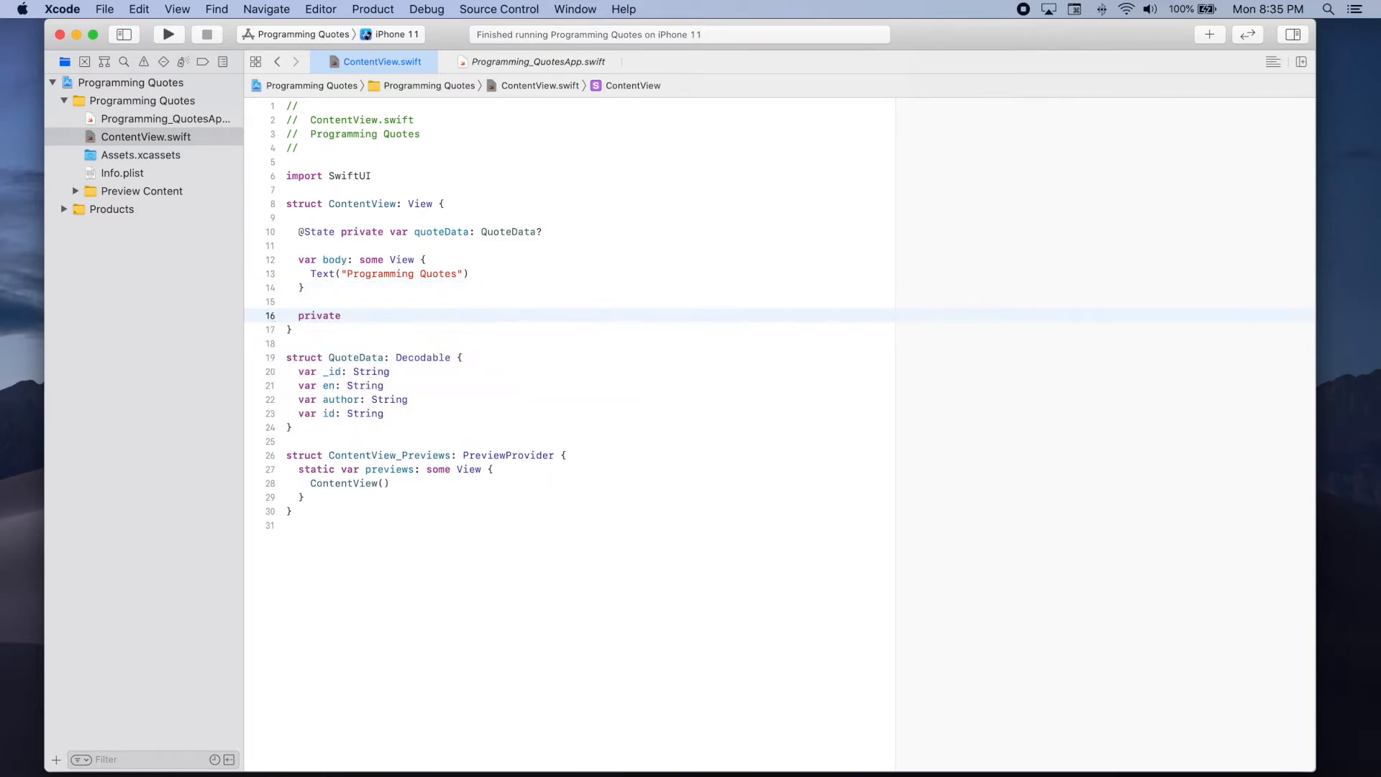
text(func loadD)
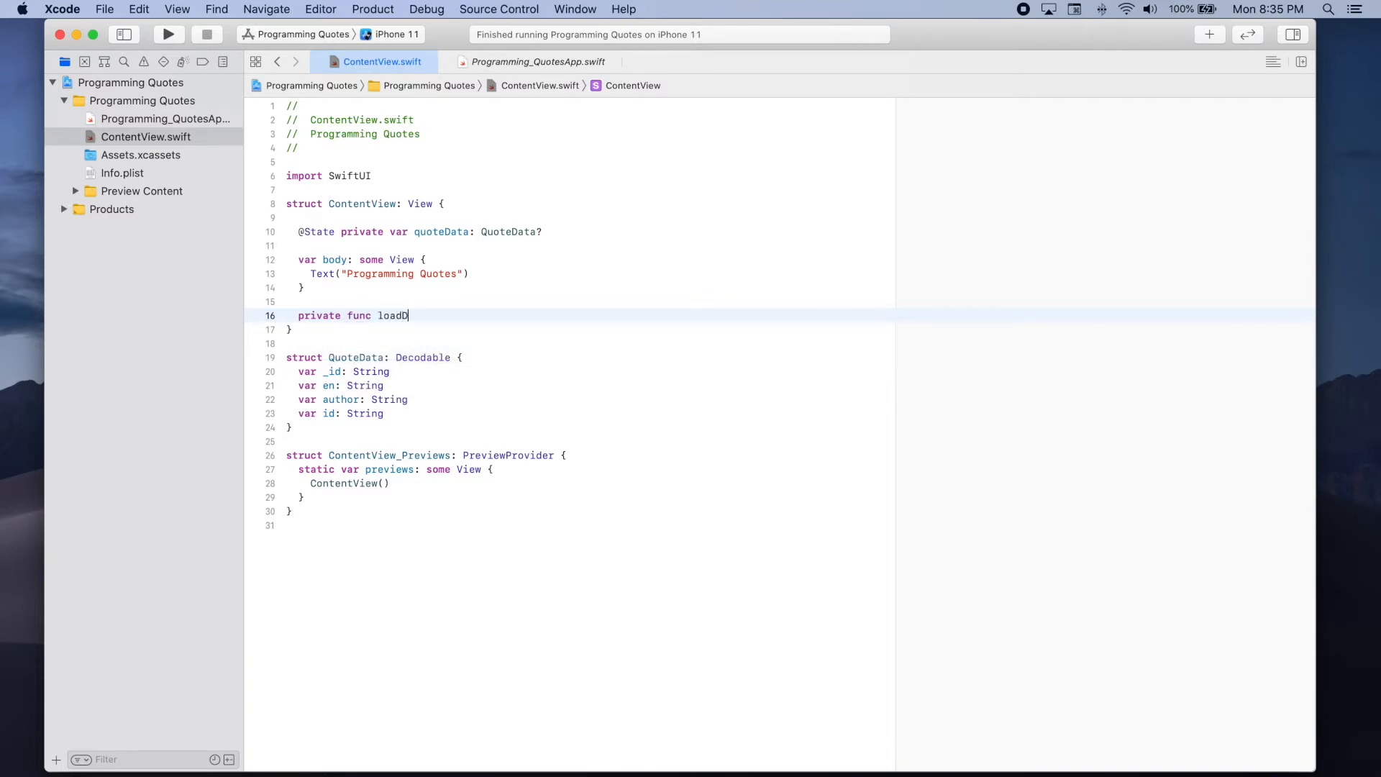
text(ata() {)
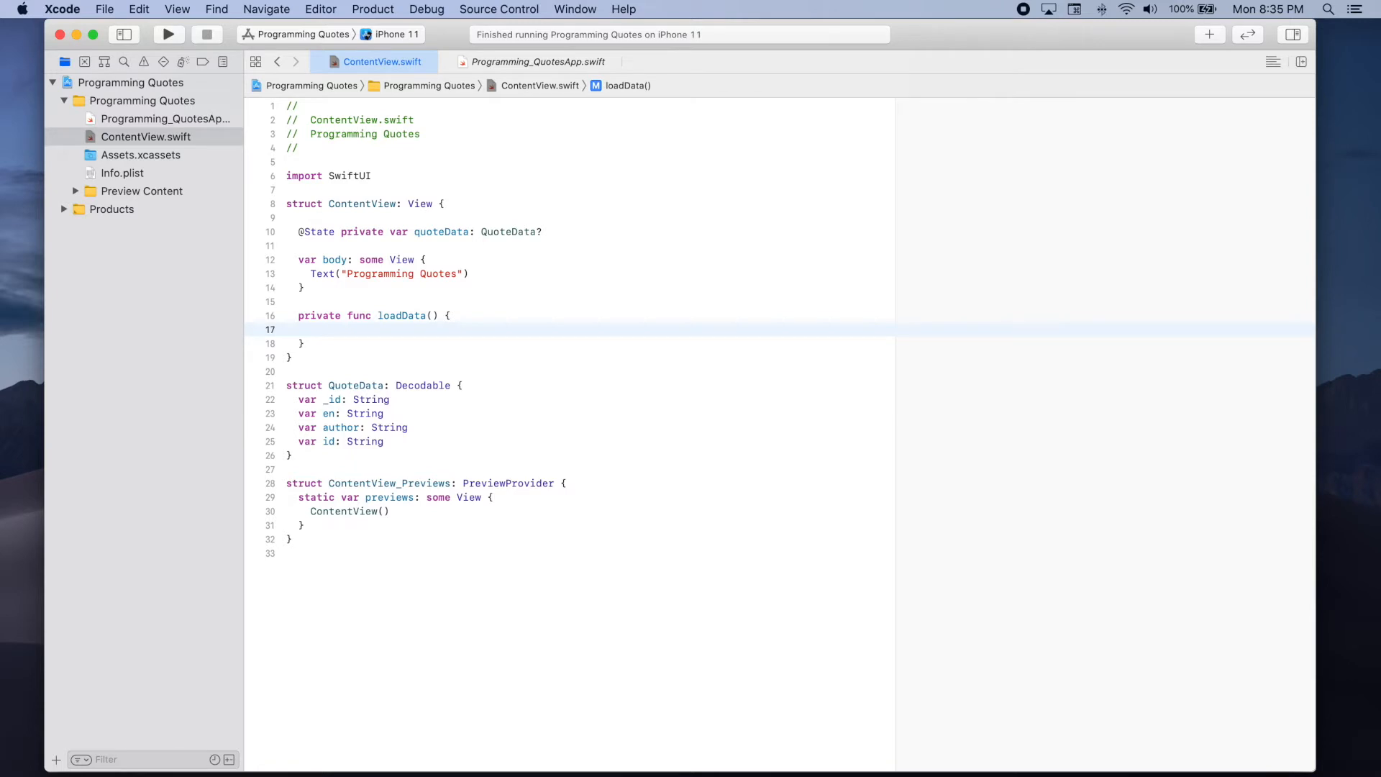
mouse_move(328, 293)
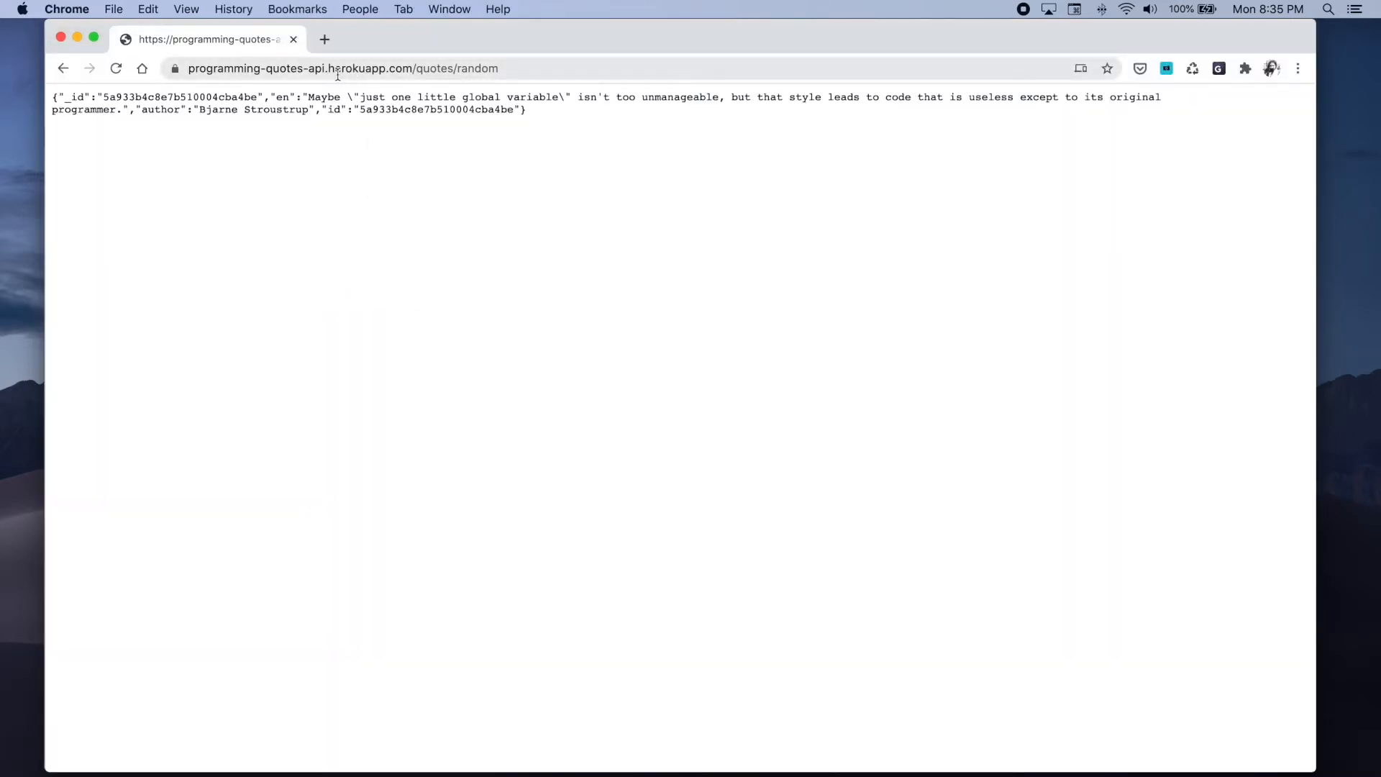
Select the full random-quote API URL in Chrome's address bar for copying.
click(339, 68)
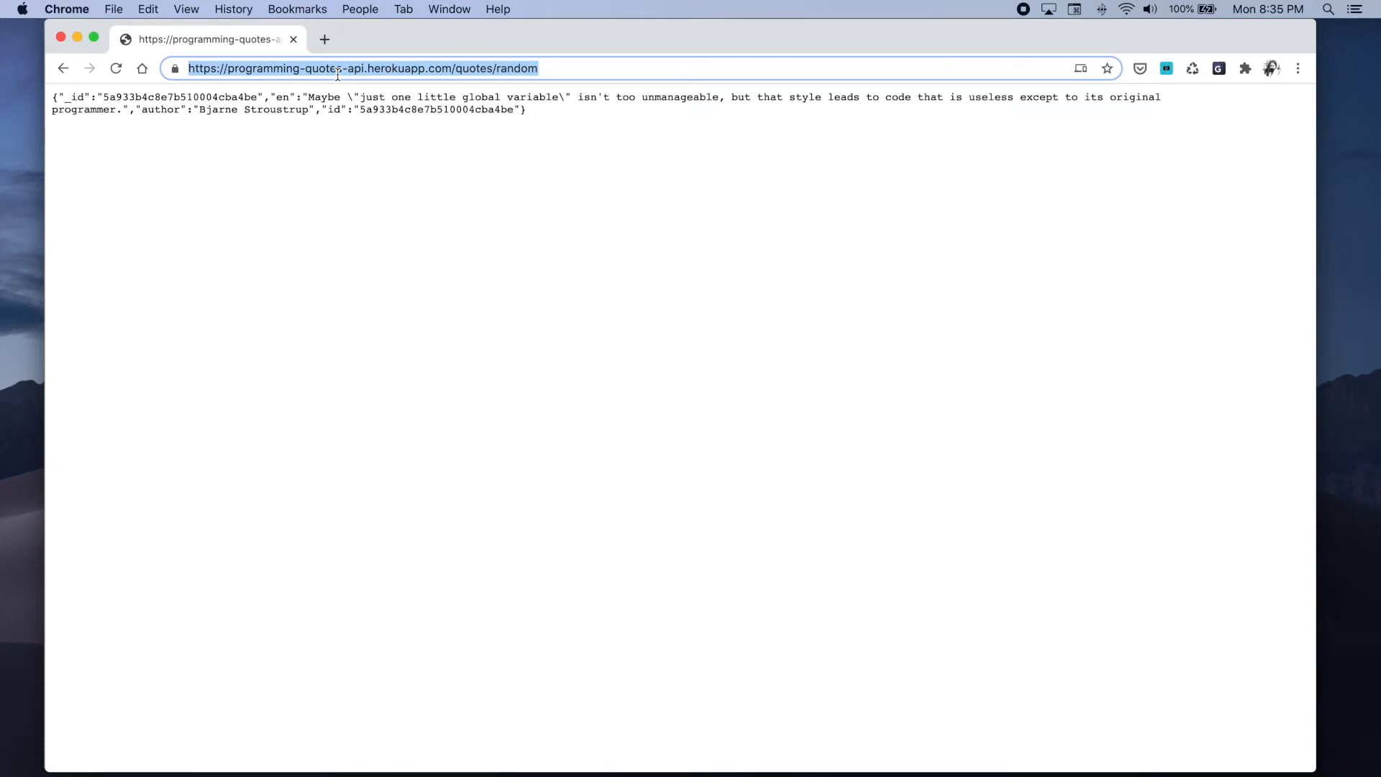
click(407, 186)
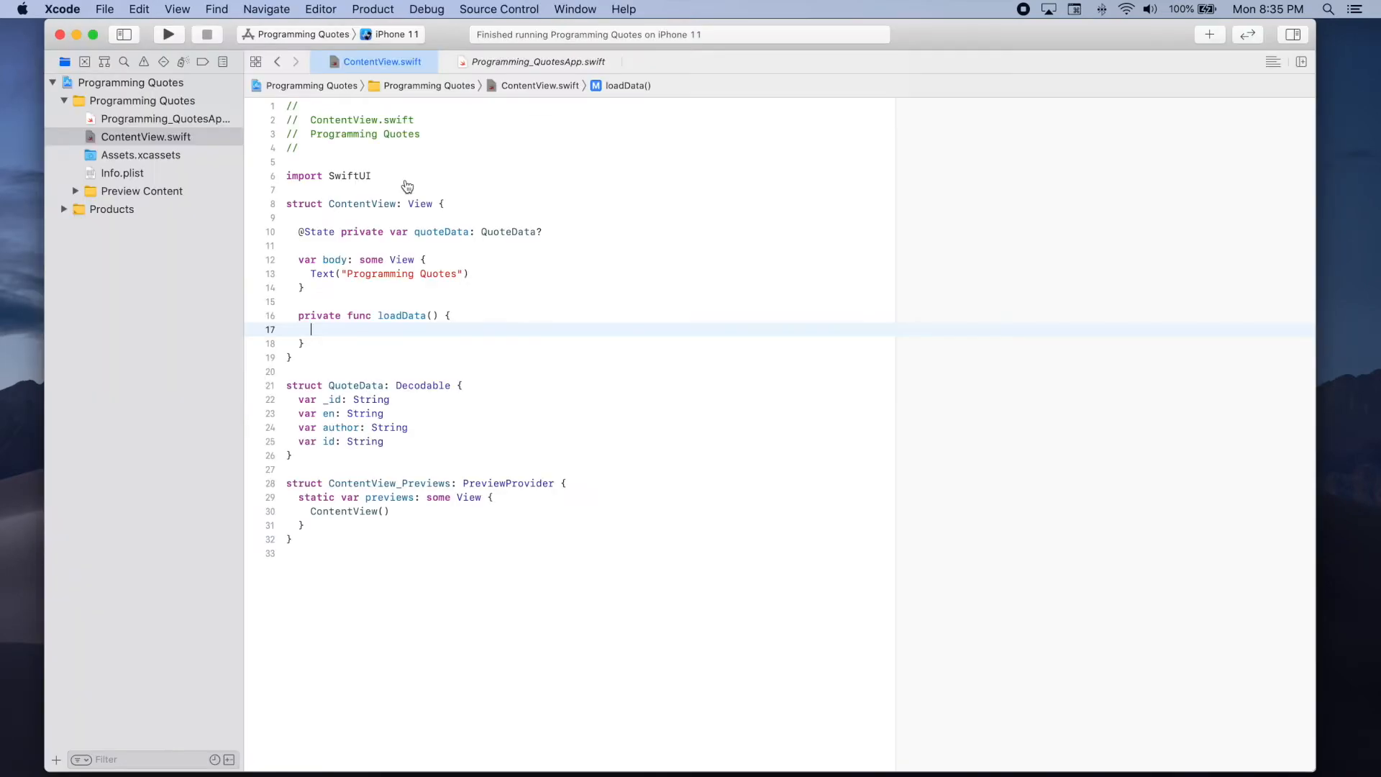
text(guard let url =)
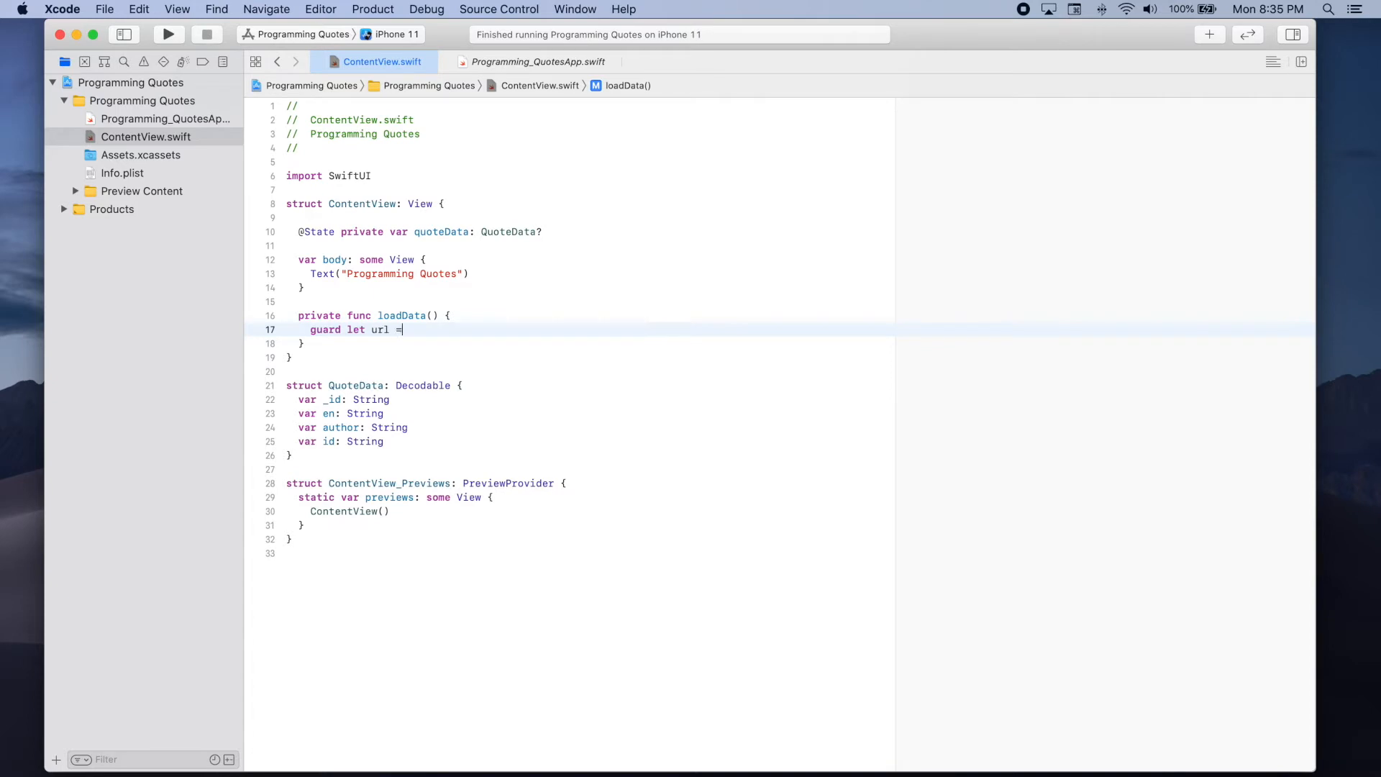
text(URL(string: ")
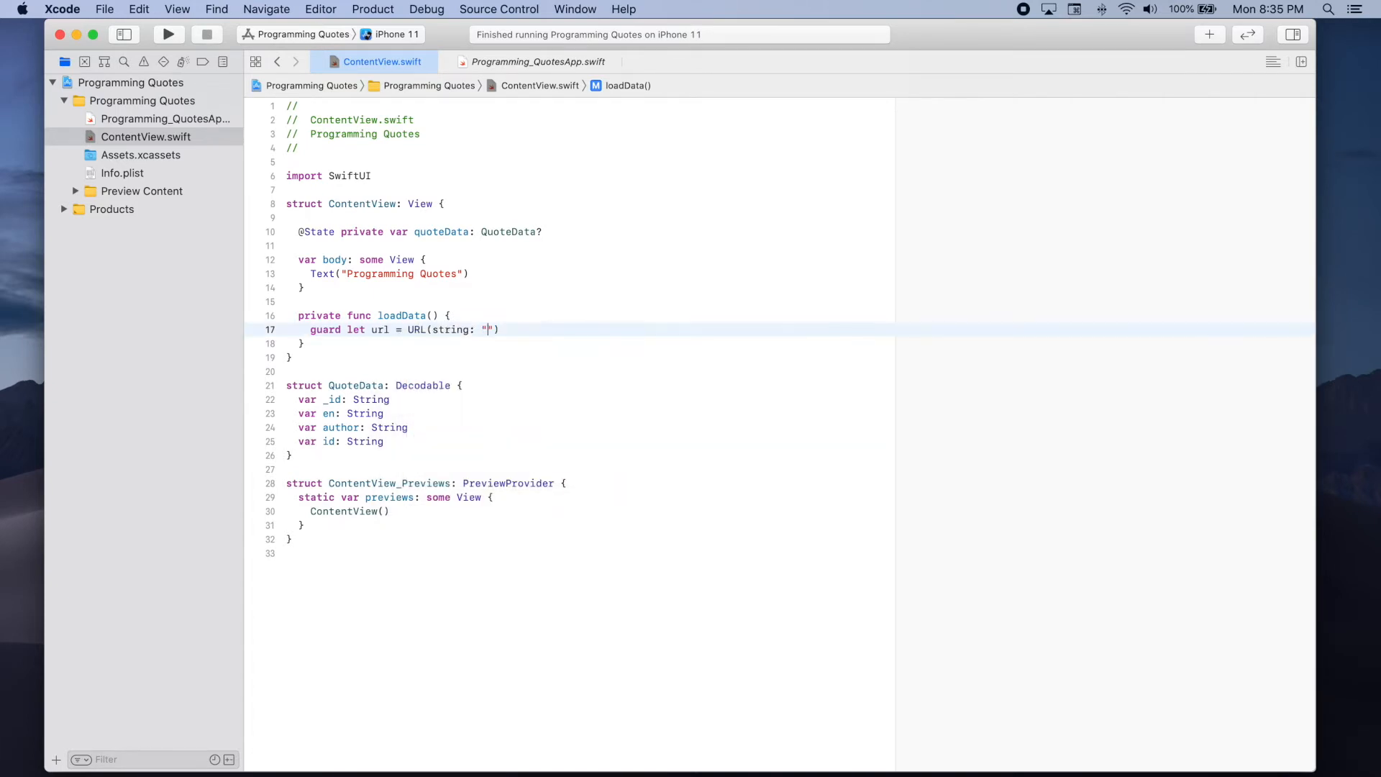
text(https://programming-quotes-api.herokuapp.com/quotes/random)
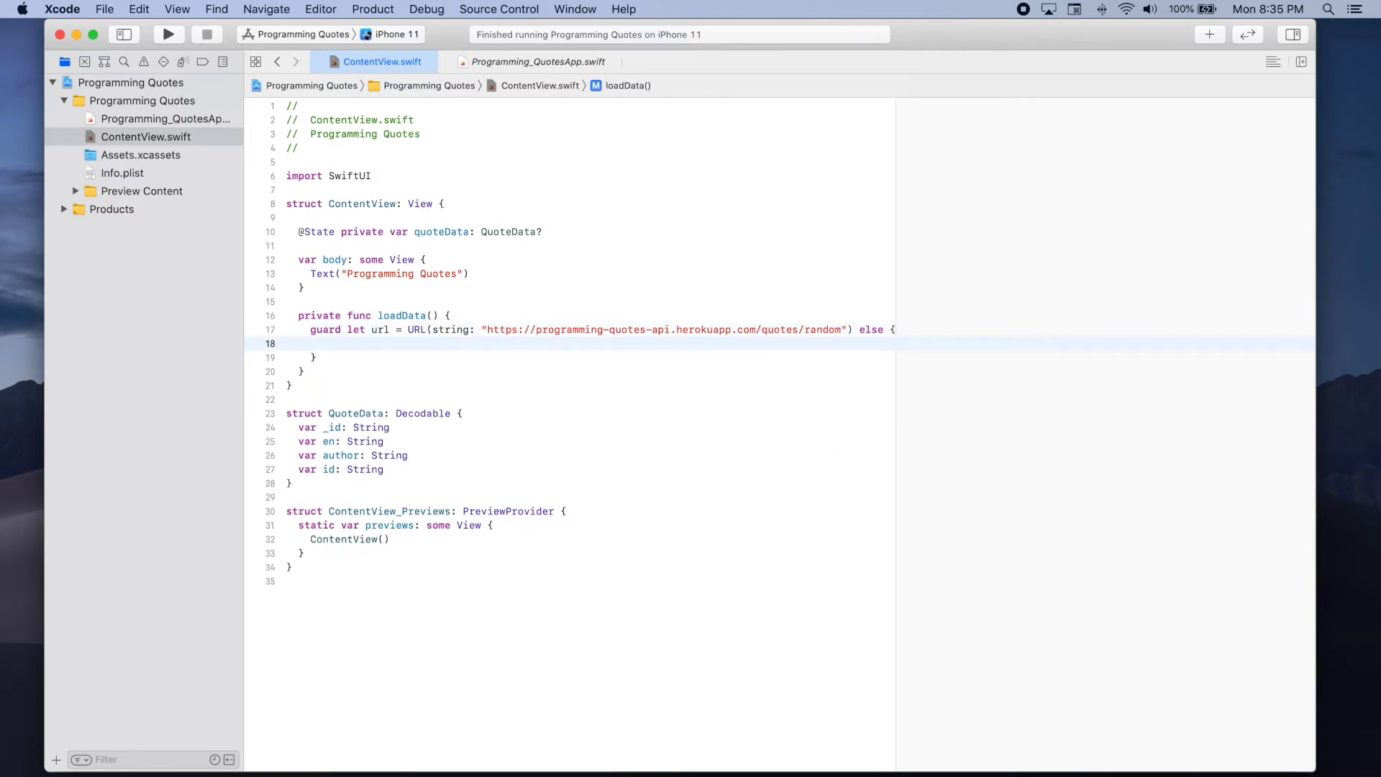
text(return)
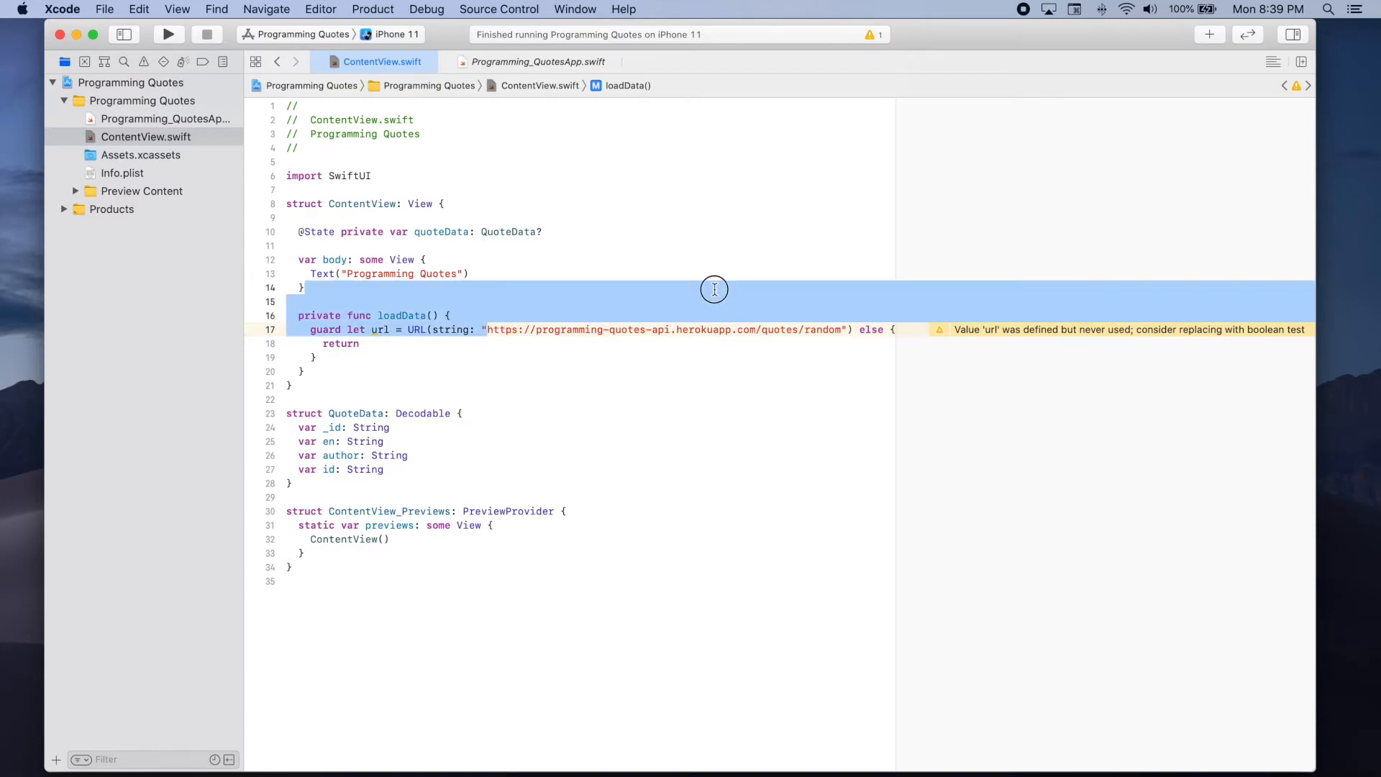
click(323, 357)
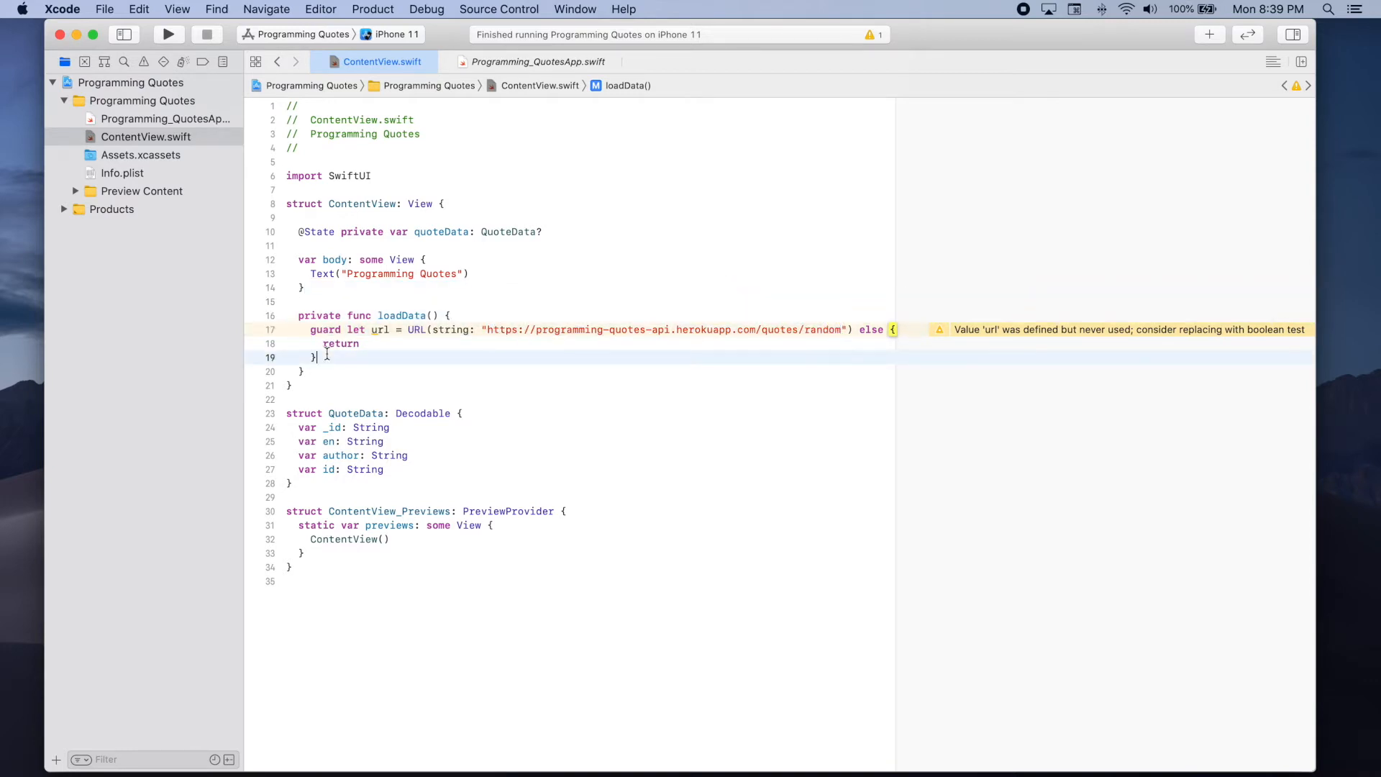
Call URLSession.shared.dataTask(with: url, completionHandler:) via autocomplete.
text(URLS)
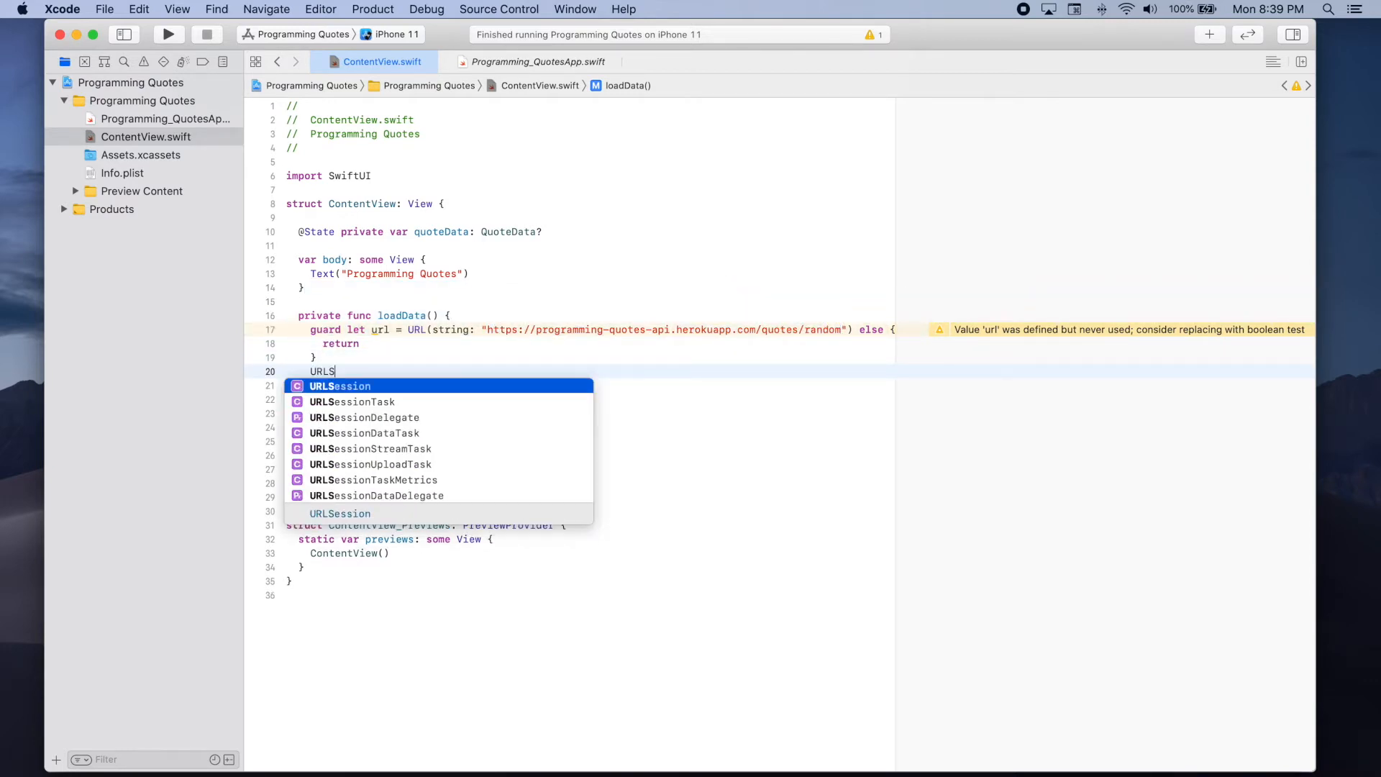
text(ession.s)
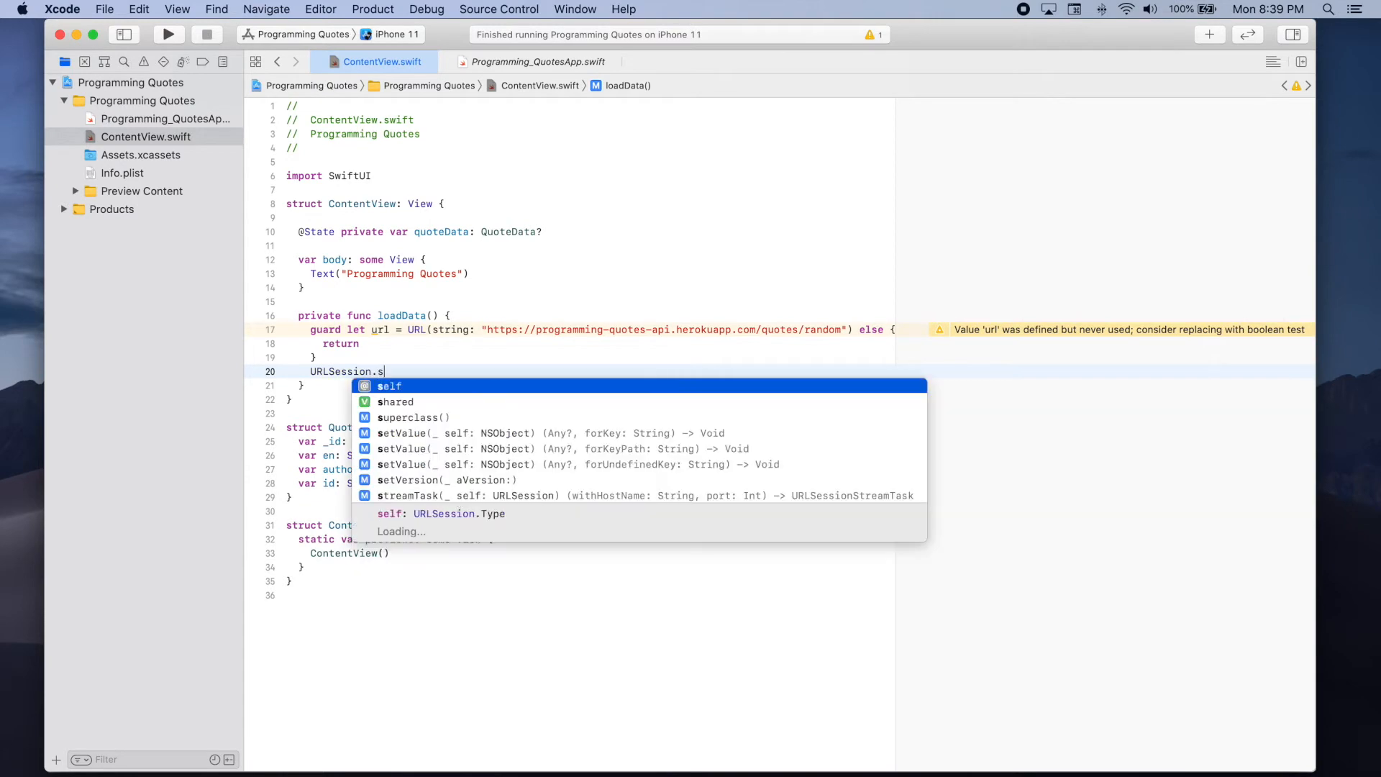
text(hared.data)
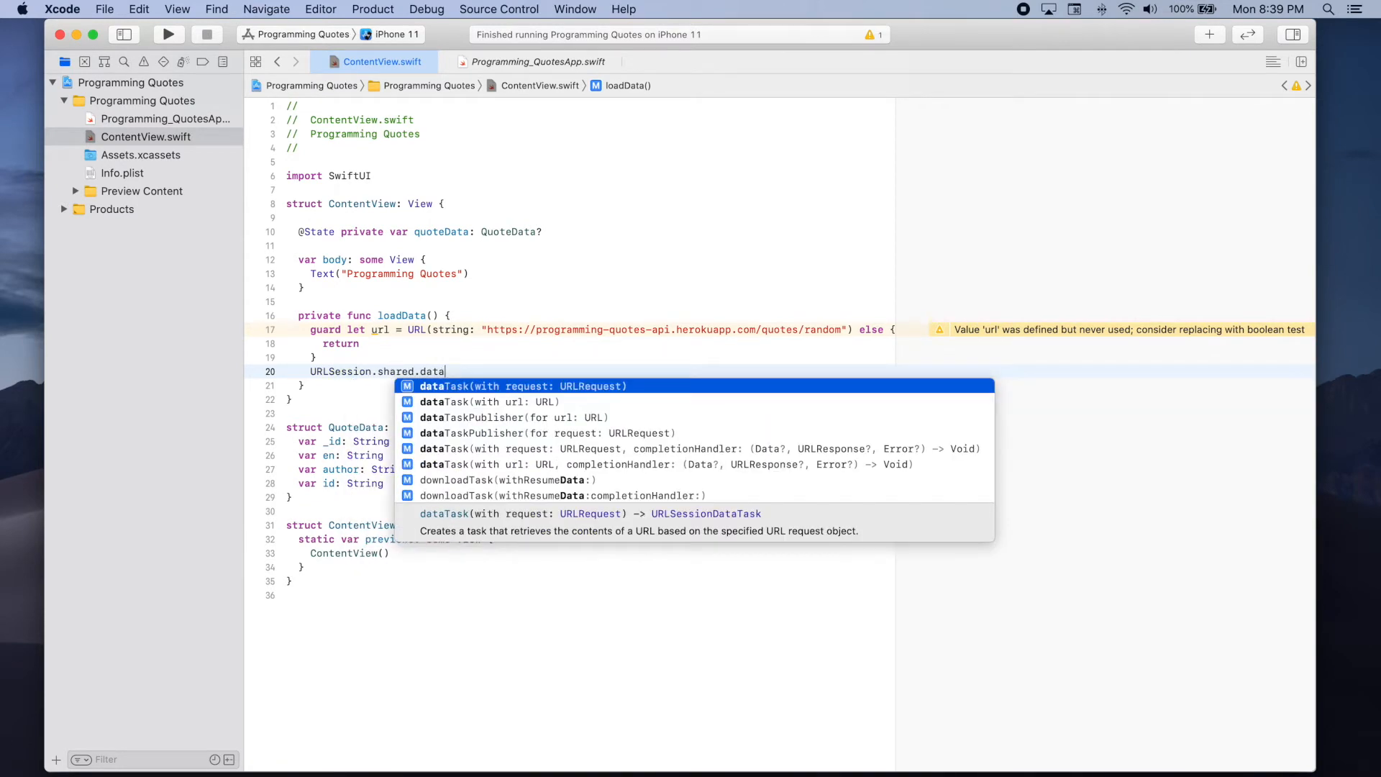
key(Down)
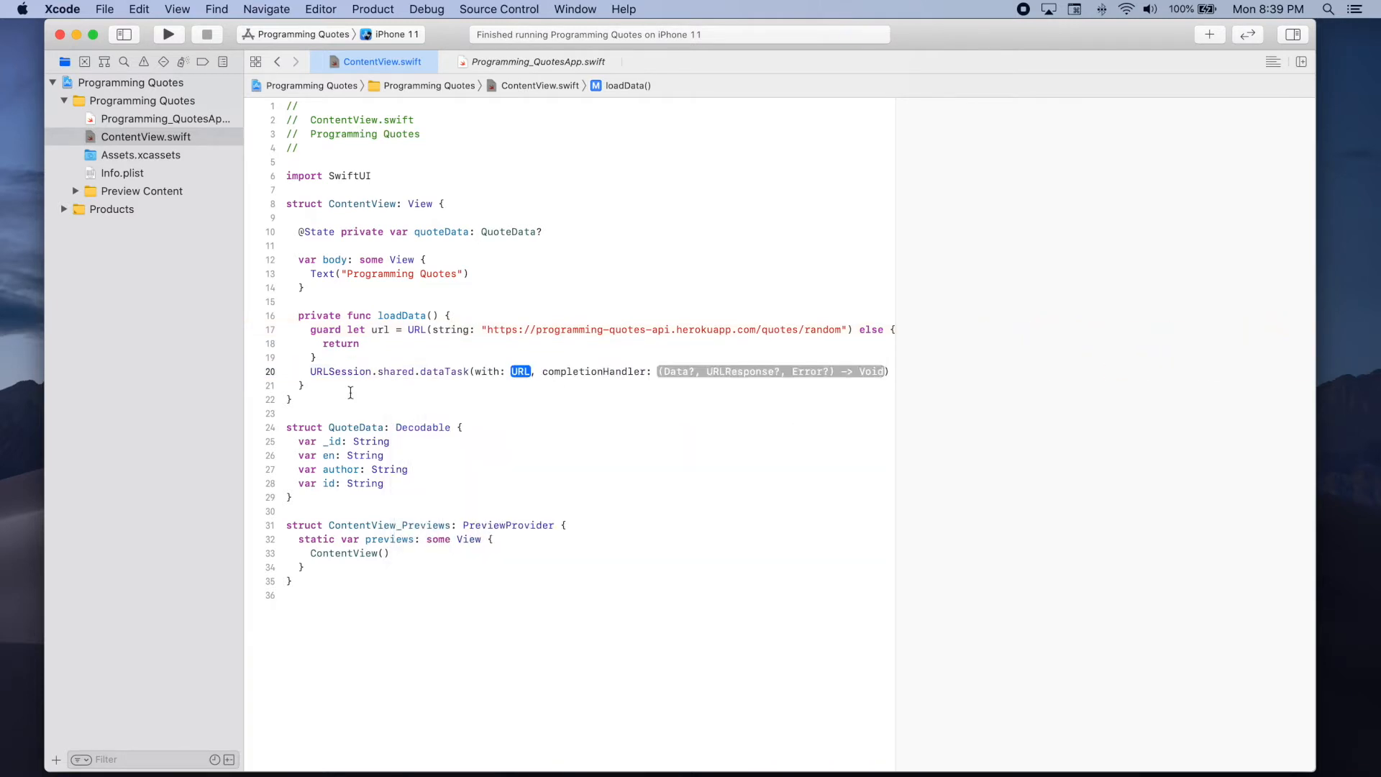
text(url)
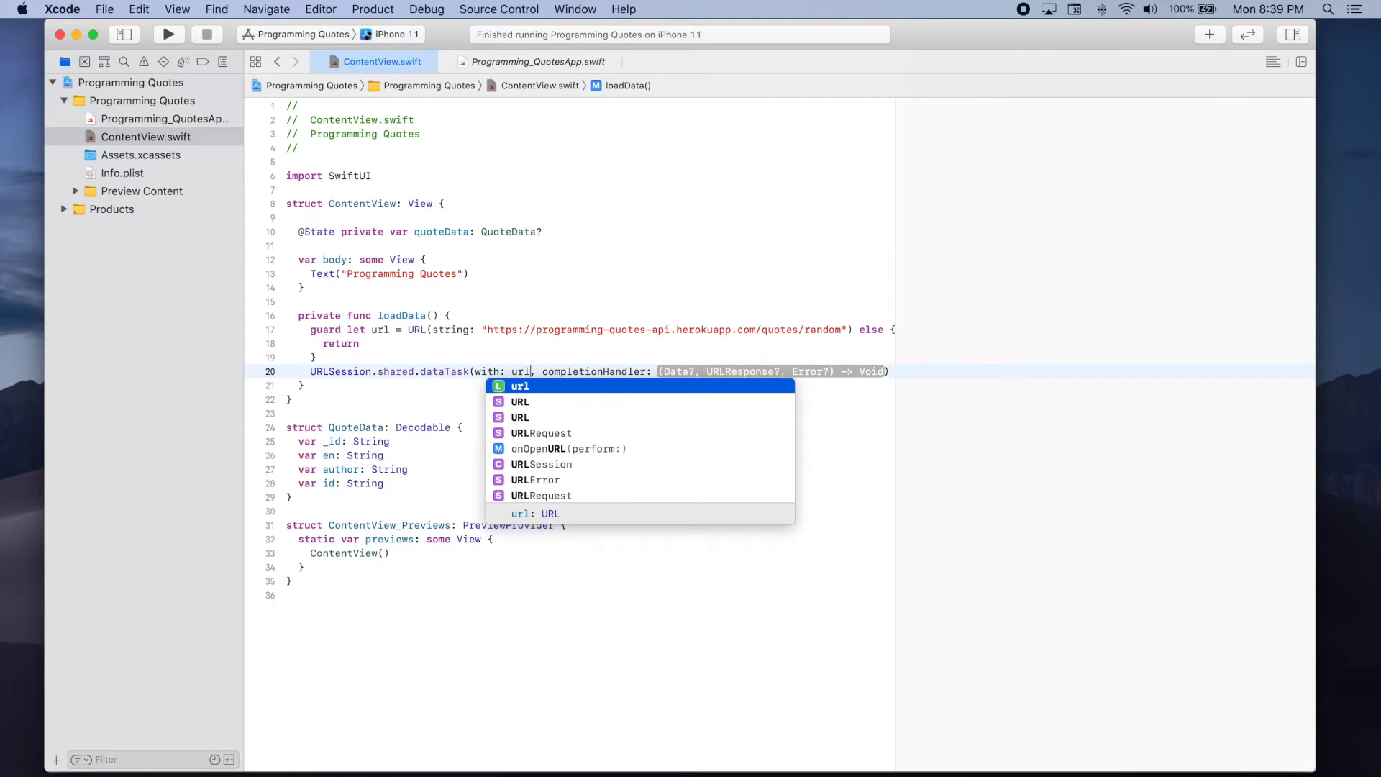
key(Escape)
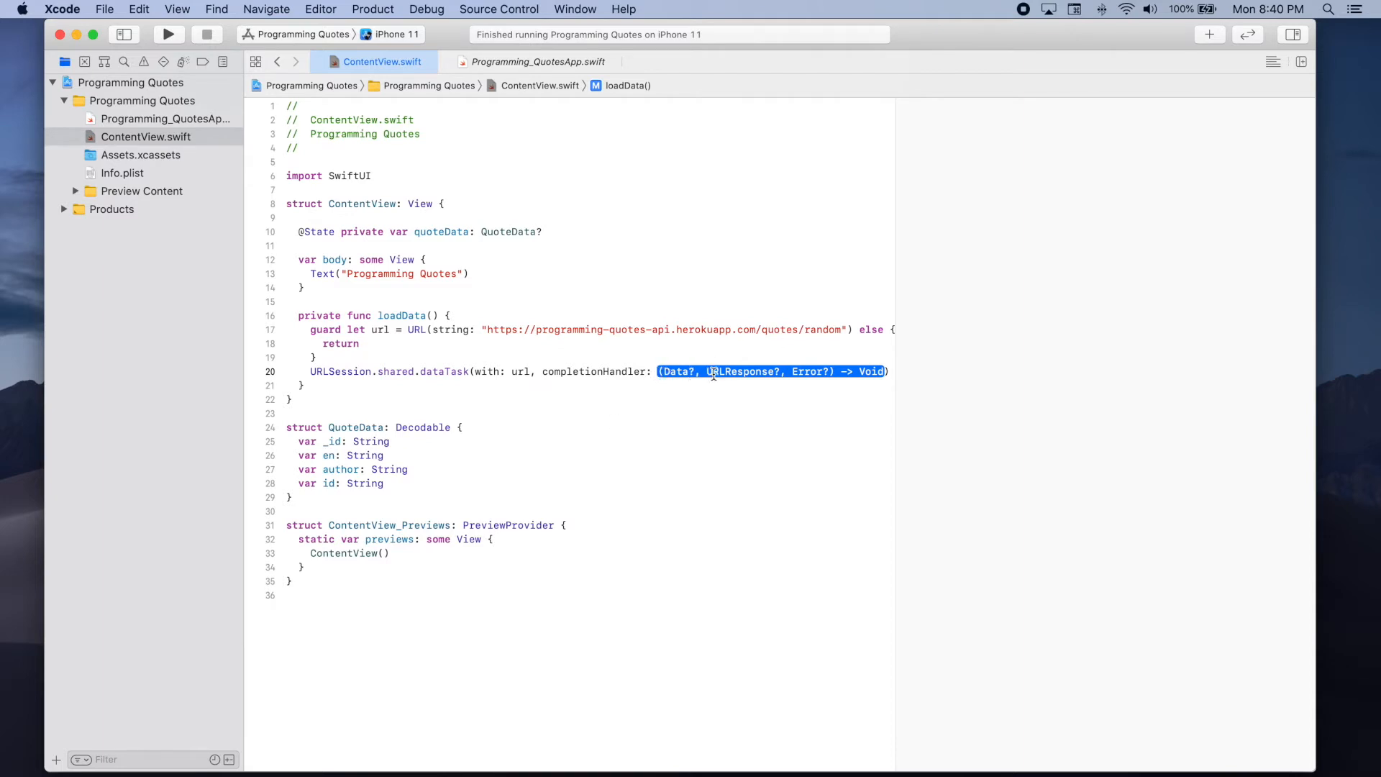
mouse_move(835, 373)
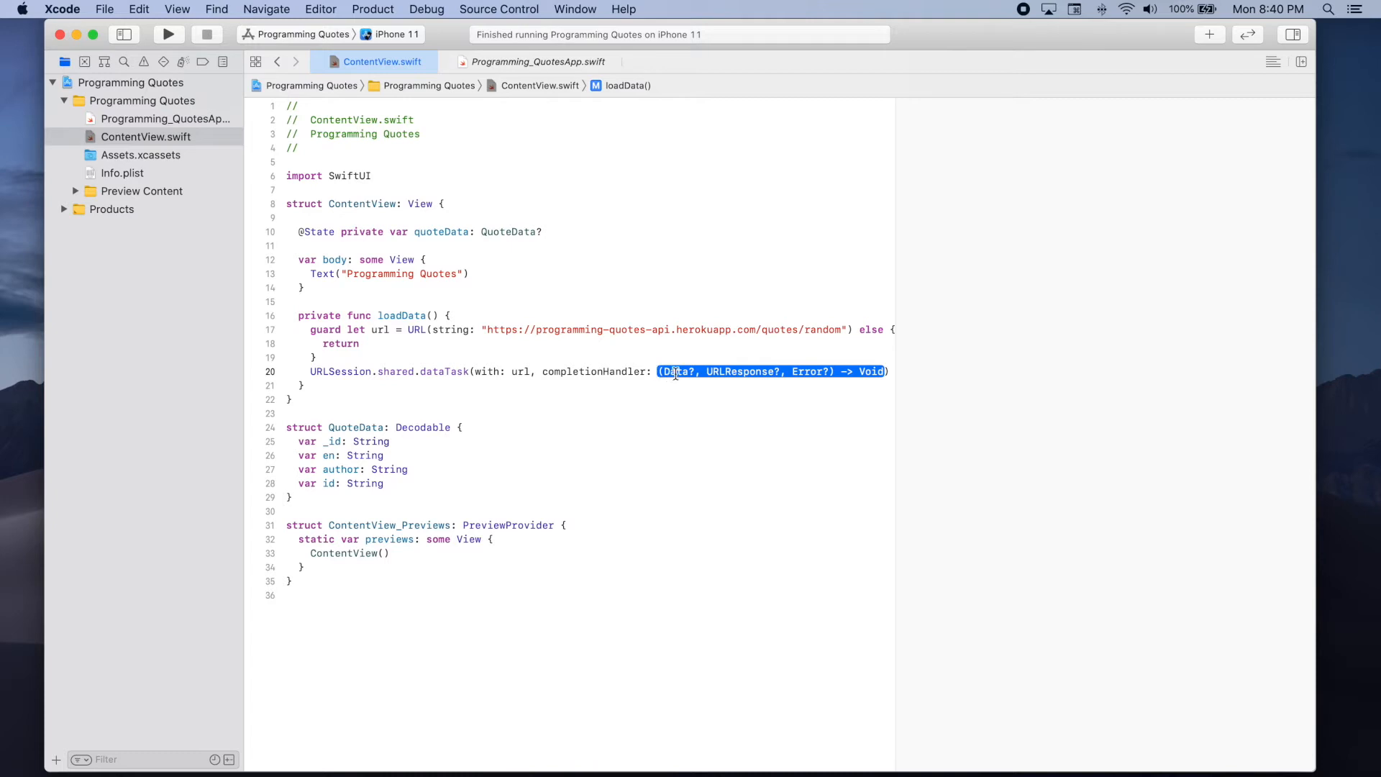
mouse_move(803, 322)
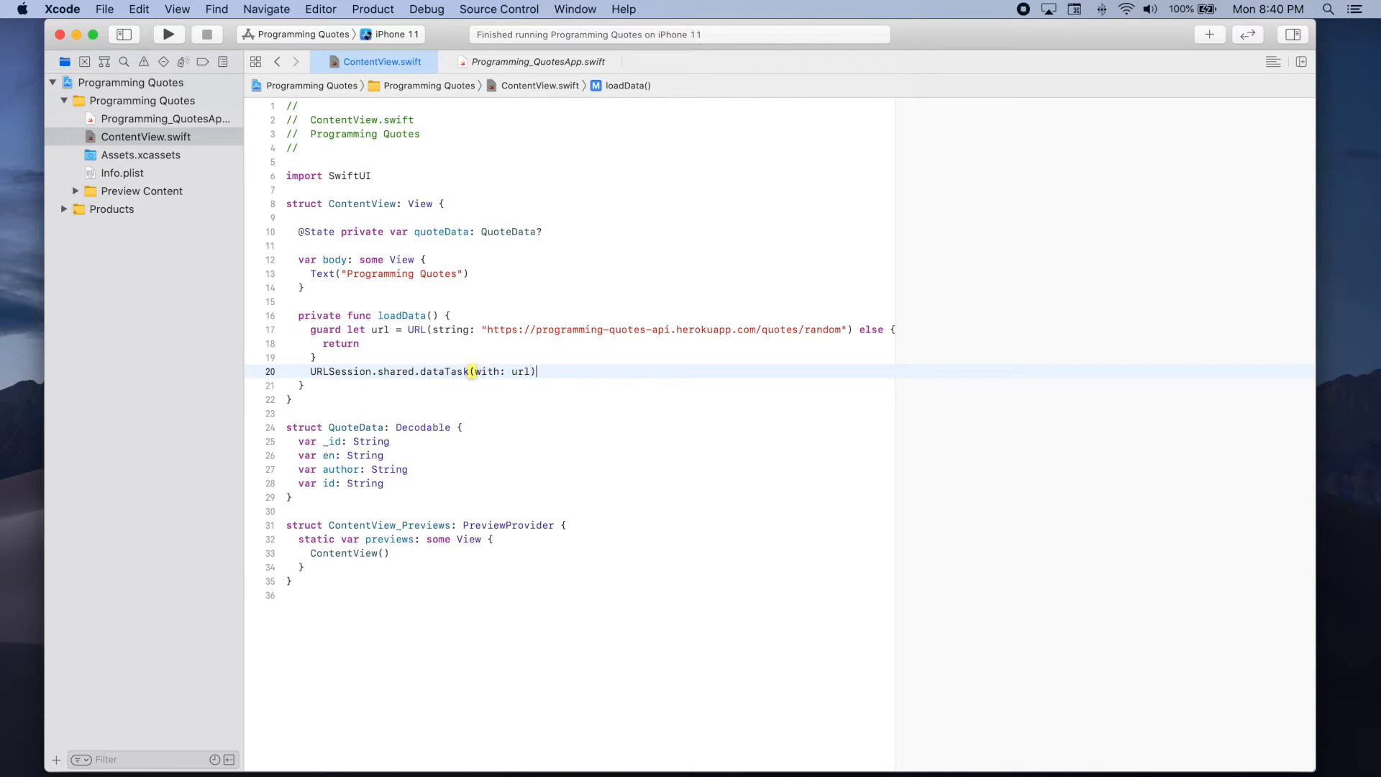
Open the completion closure taking data, response and error.
text({ d)
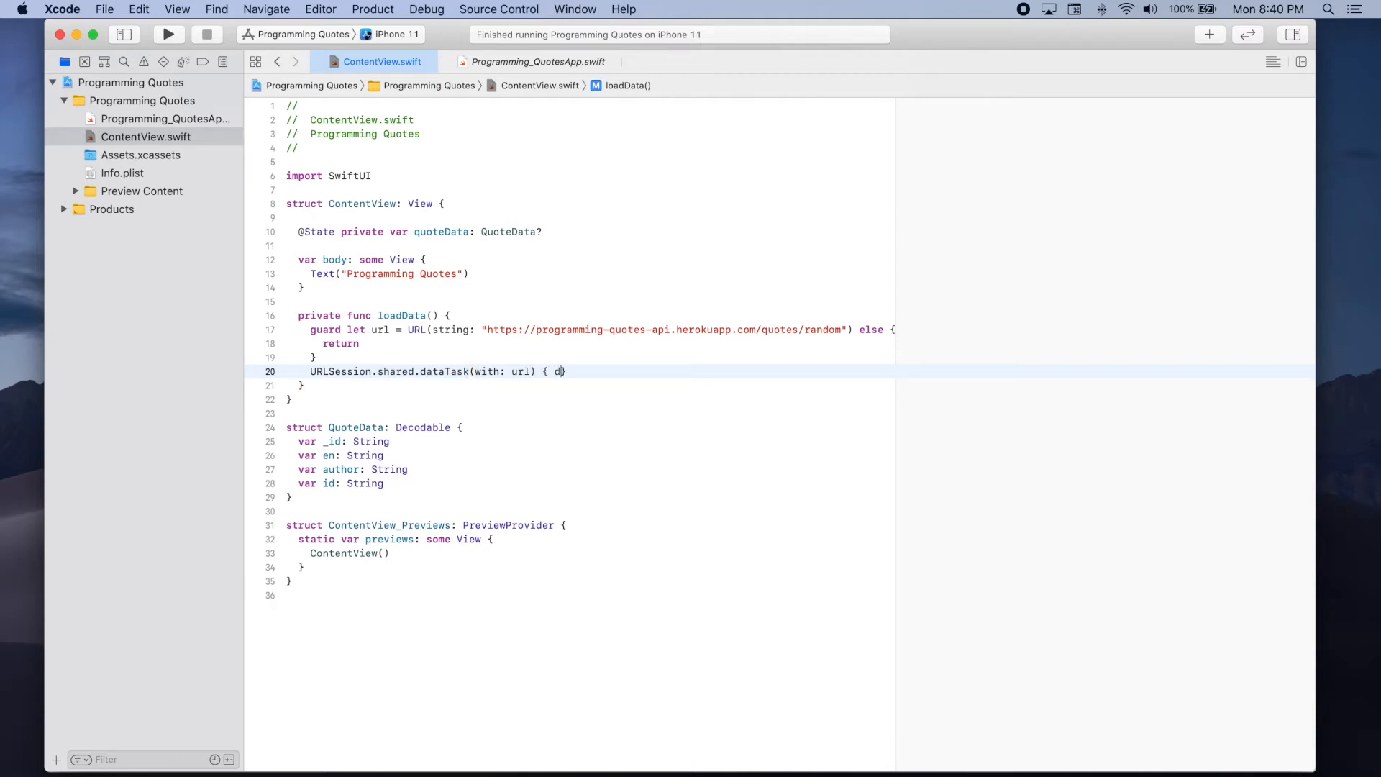
text(ata, respo)
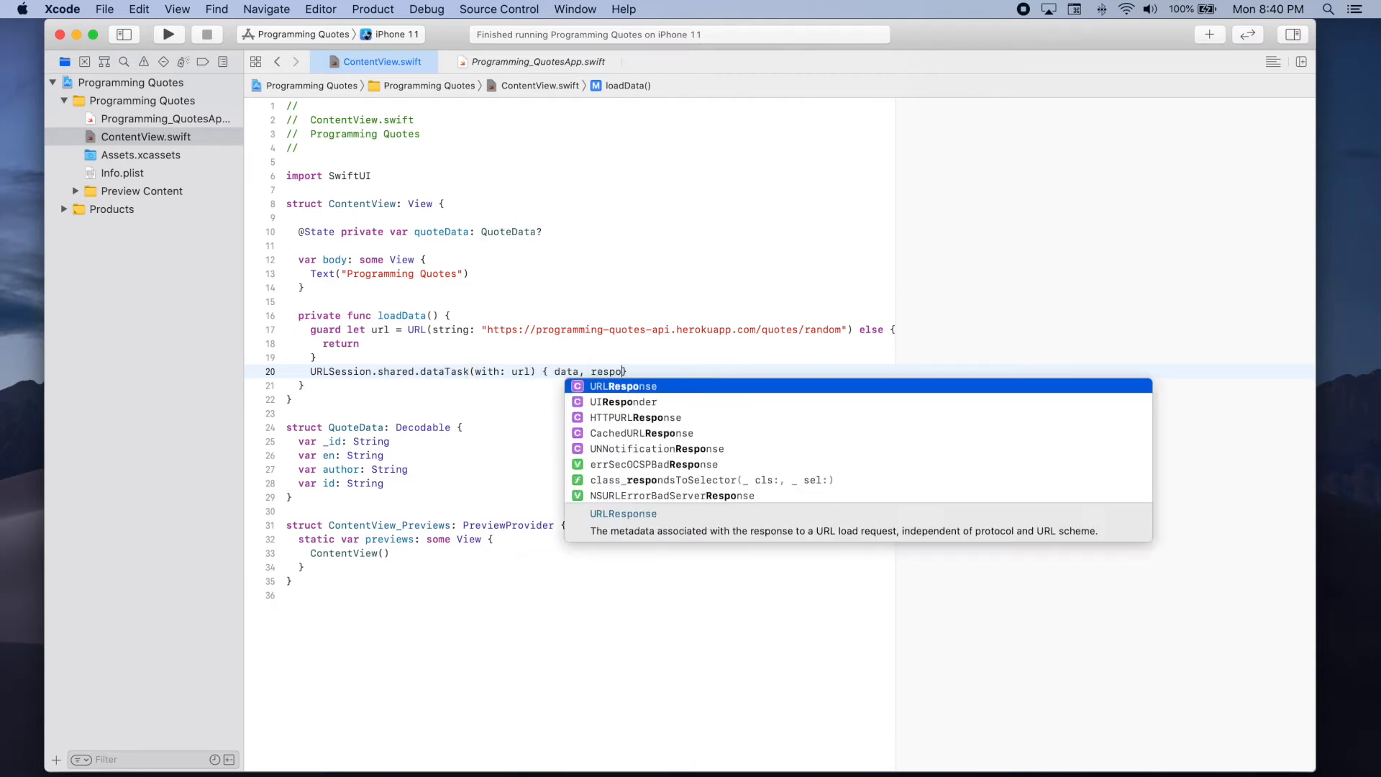
text(nse, ero)
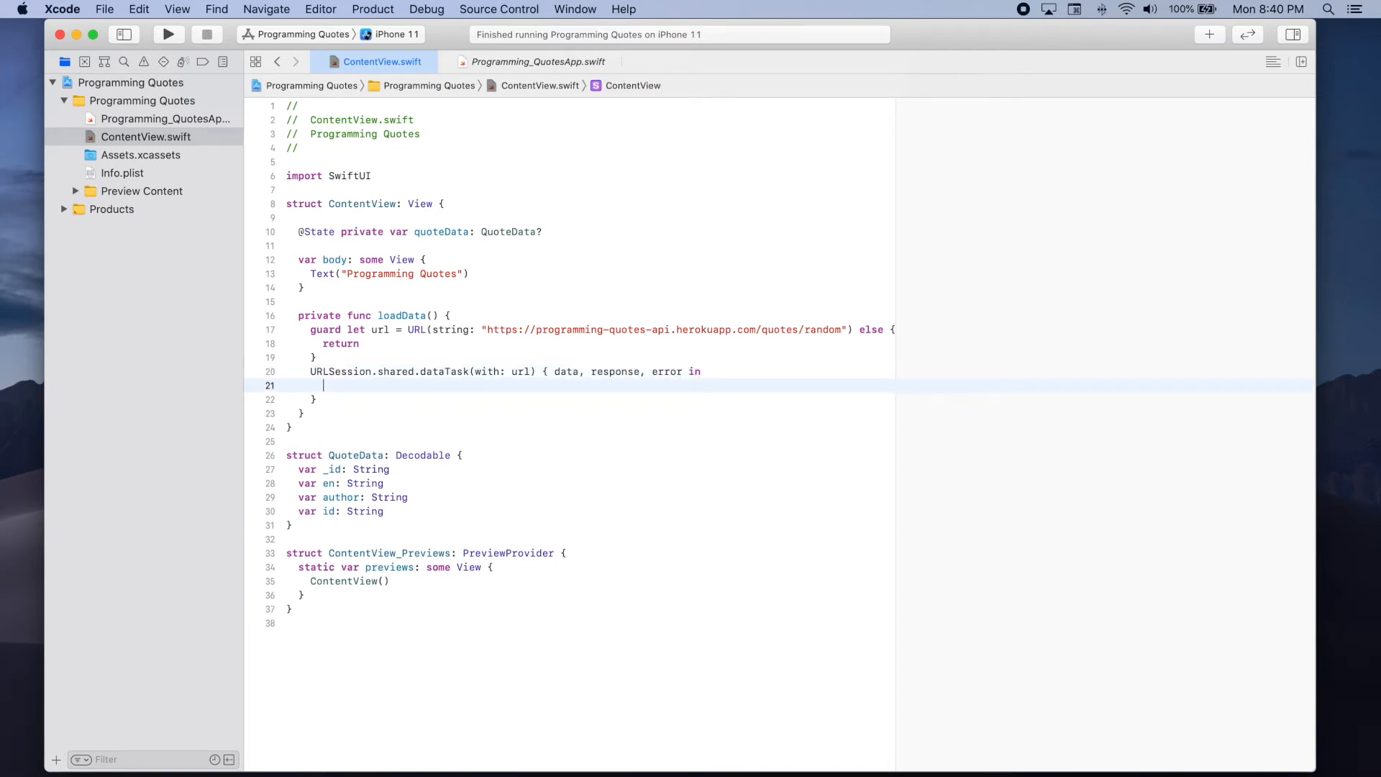
Add 'guard let data = data else { return }' at the start of the closure.
text(gua)
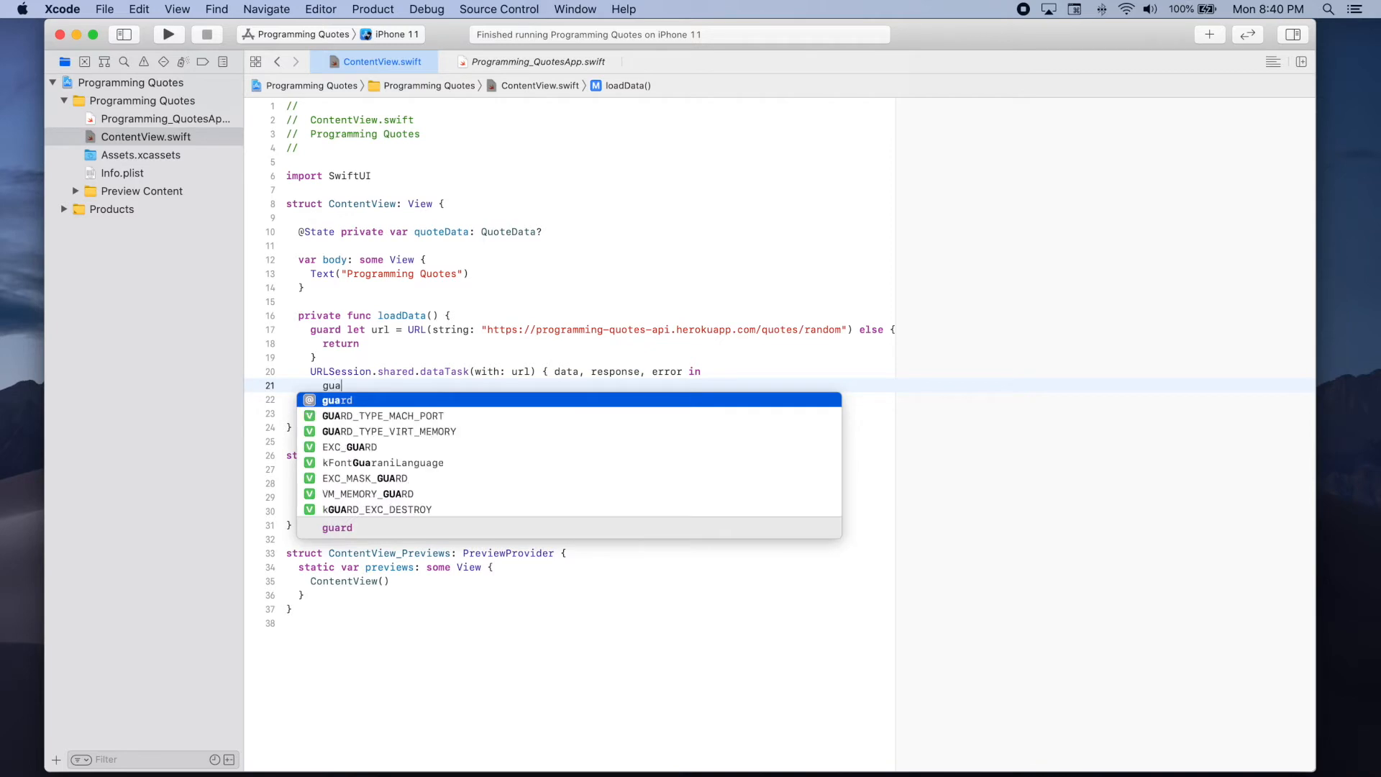
key(Tab)
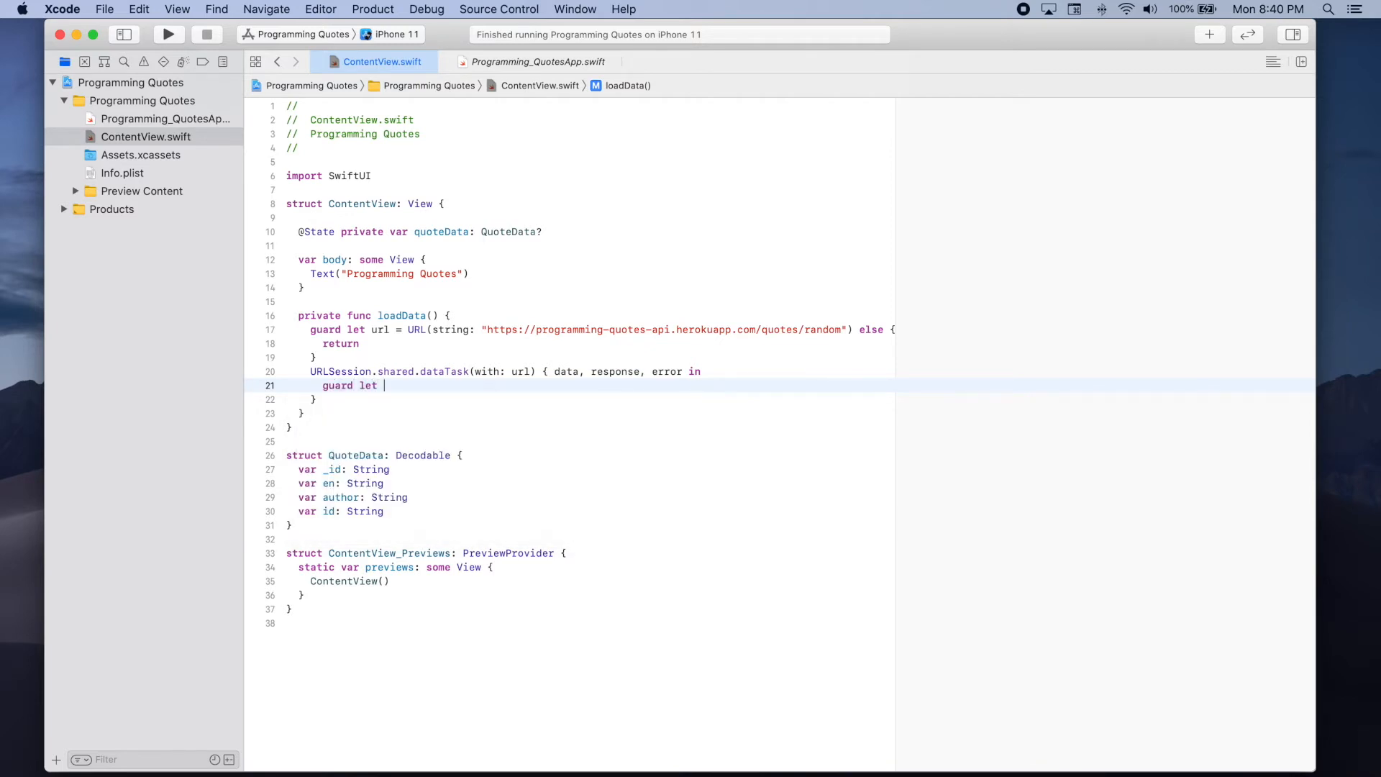
text(data = data)
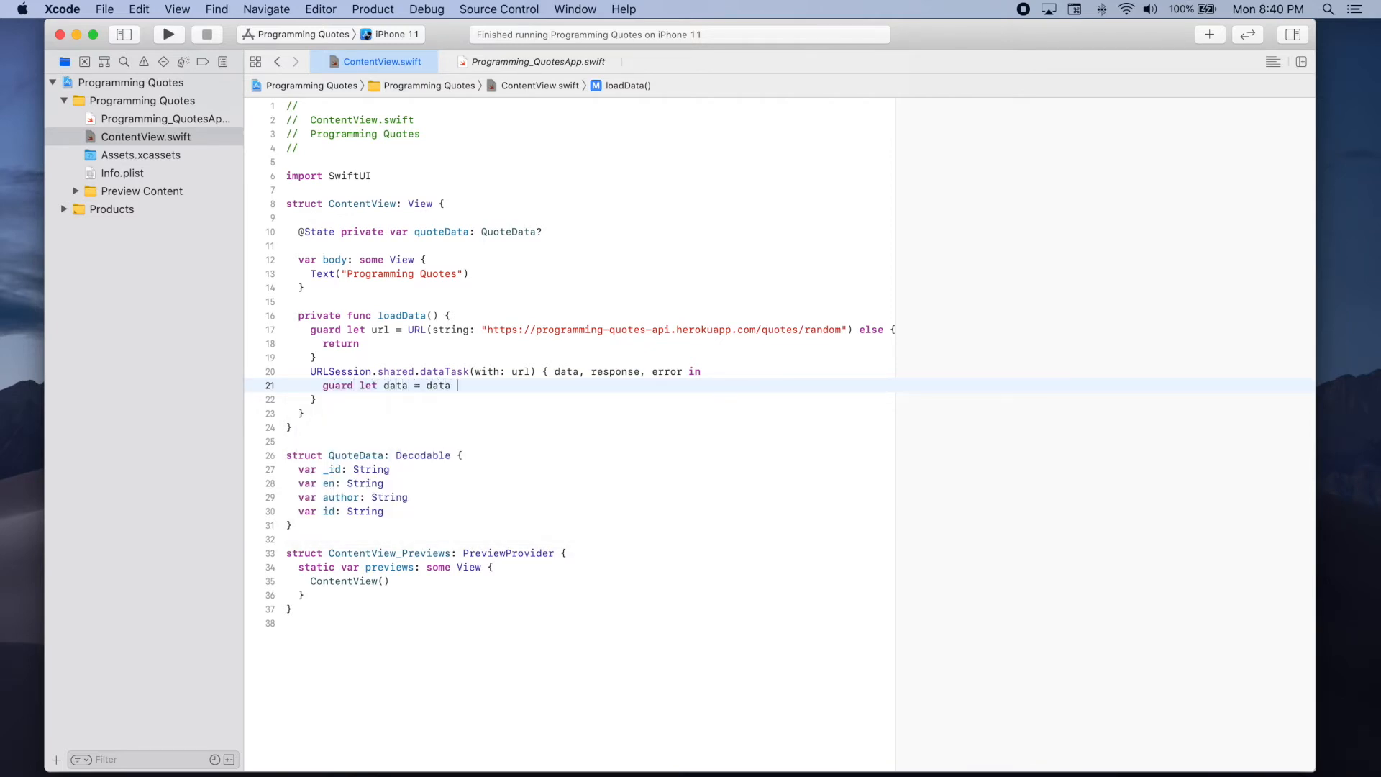
text(else { re)
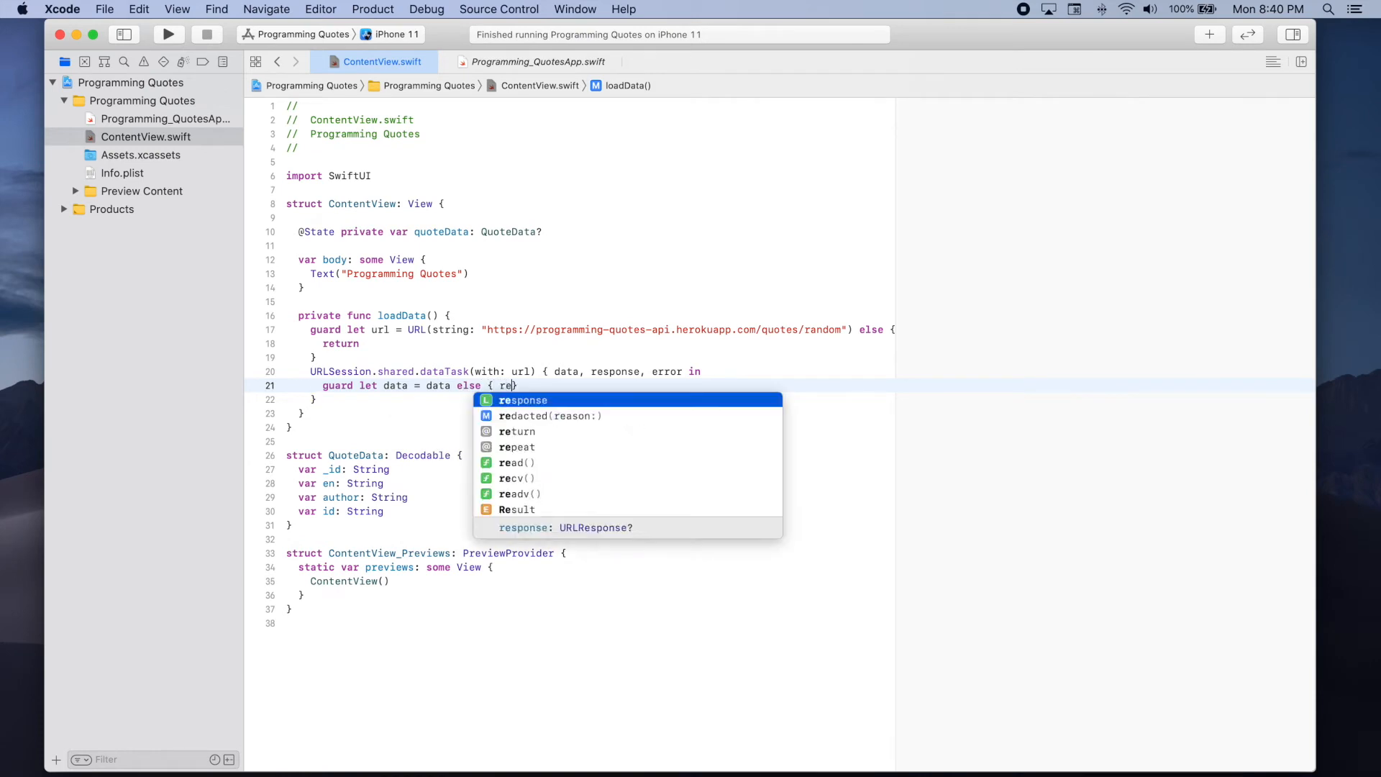
key(Return)
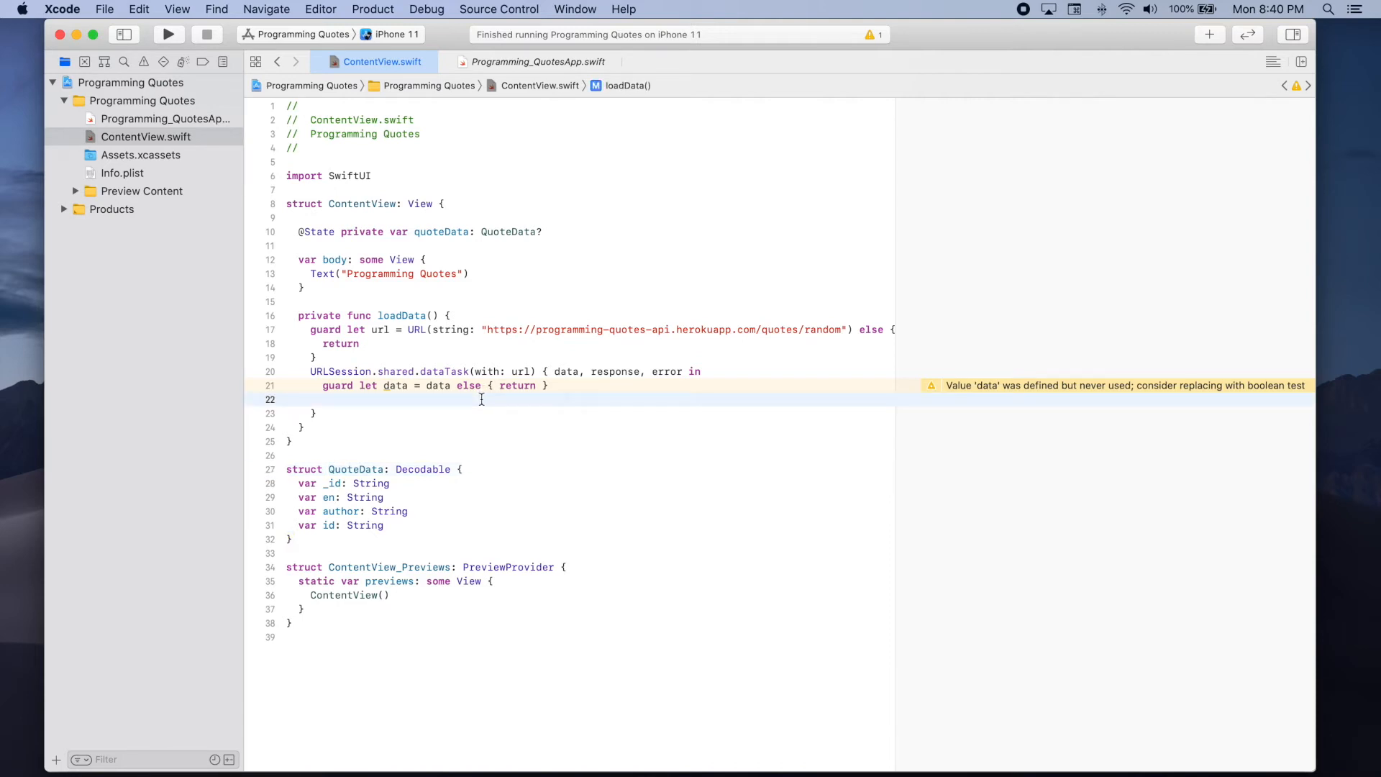
mouse_move(491, 459)
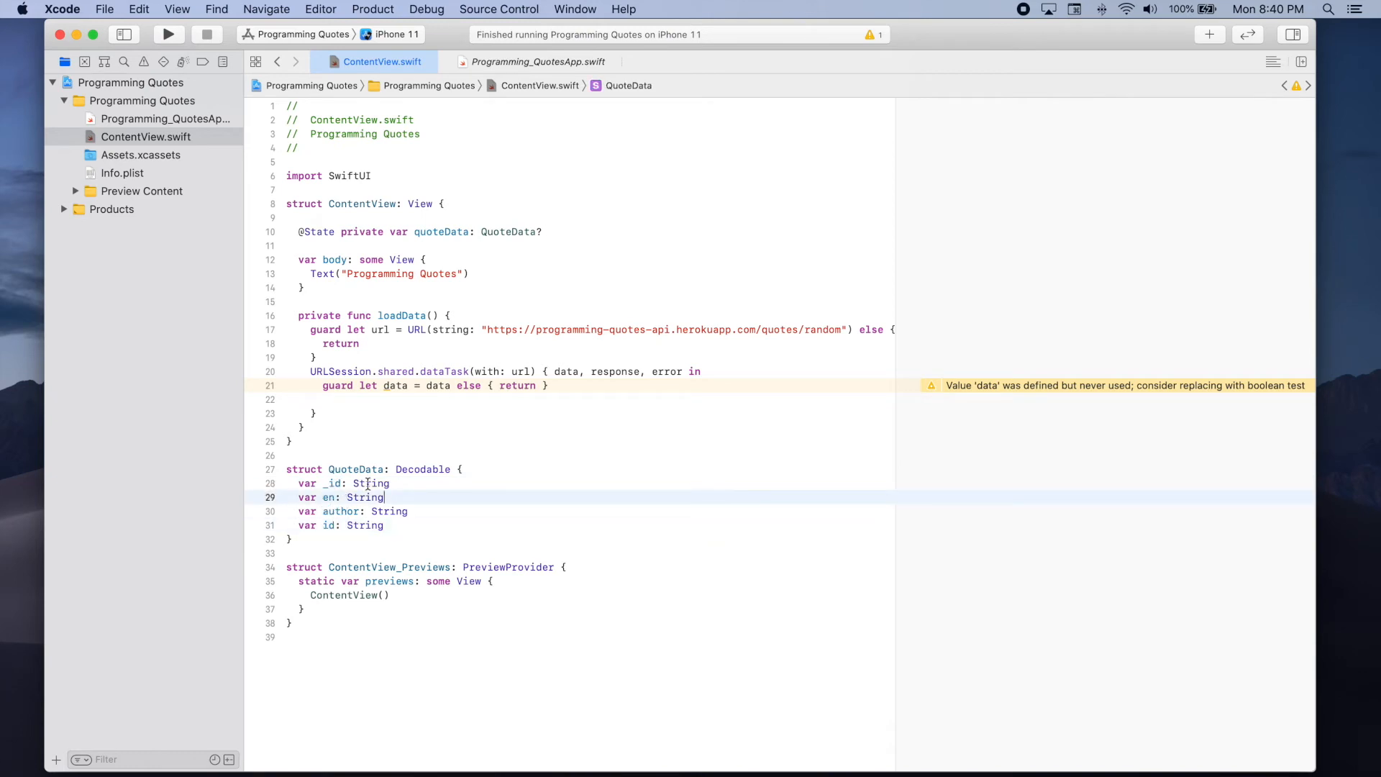
click(370, 484)
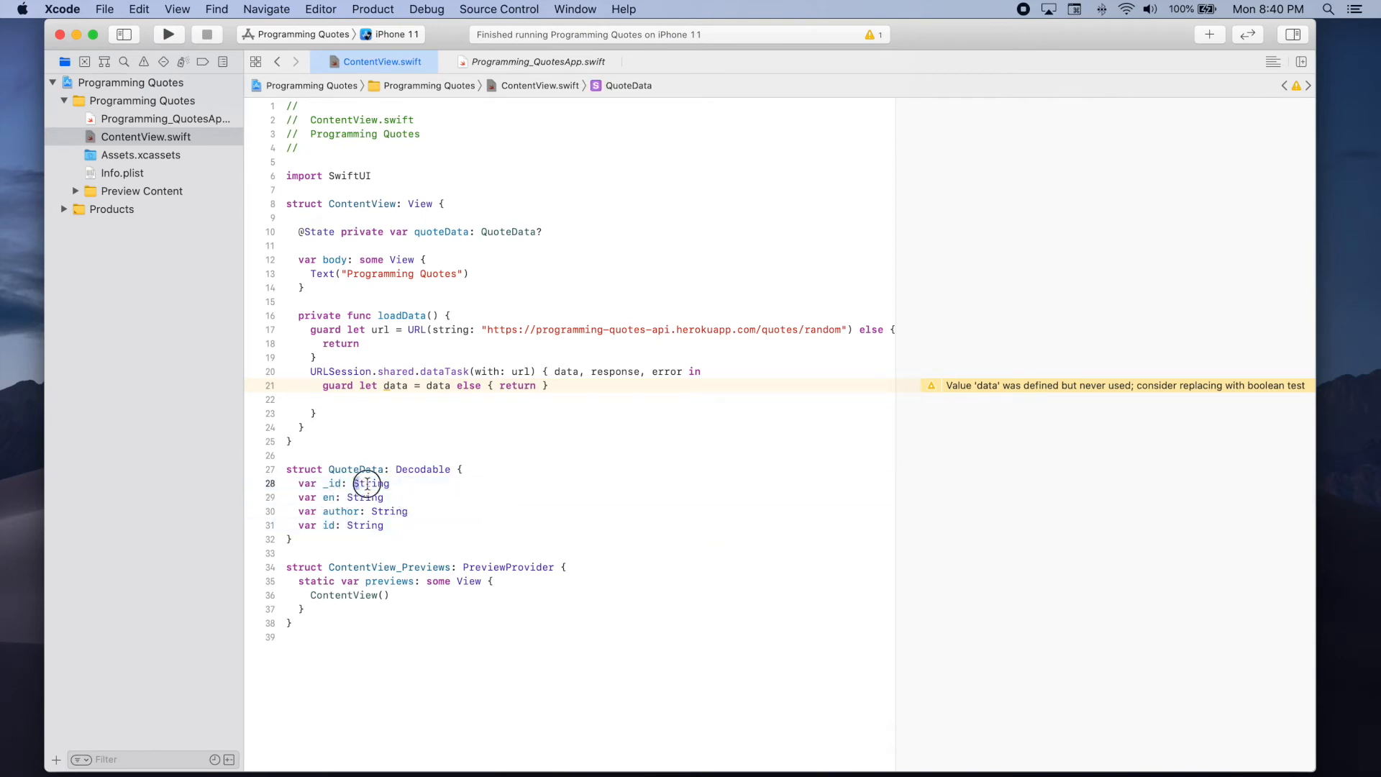
double_click(389, 511)
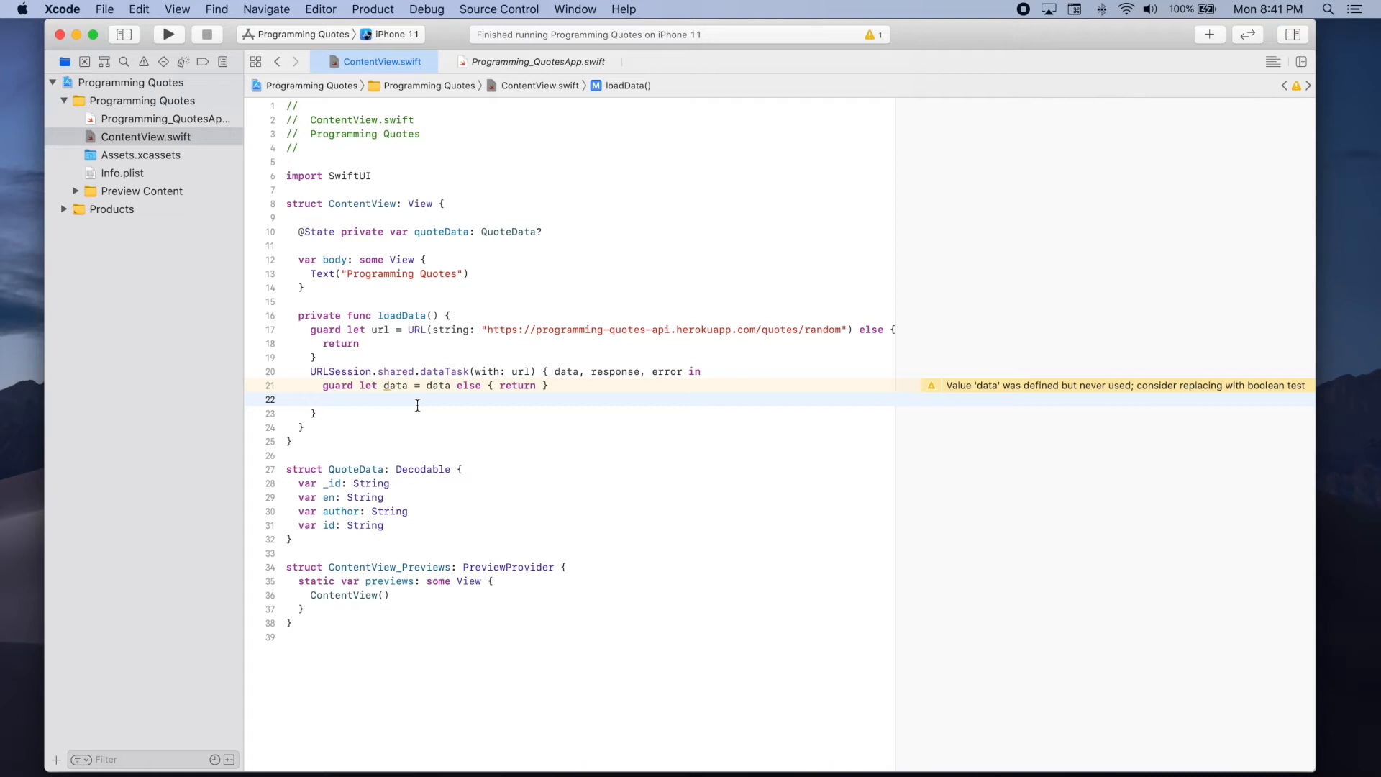
Write 'if let decodedData = try? JSONDecoder().decode(QuoteData.self, from: data) {' and open its block.
text(if let)
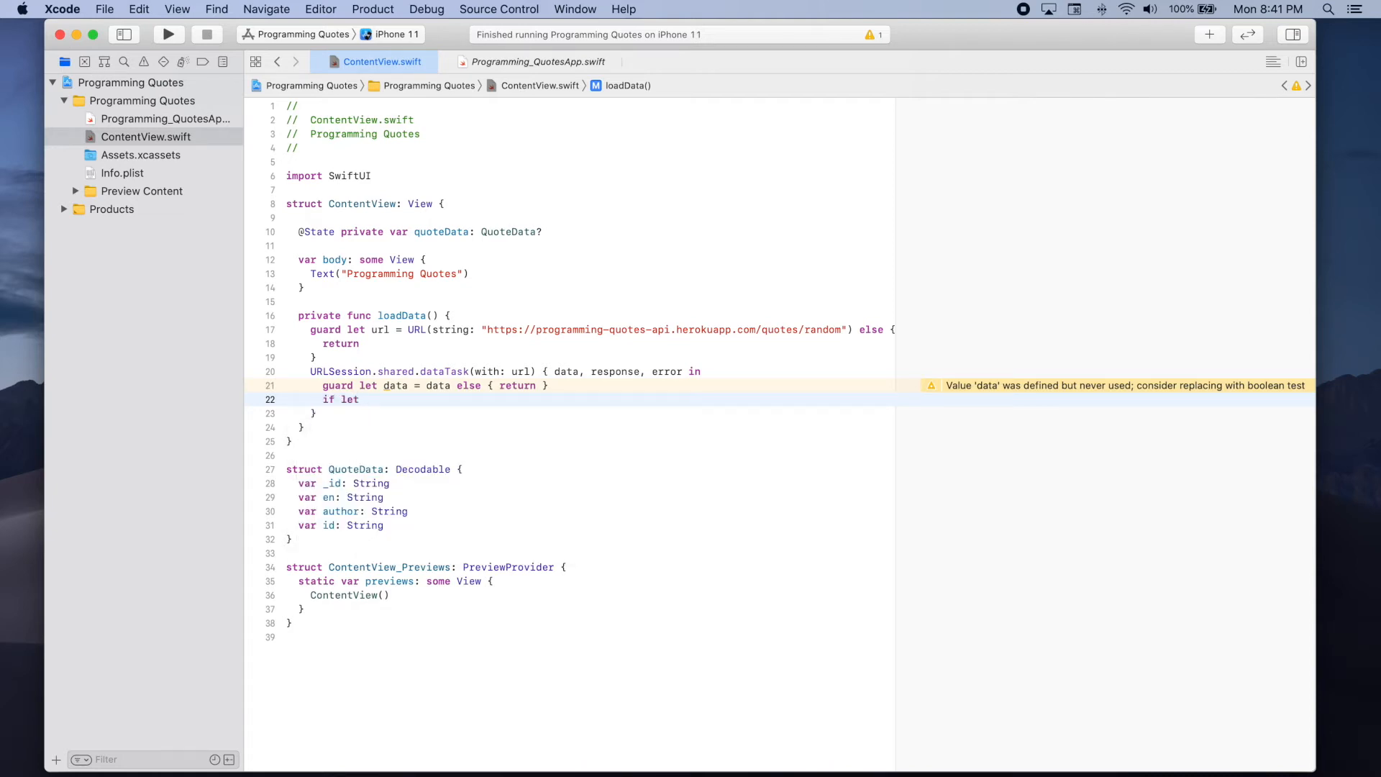
text(decodedData)
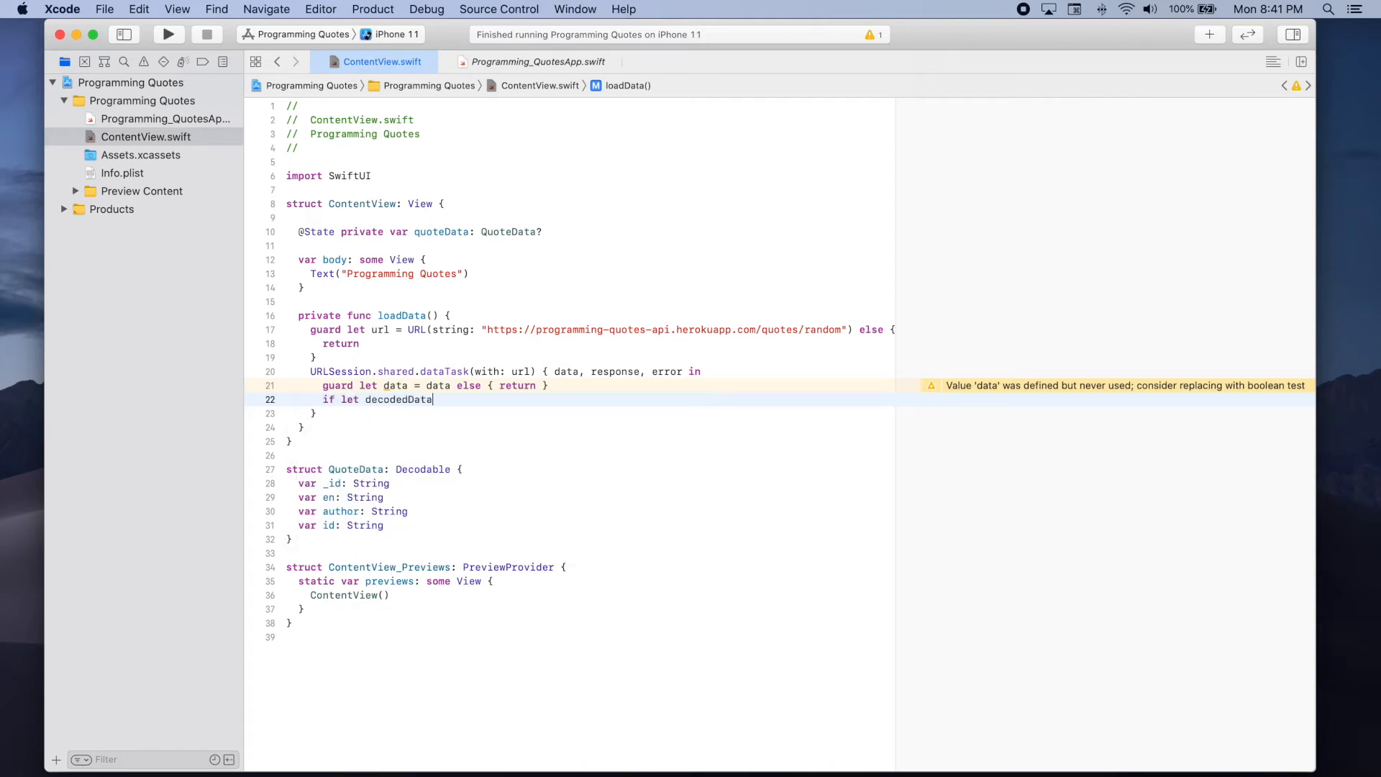
text(= try?)
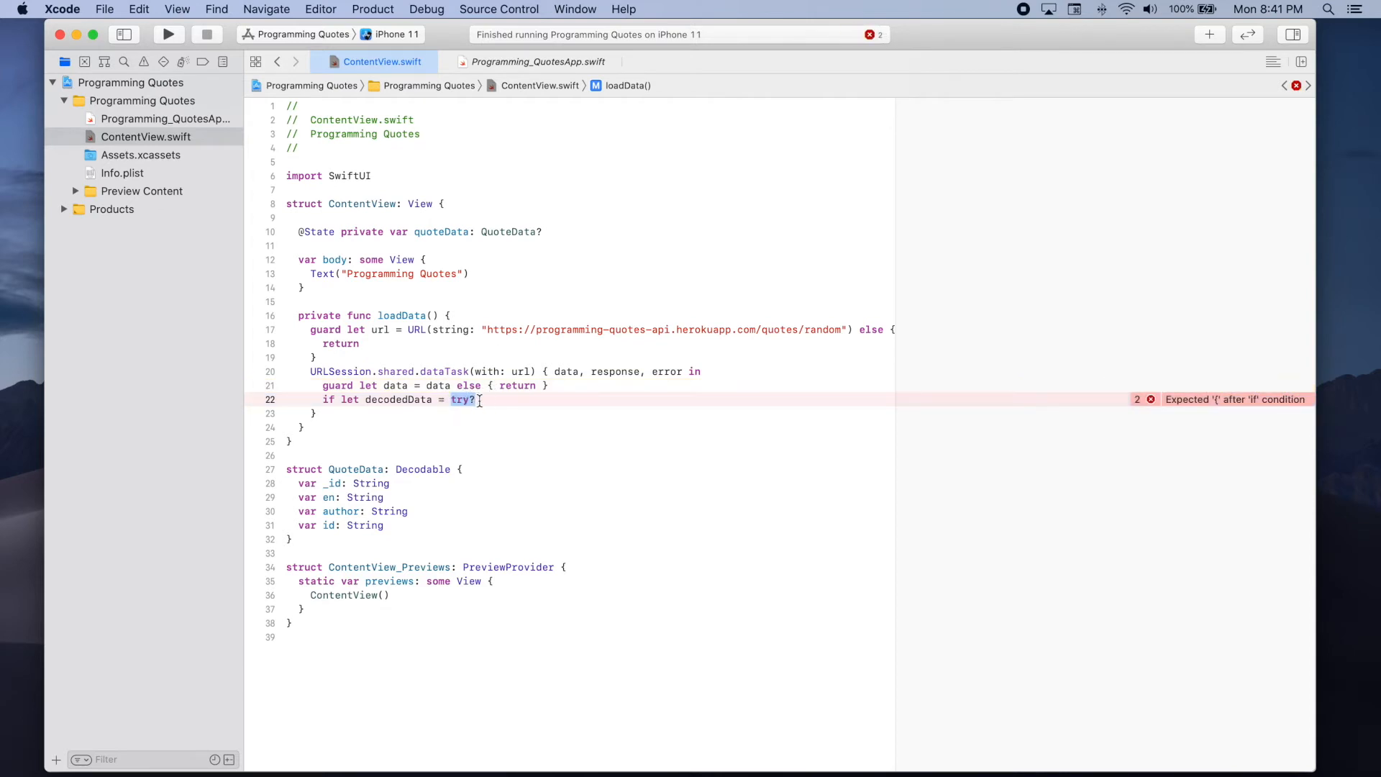
text(JSONDecoder().)
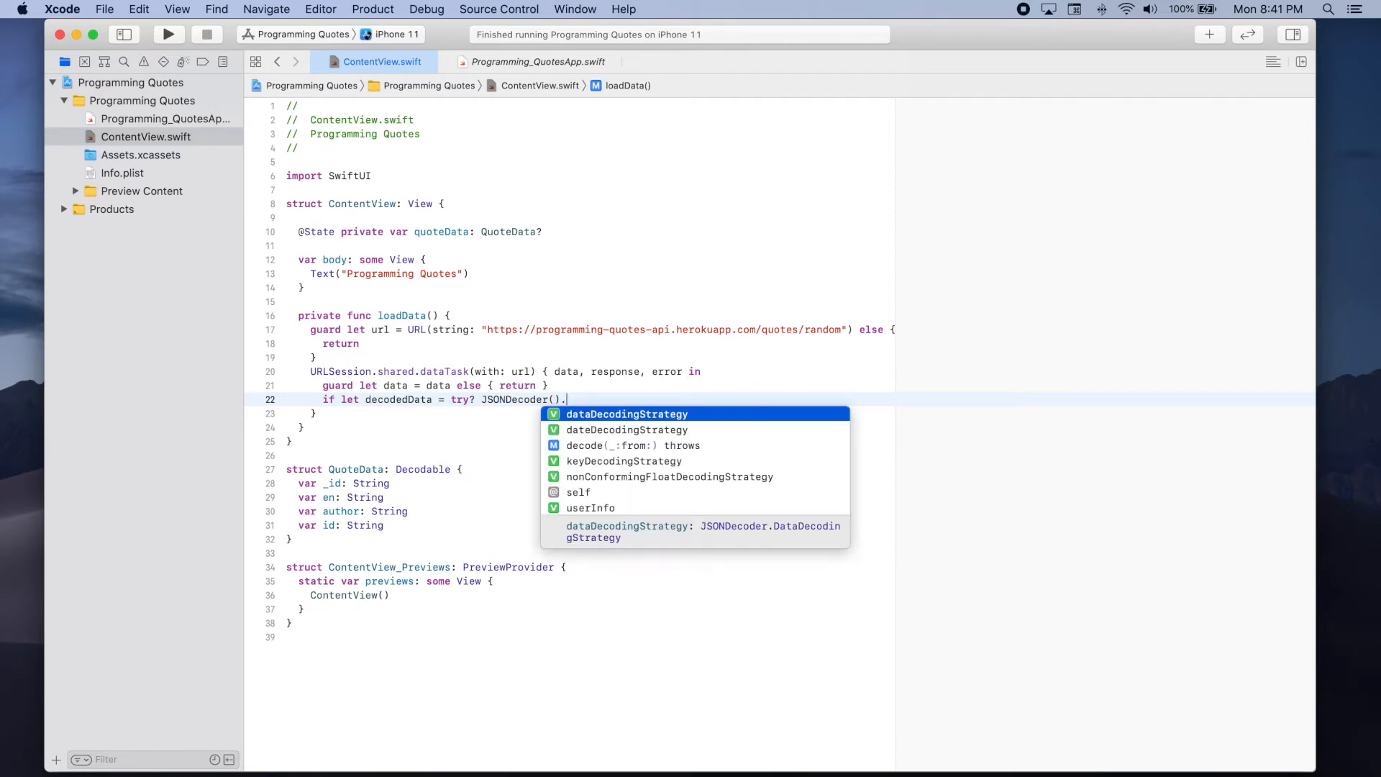
click(613, 445)
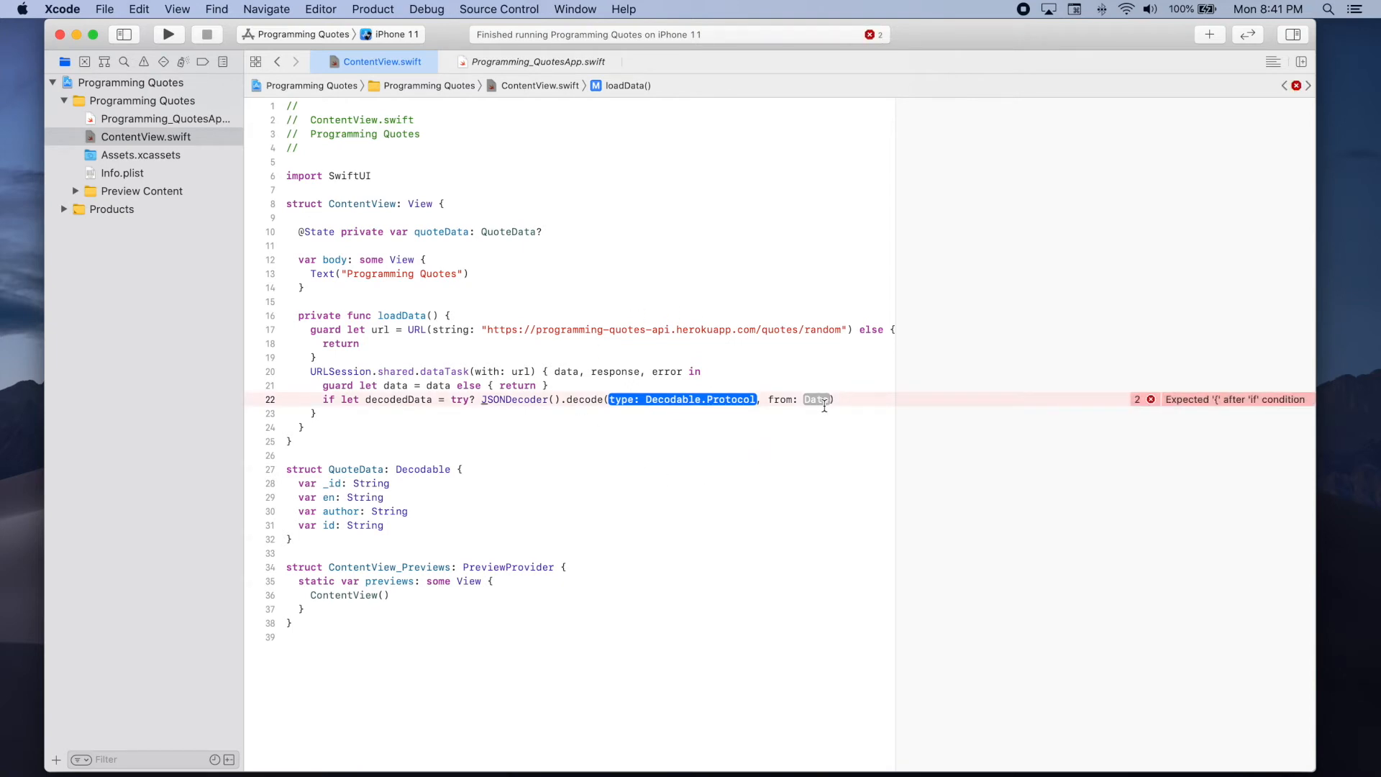
text(QuoteData.self)
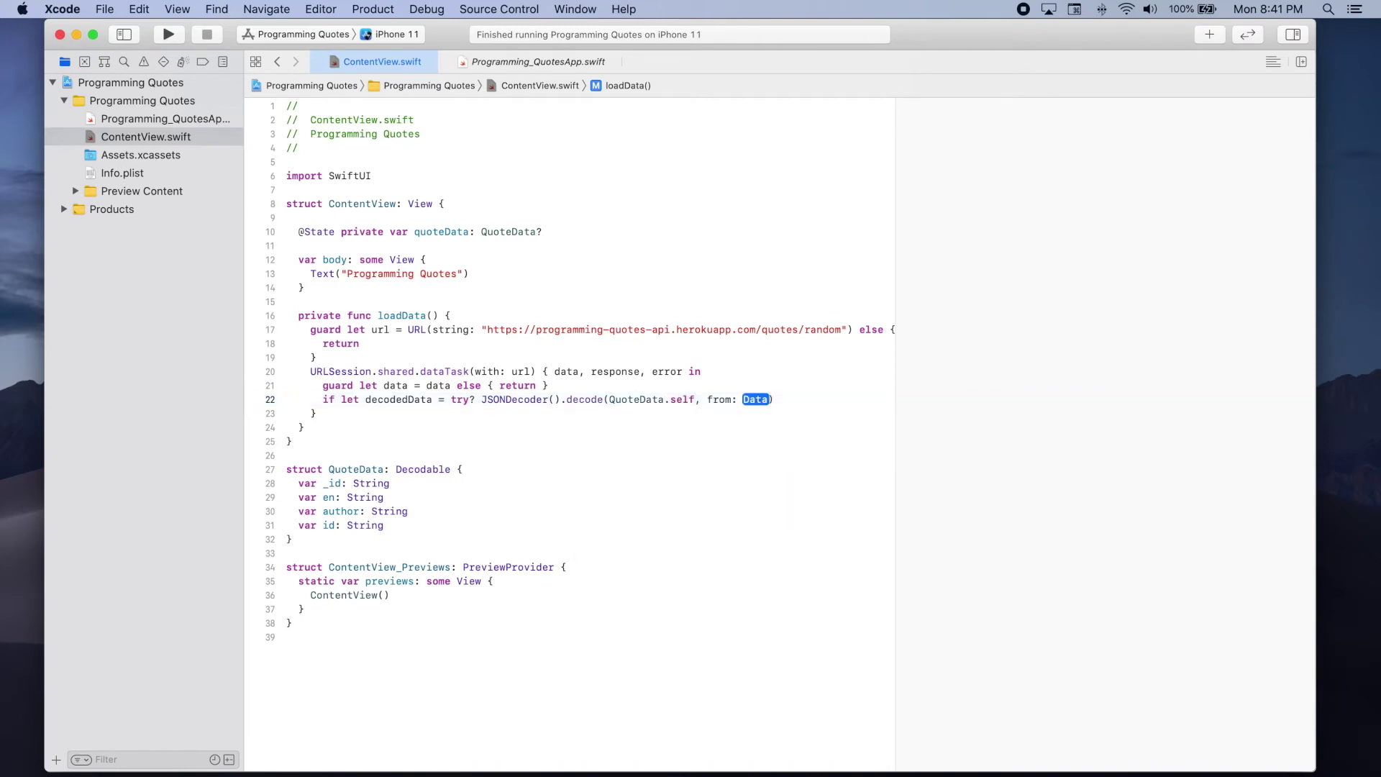
text(data)
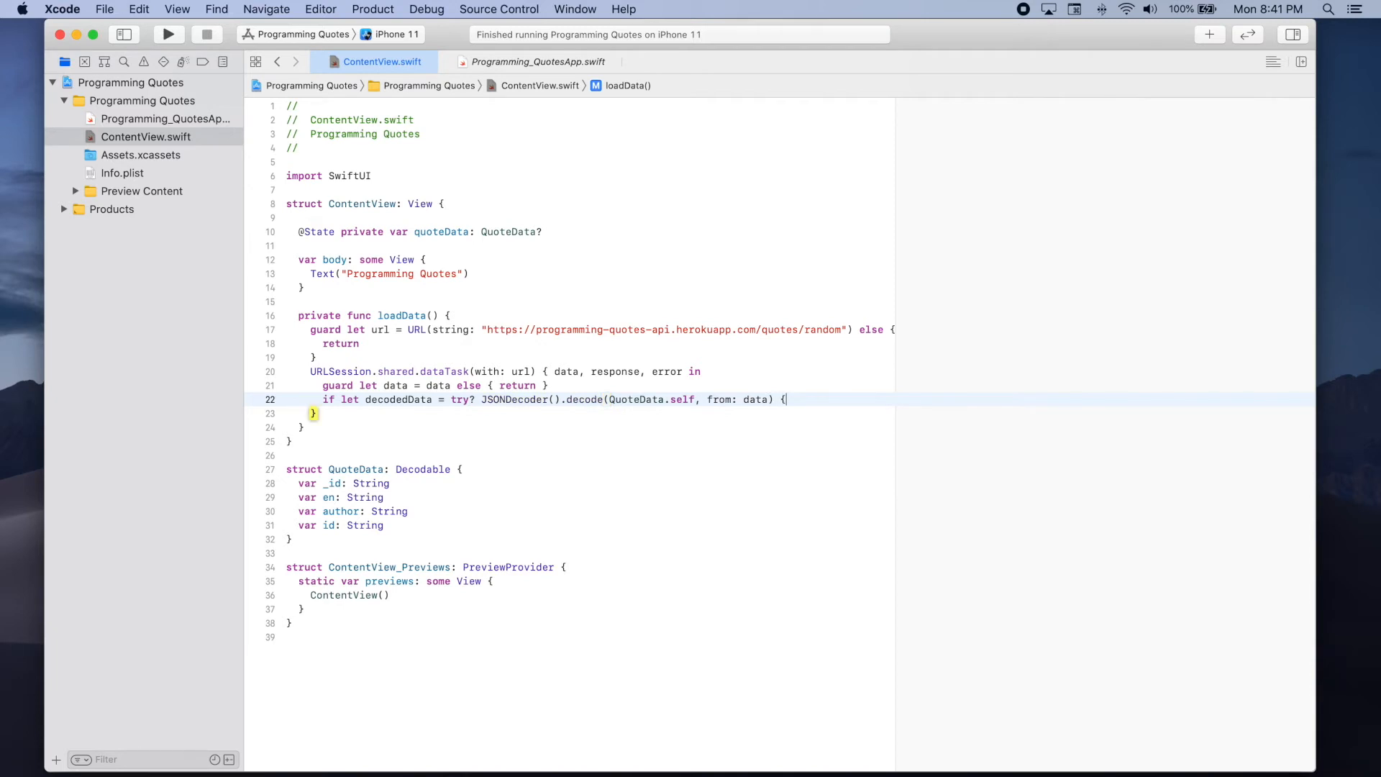
key(Enter)
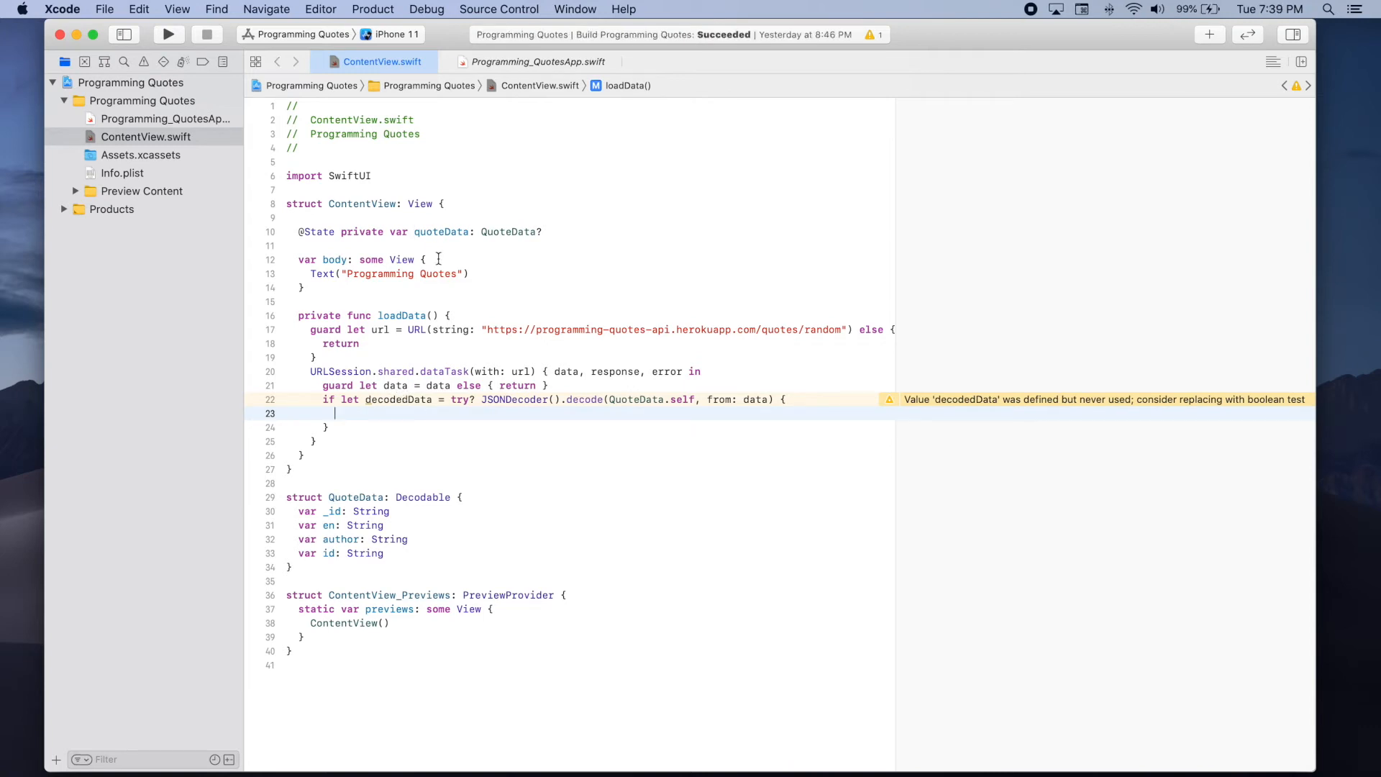
Inside DispatchQueue.main.async, assign 'self.quoteData = decodedData'.
double_click(439, 231)
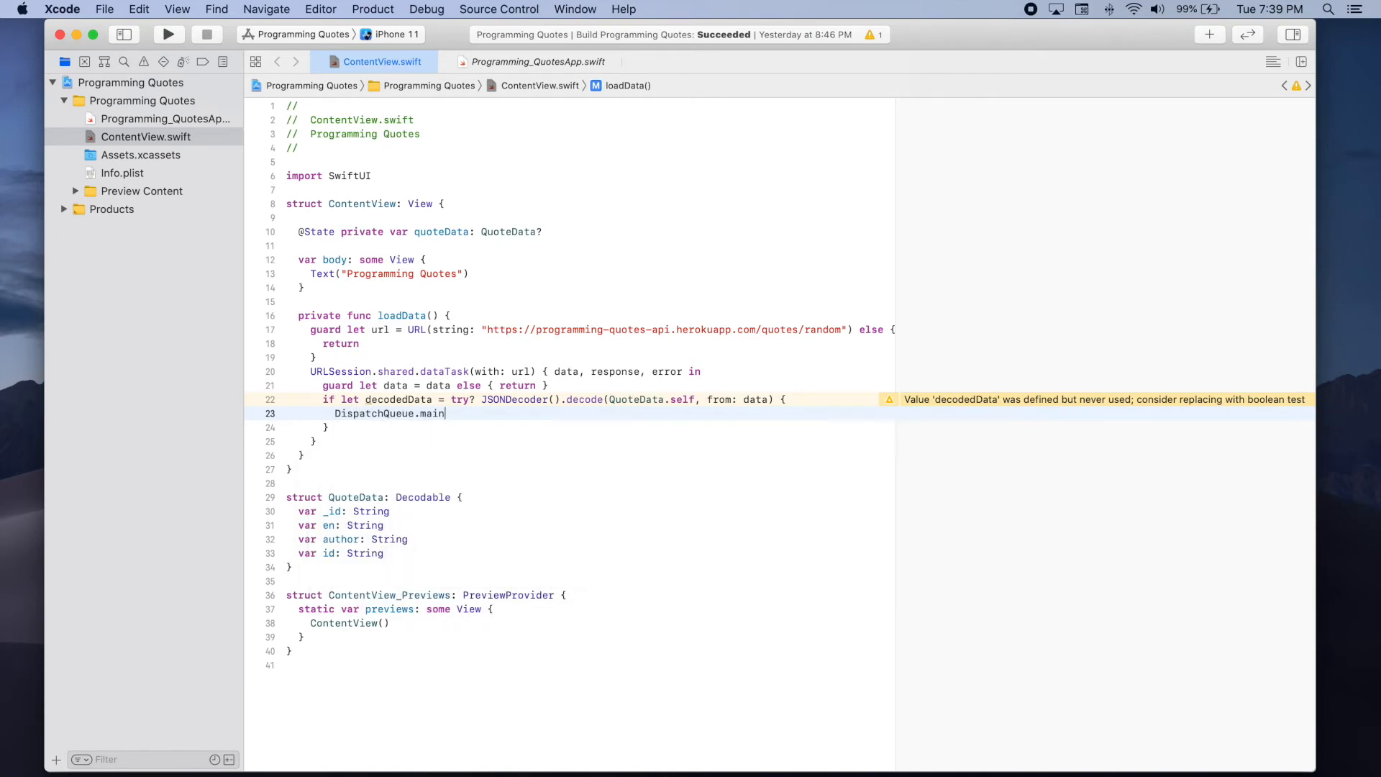
text(.async {)
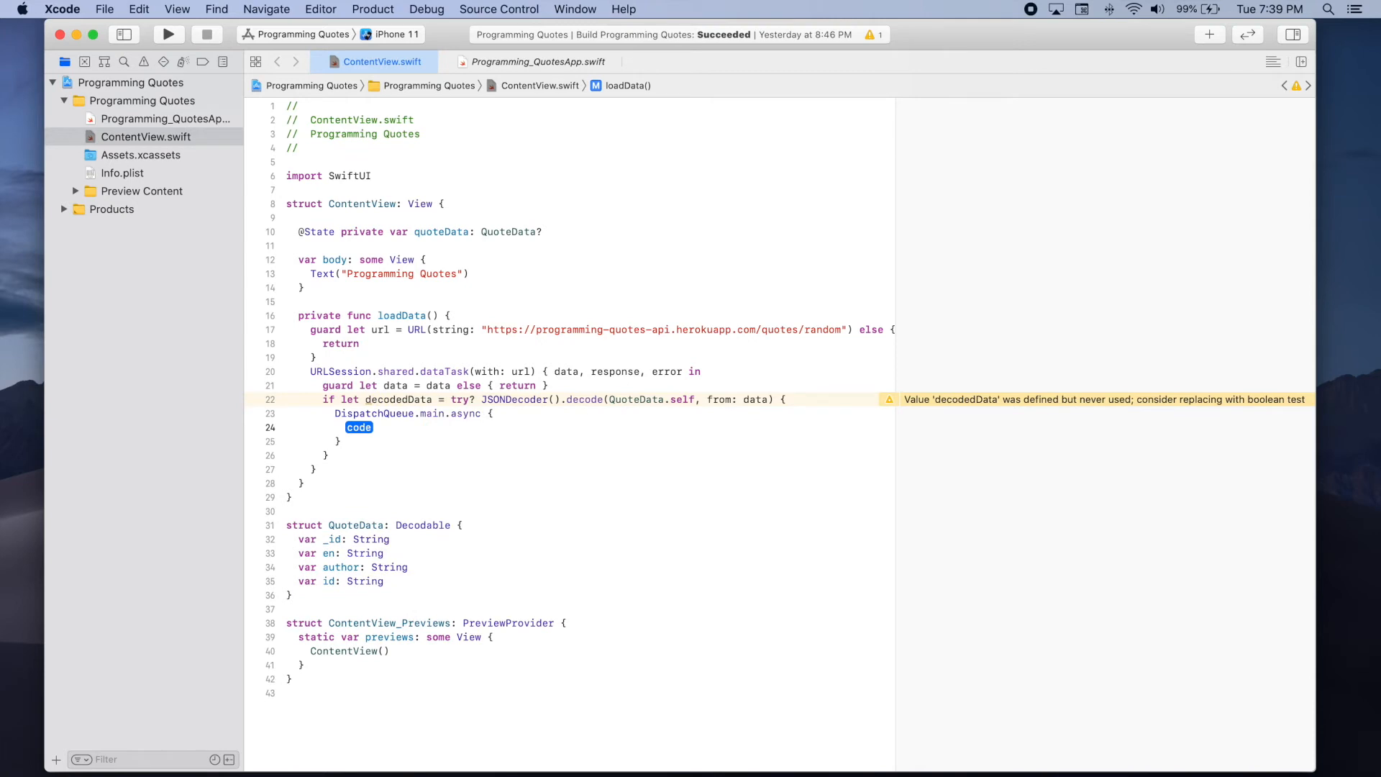
key(Delete)
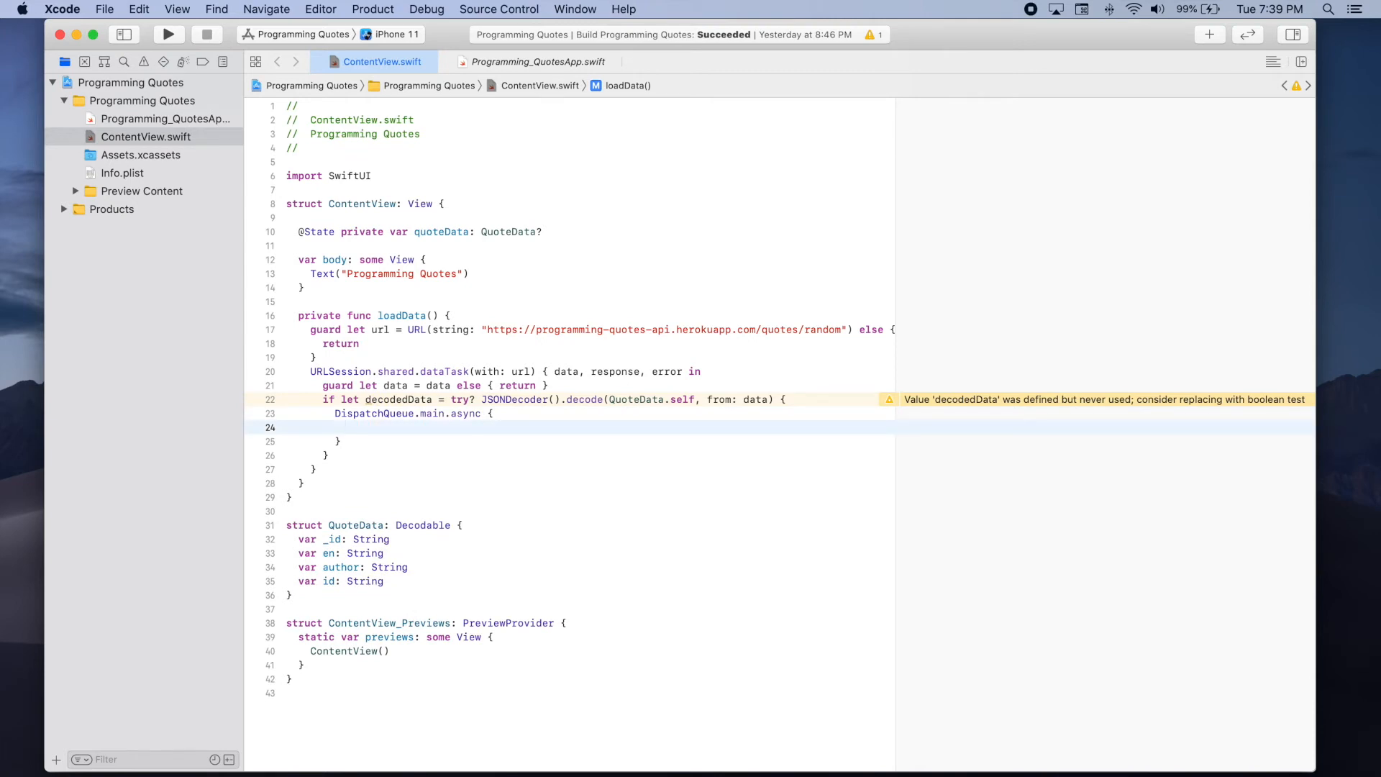
text(self.quoteData =)
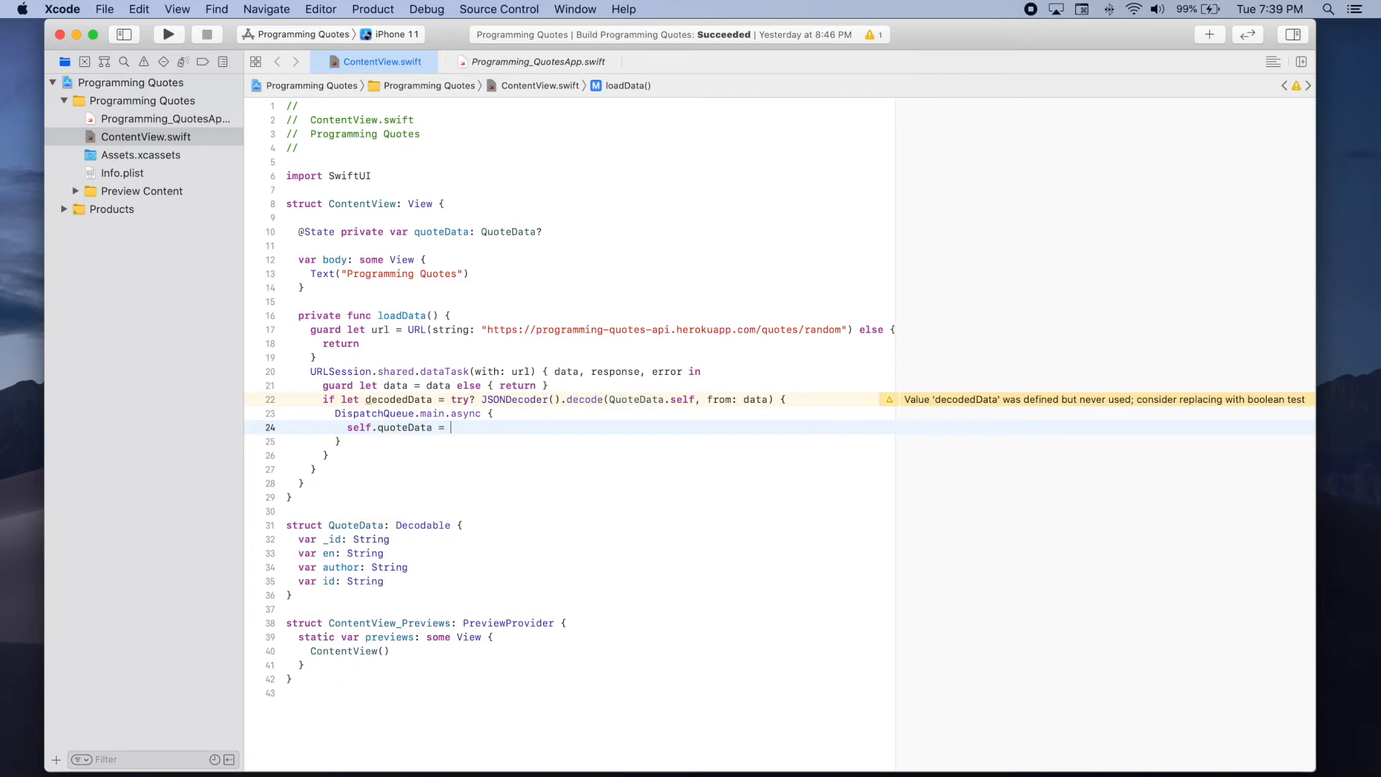
text(d)
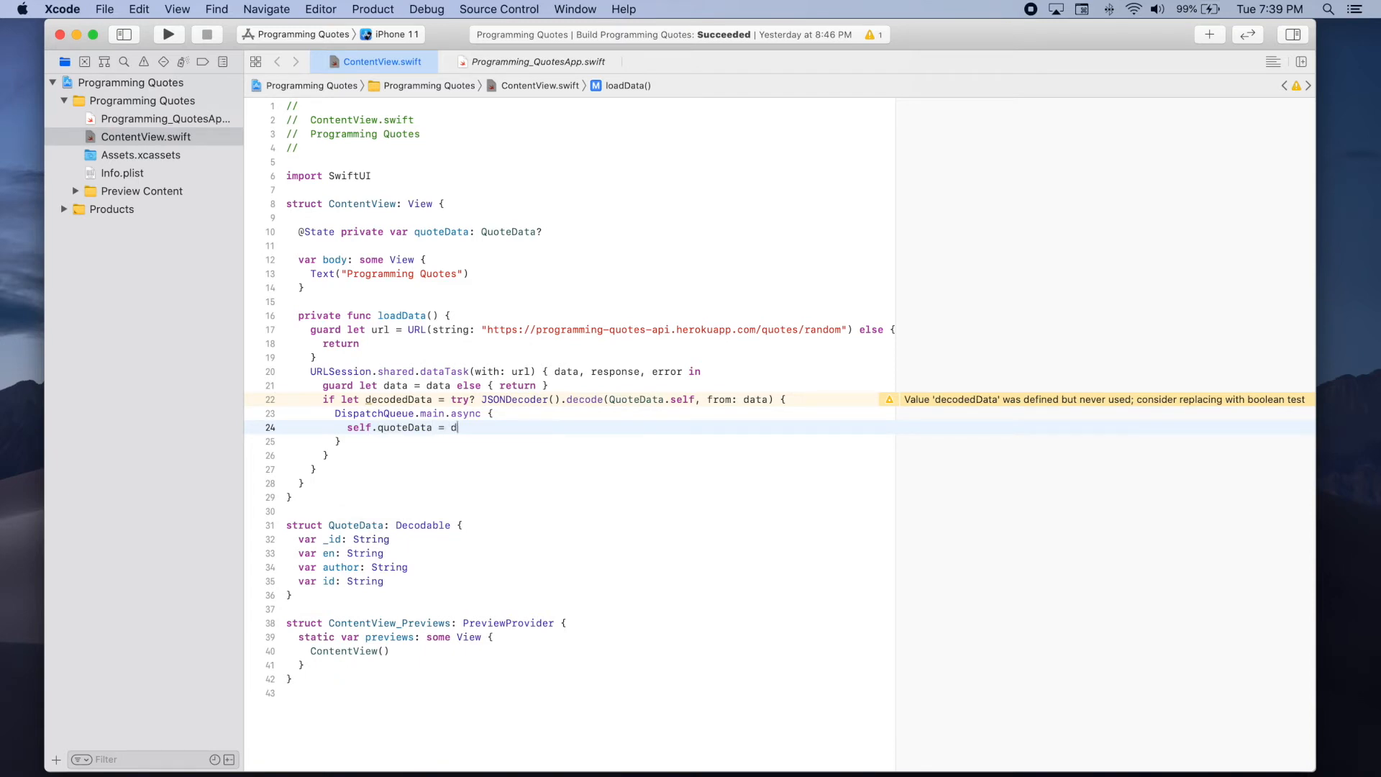
text(ecodedData)
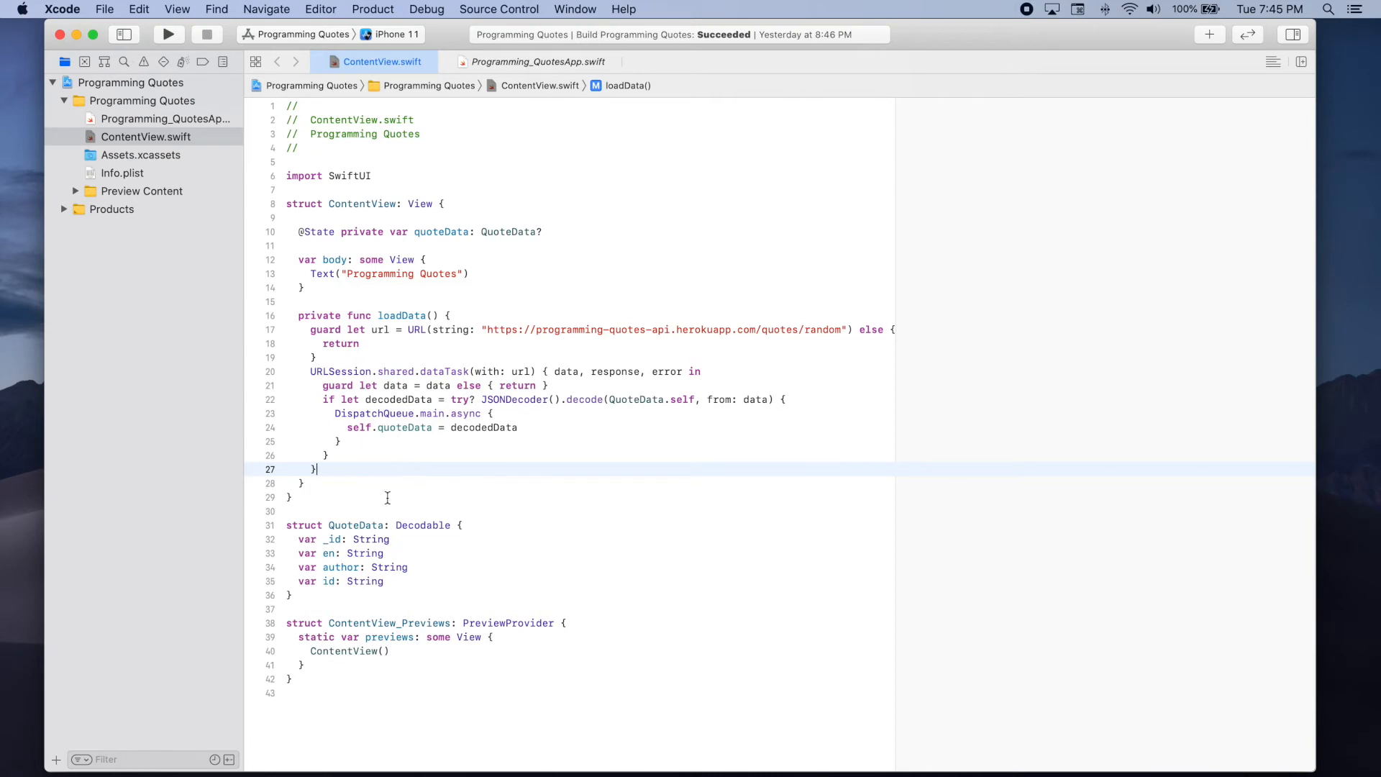
double_click(423, 525)
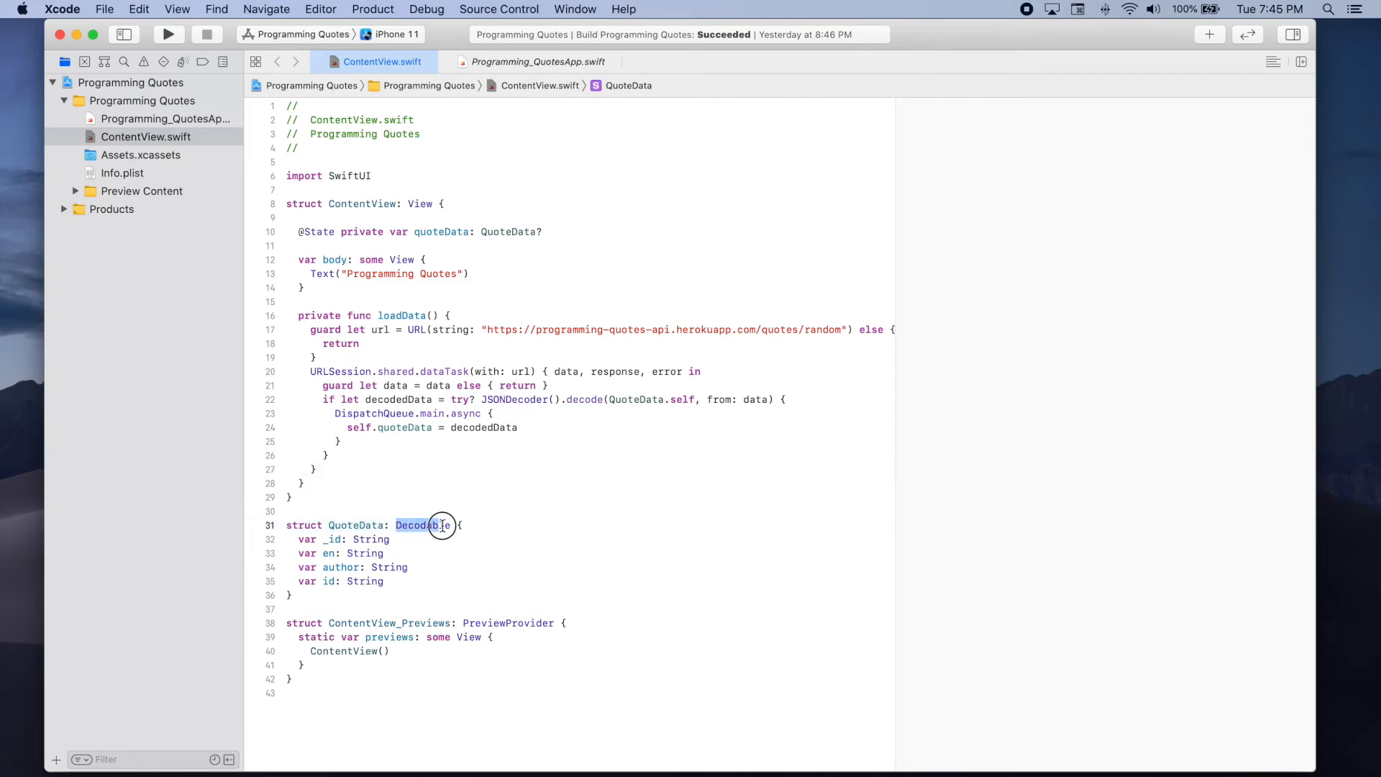
click(441, 525)
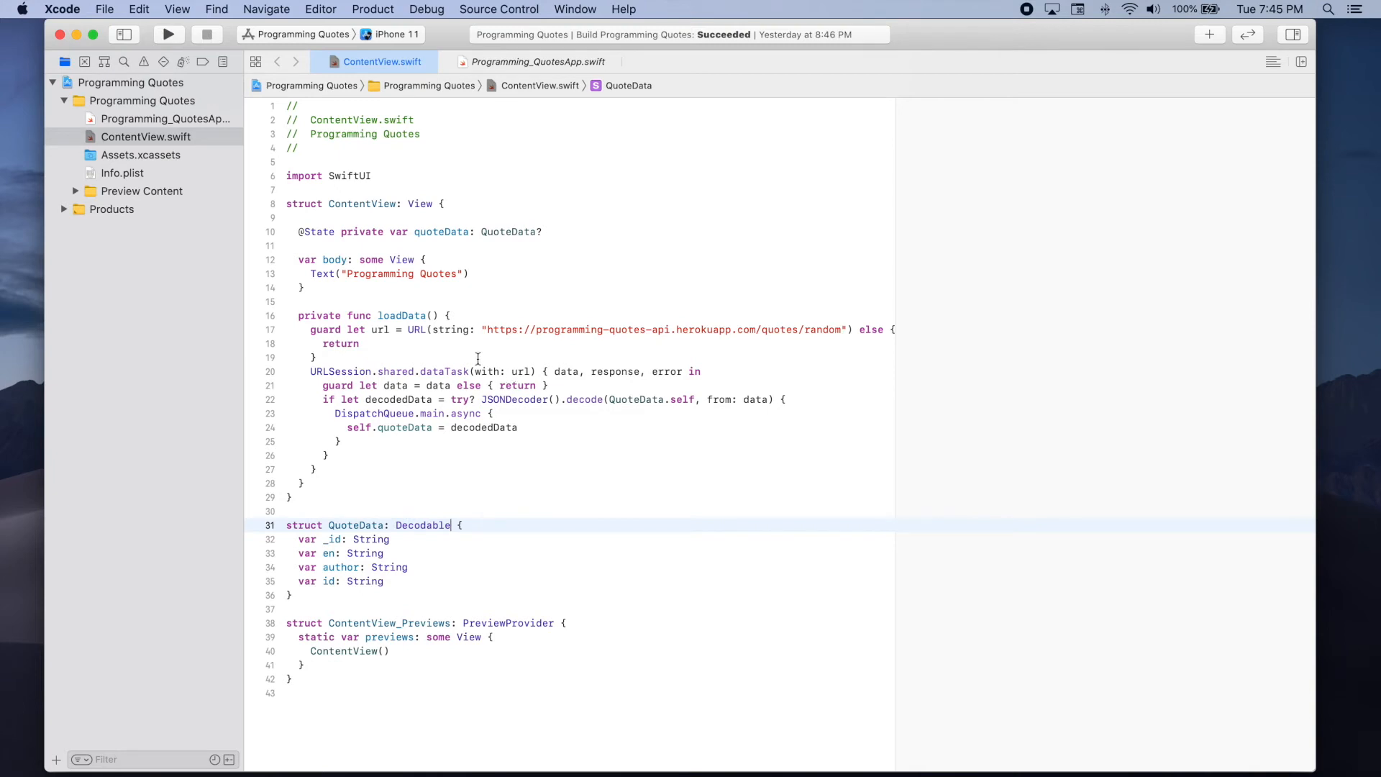
mouse_move(708, 372)
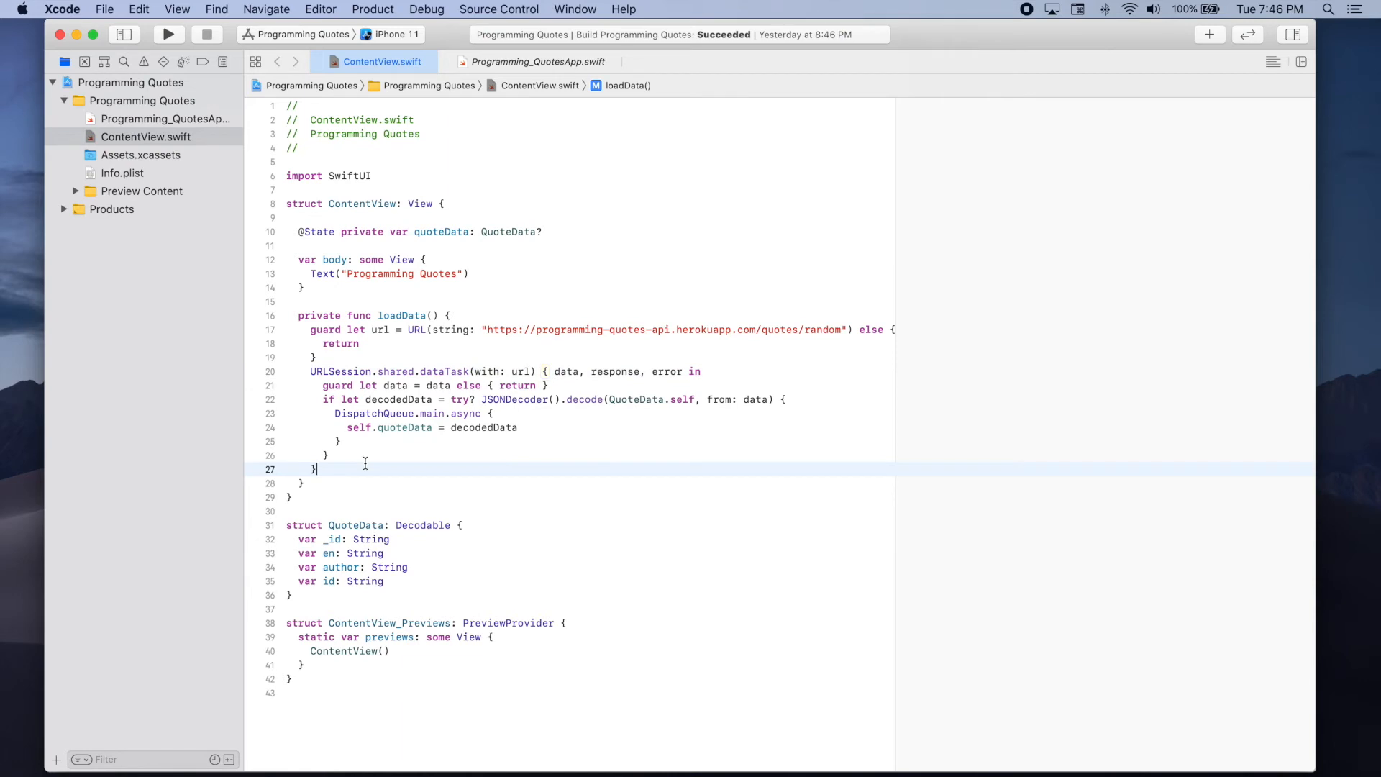
Append .resume() to the data task, then move to the body's placeholder Text line.
text(.)
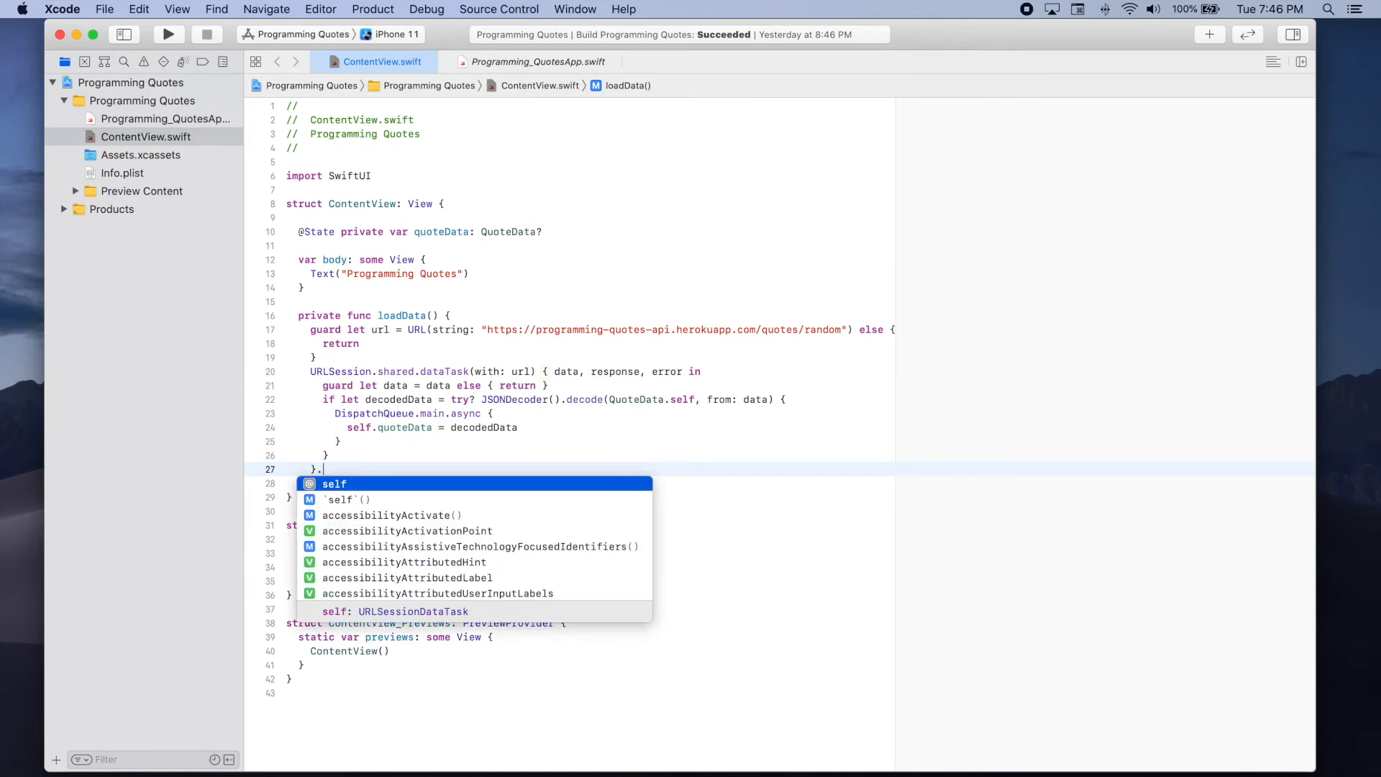
text(reau)
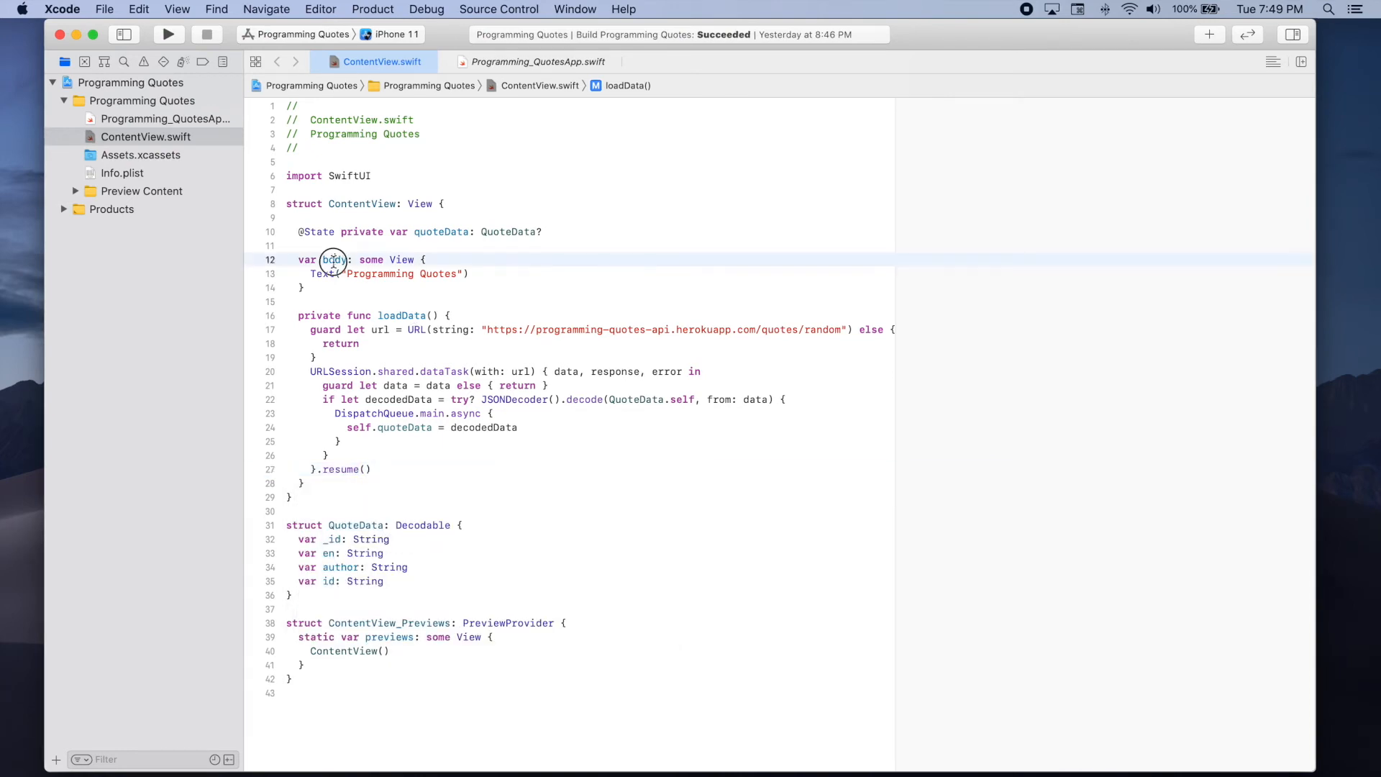
click(492, 273)
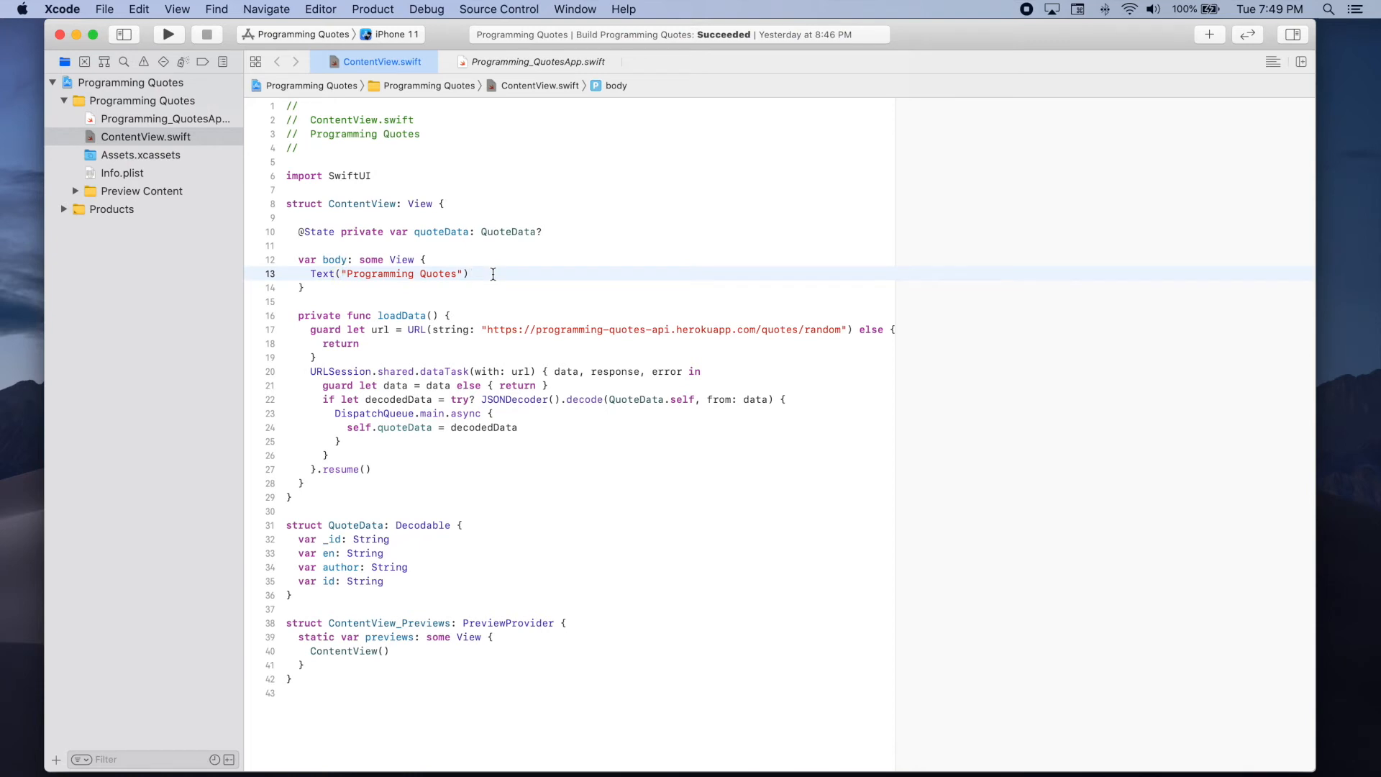
click(471, 273)
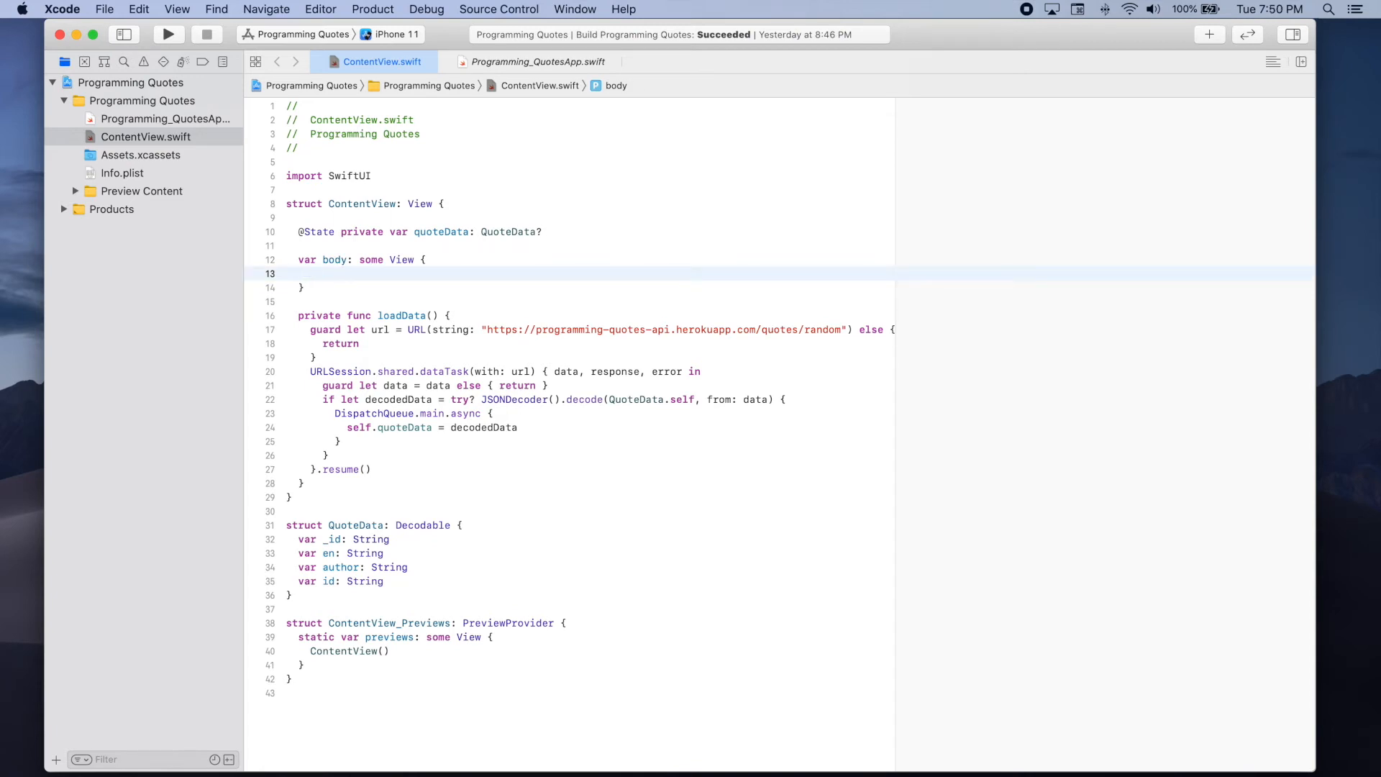
Lay out an HStack with a Spacer and a VStack(alignment: .trailing) starting with a Spacer.
click(313, 273)
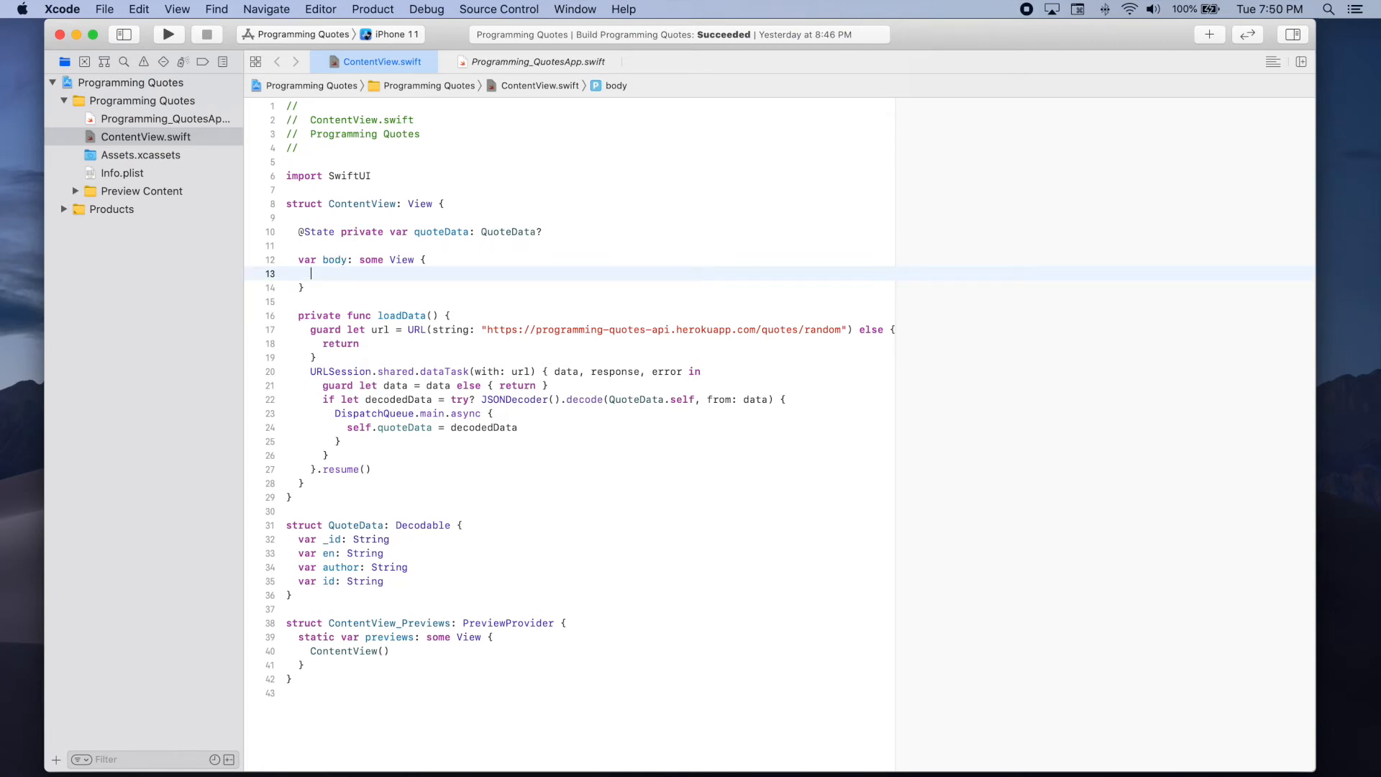
text(HStack {)
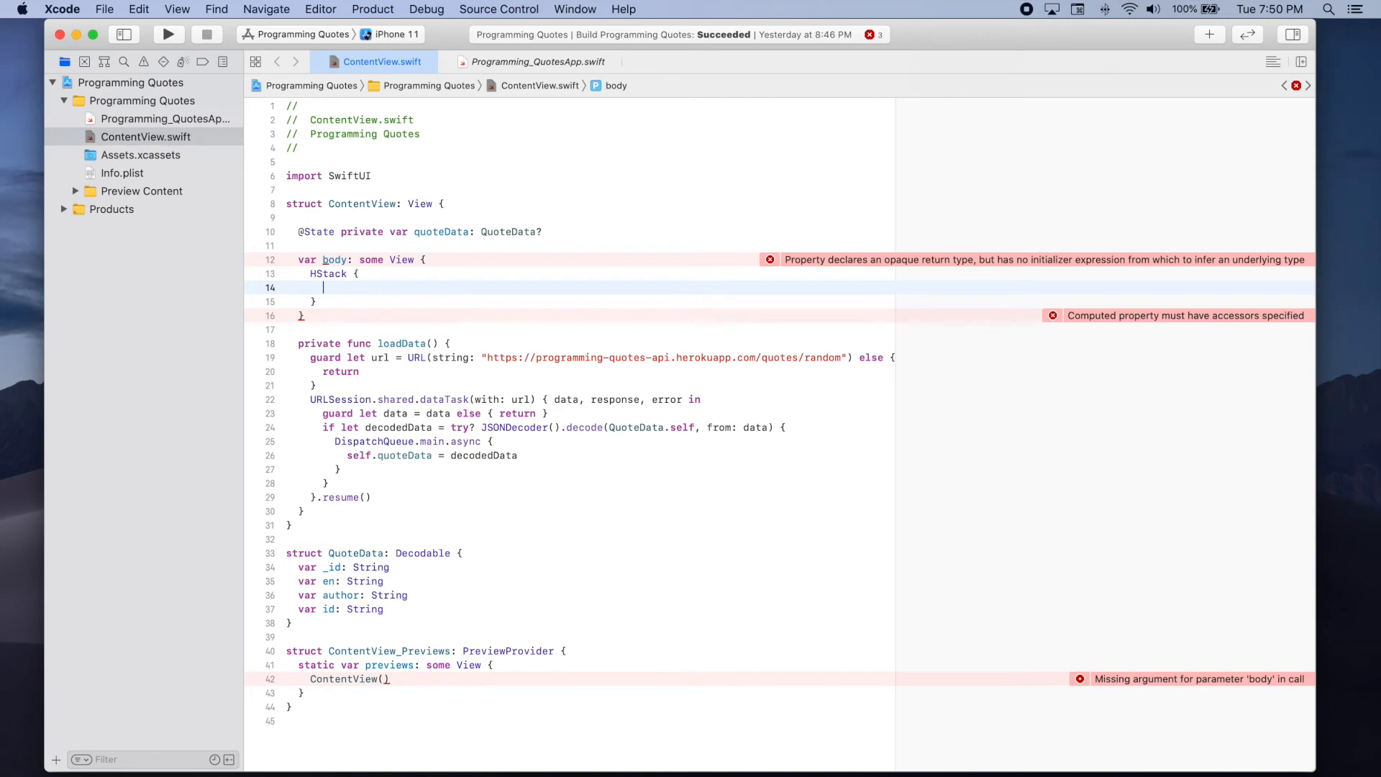
text(Spacer()
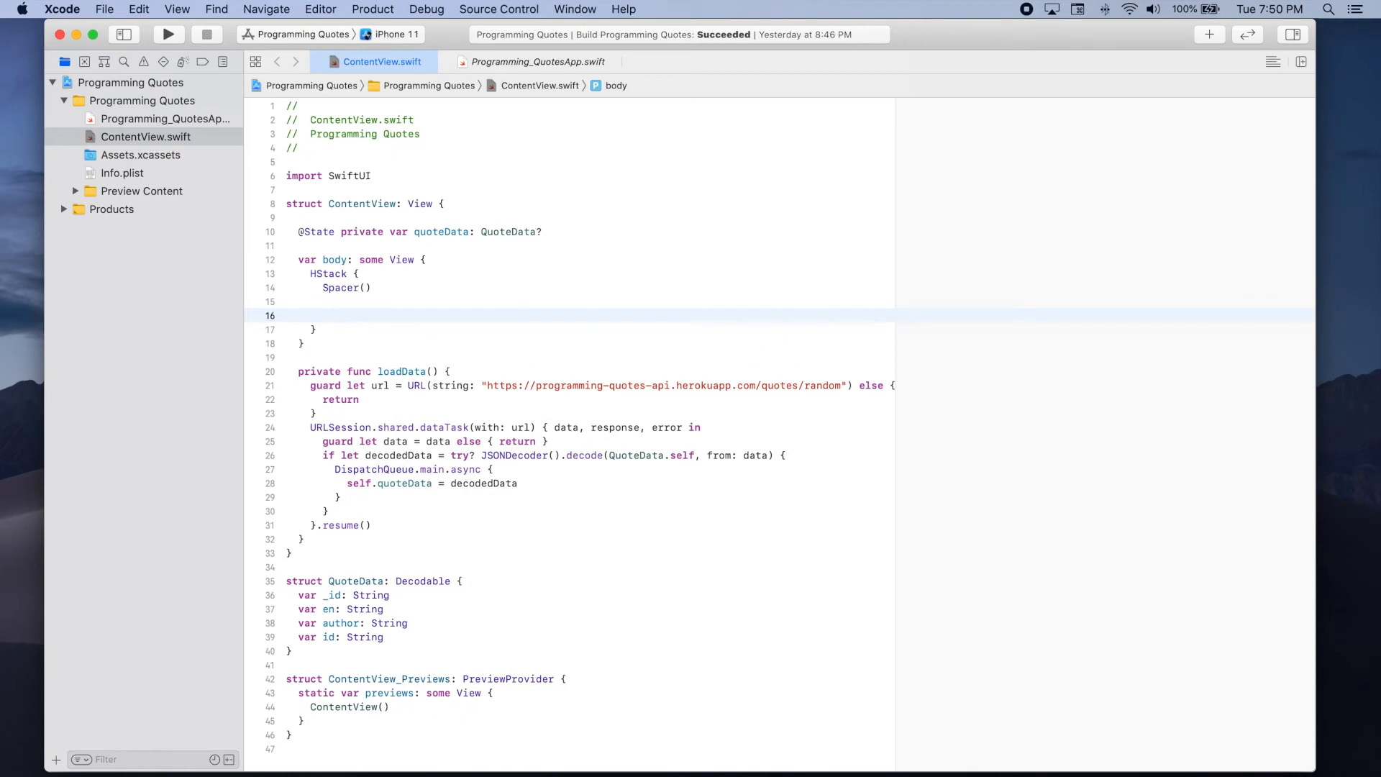
text(VStack)
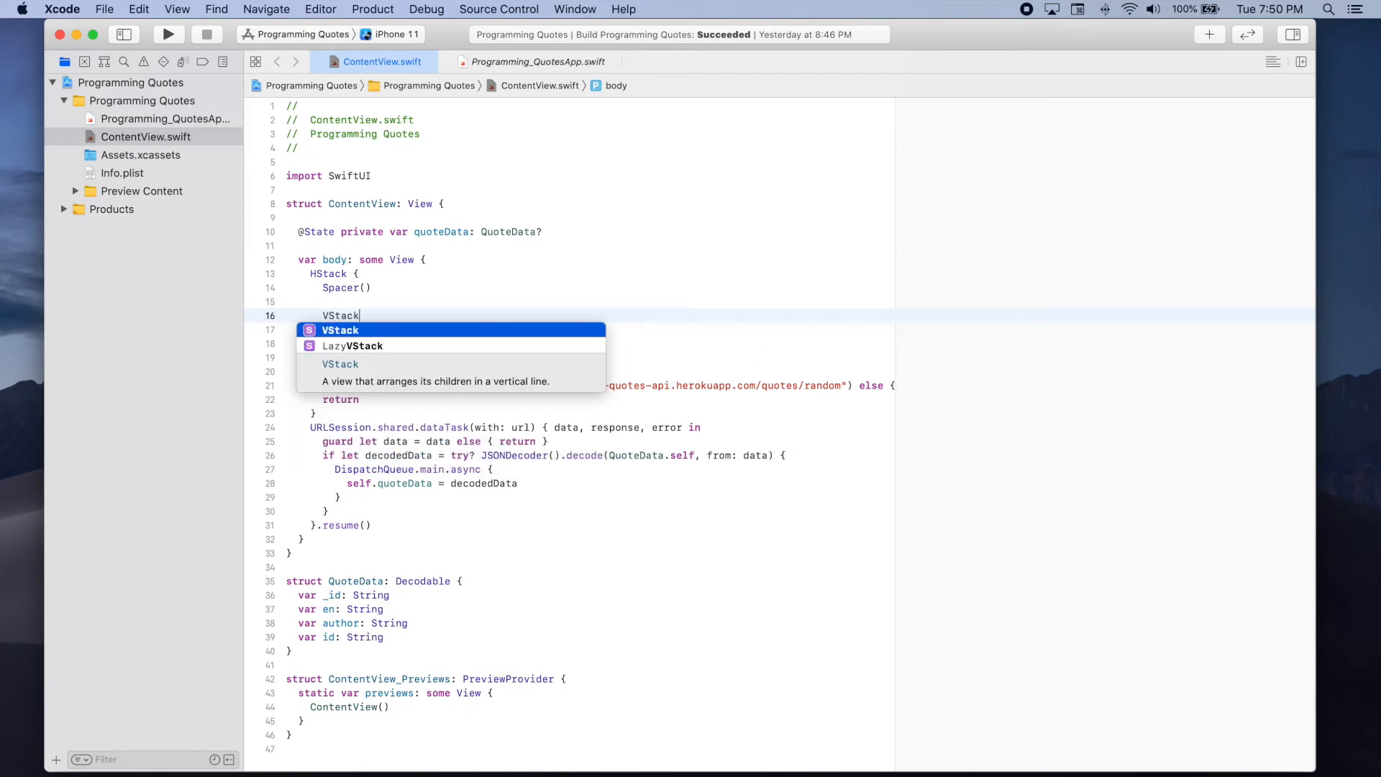
text((alignment:)
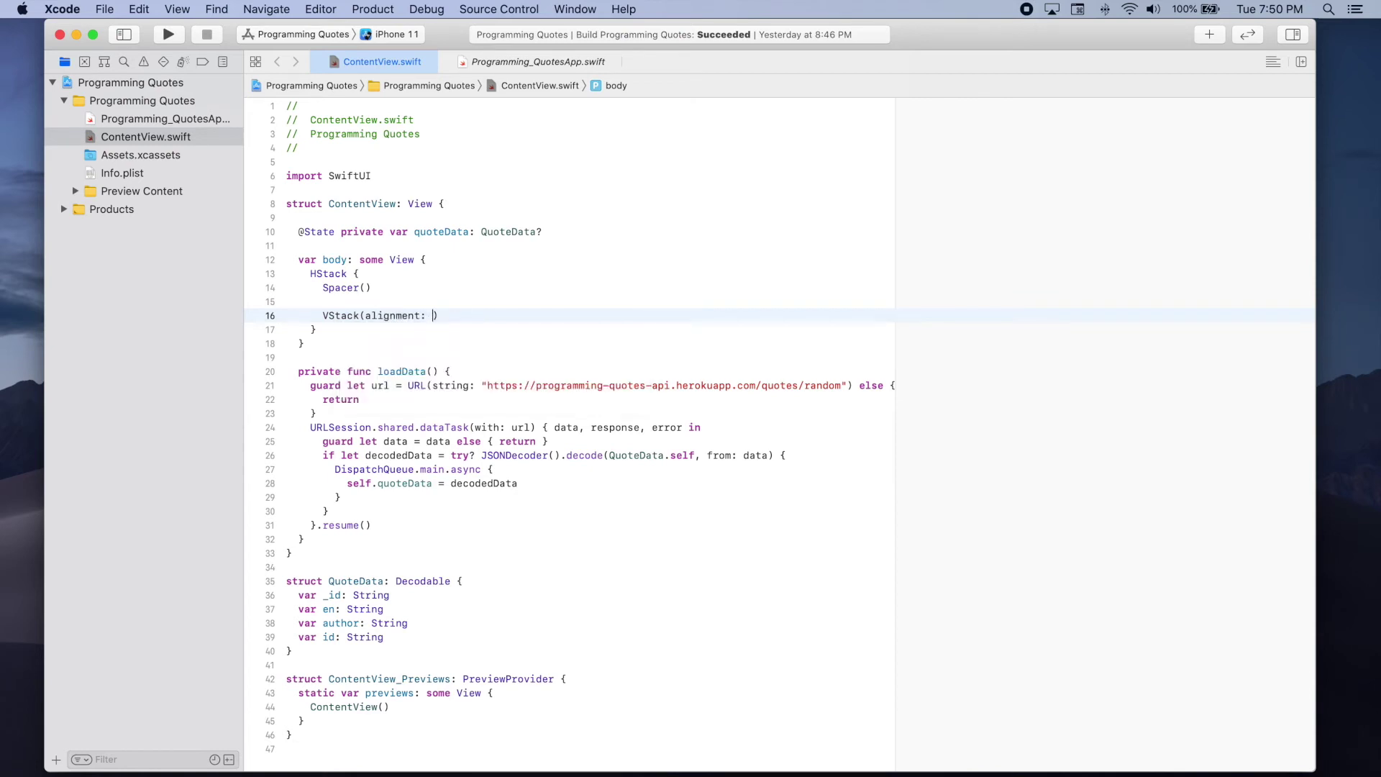
text(.trailing)
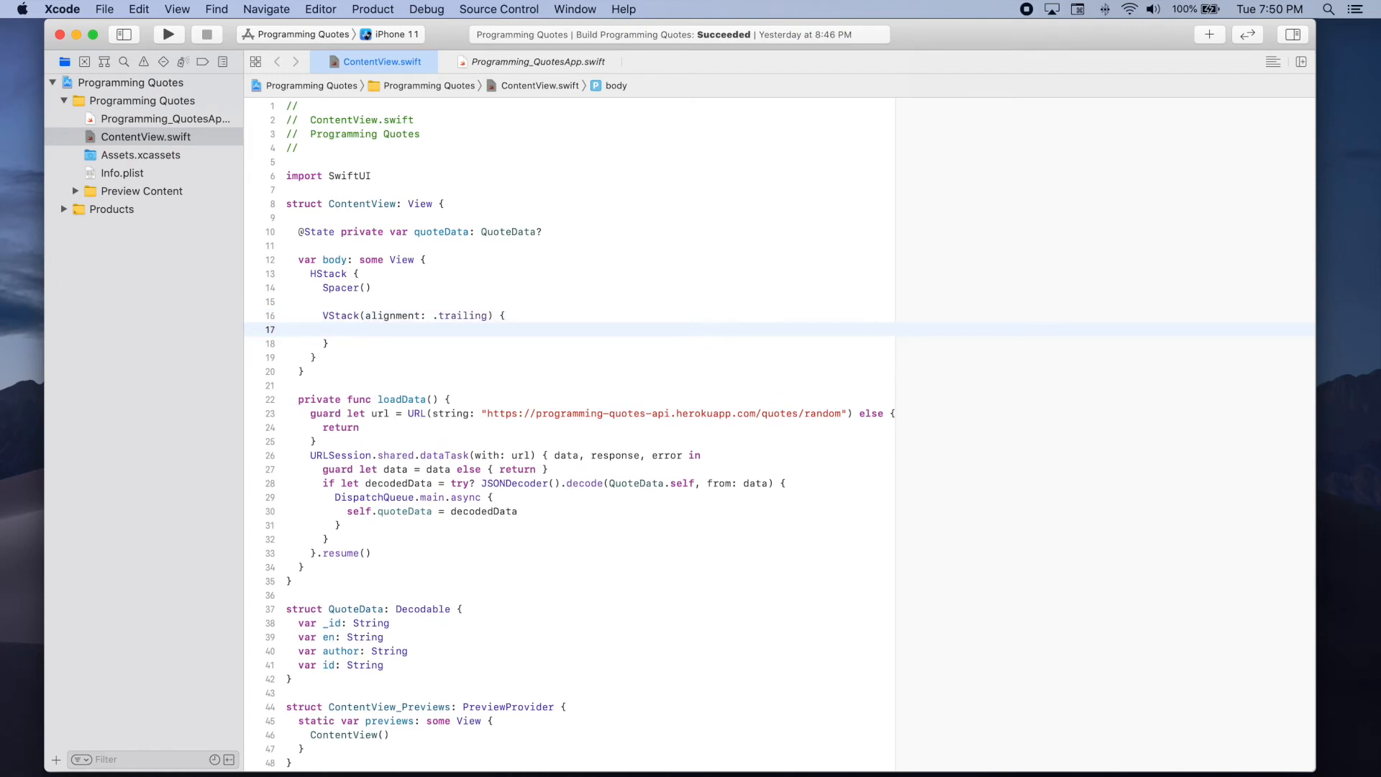
text(Spacer()
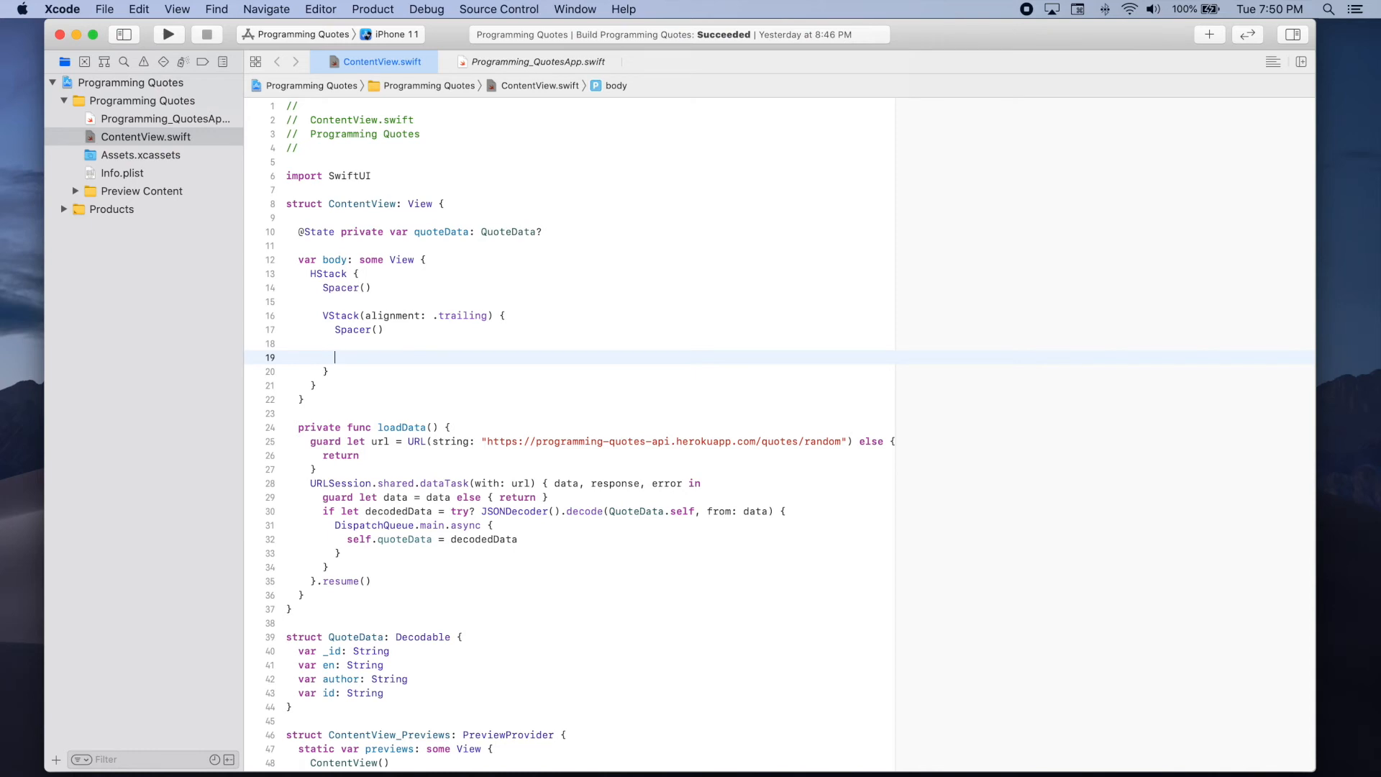
Show Text(quoteData?.en ?? "") in the trailing stack with a title2 font modifier.
text(Text)
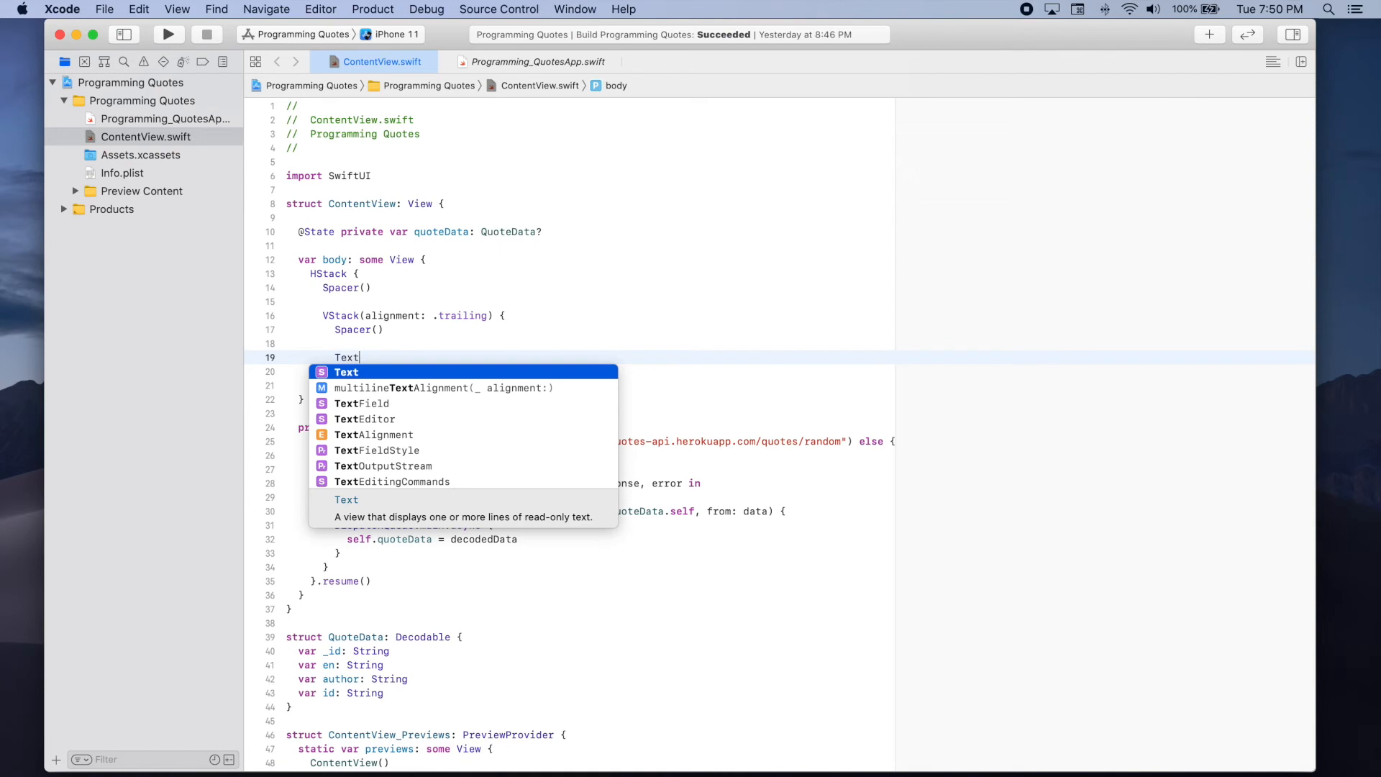
key(Return)
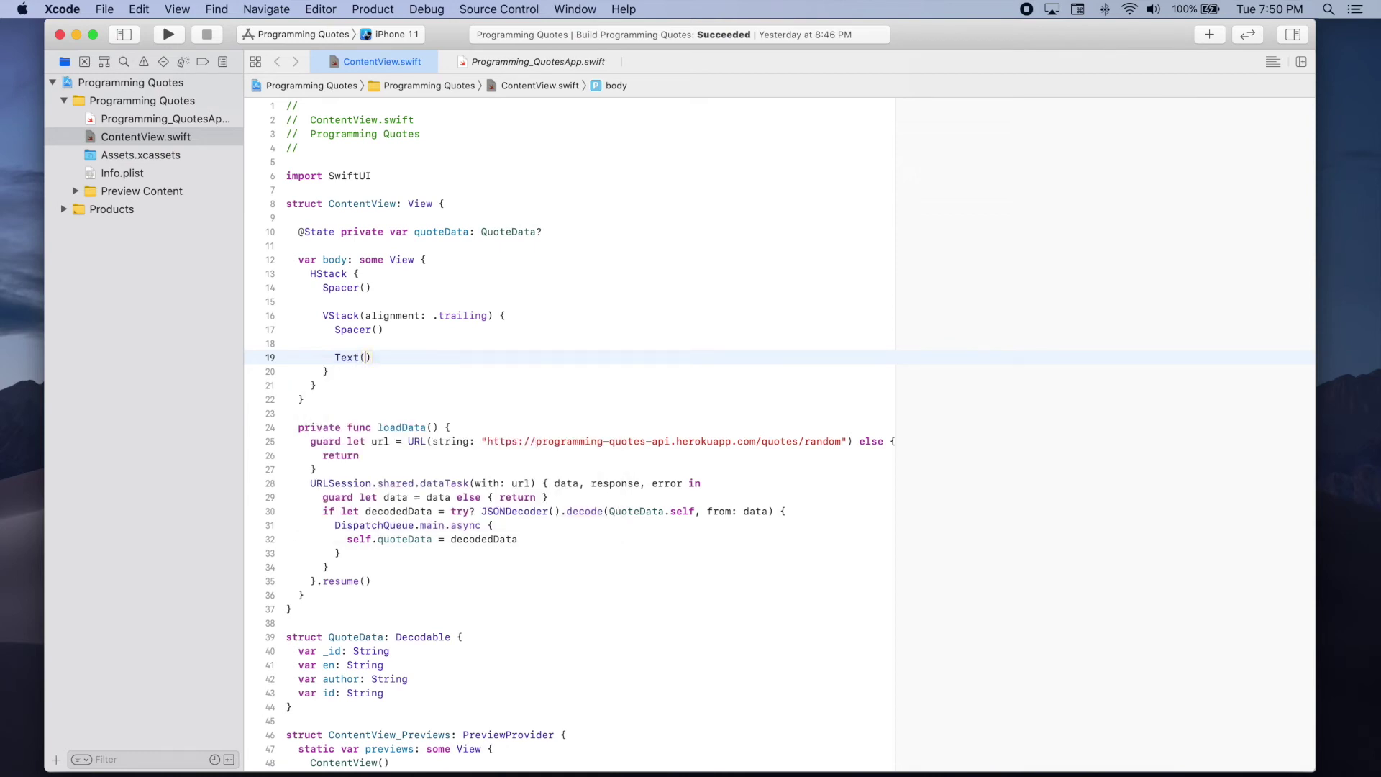
text(quoteData)
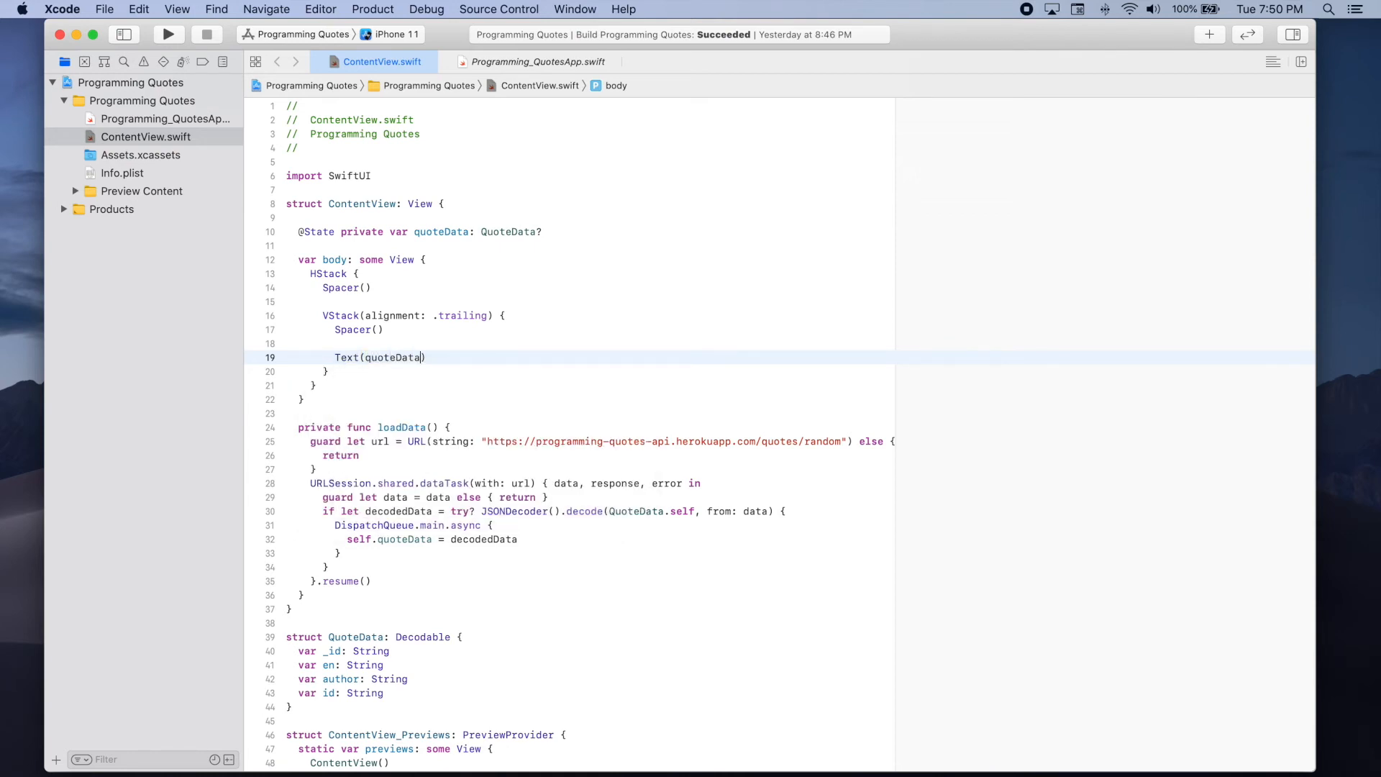
text(?.en ??)
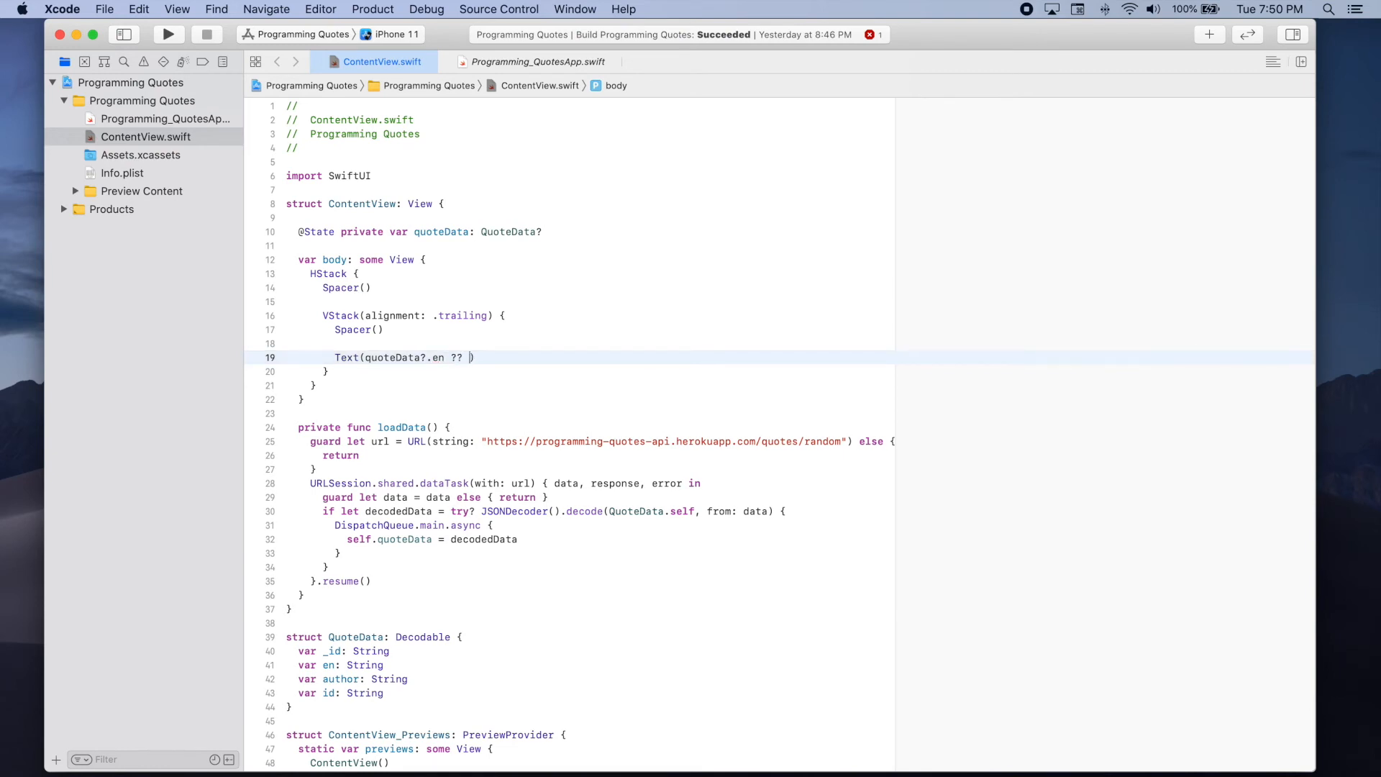
text("")
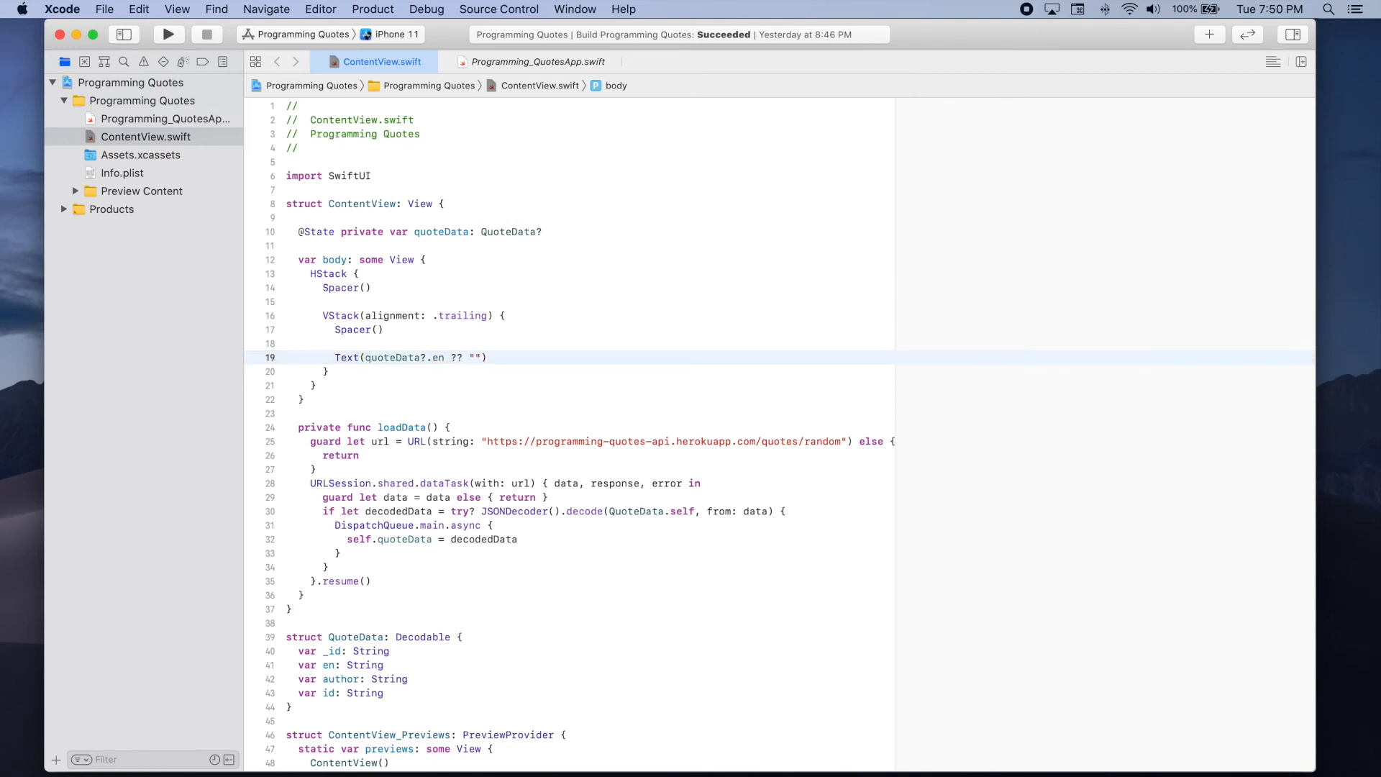
text(.font(.title2)
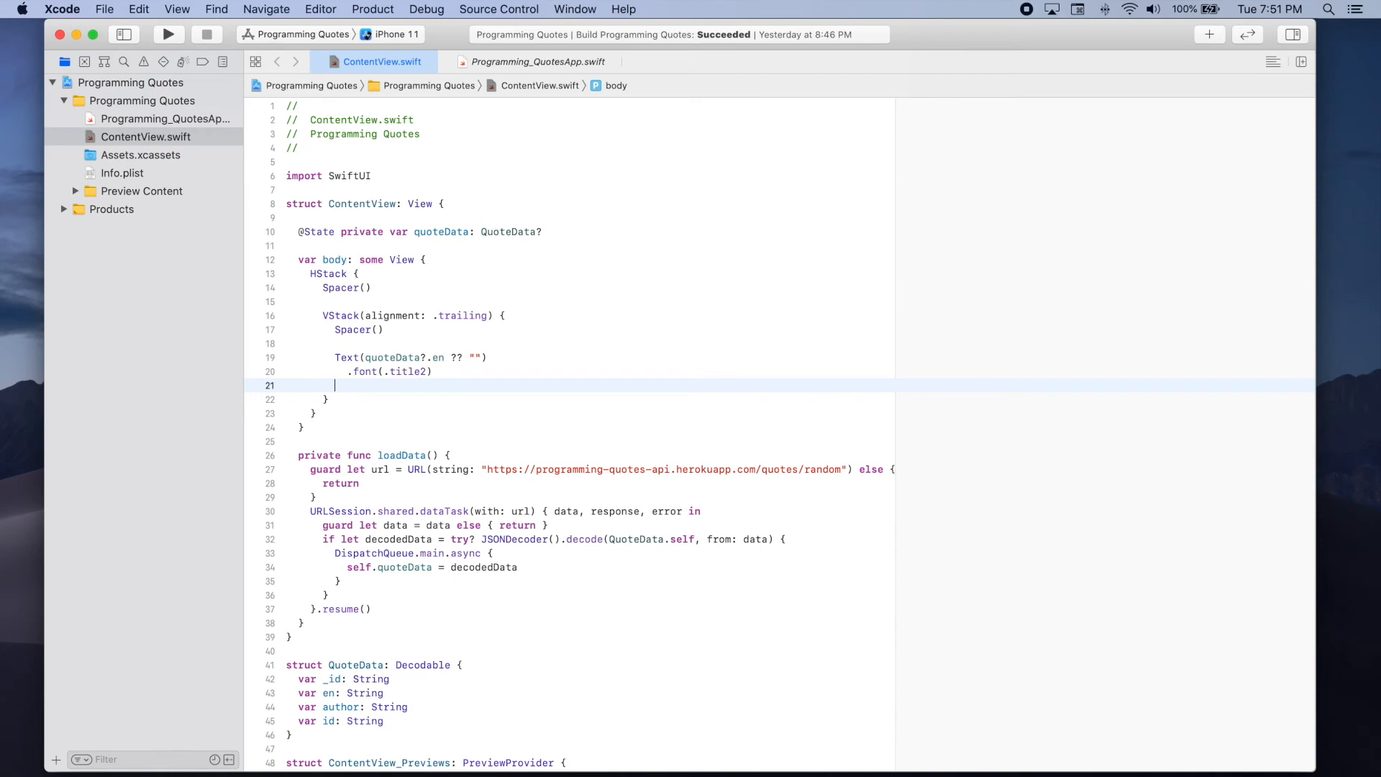
Add Text("- \(quoteData?.author ?? "")") for the dash-prefixed author line.
text(Text()
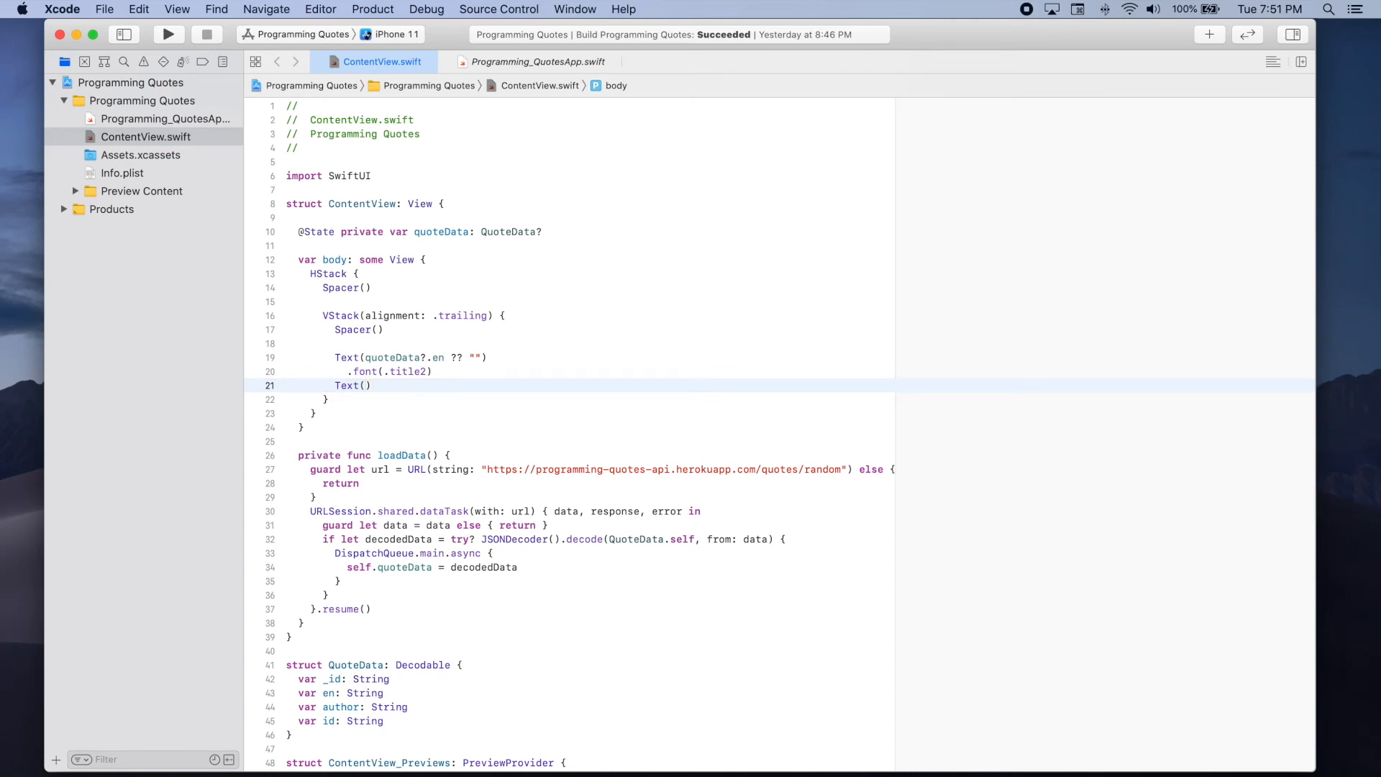
text("- ")
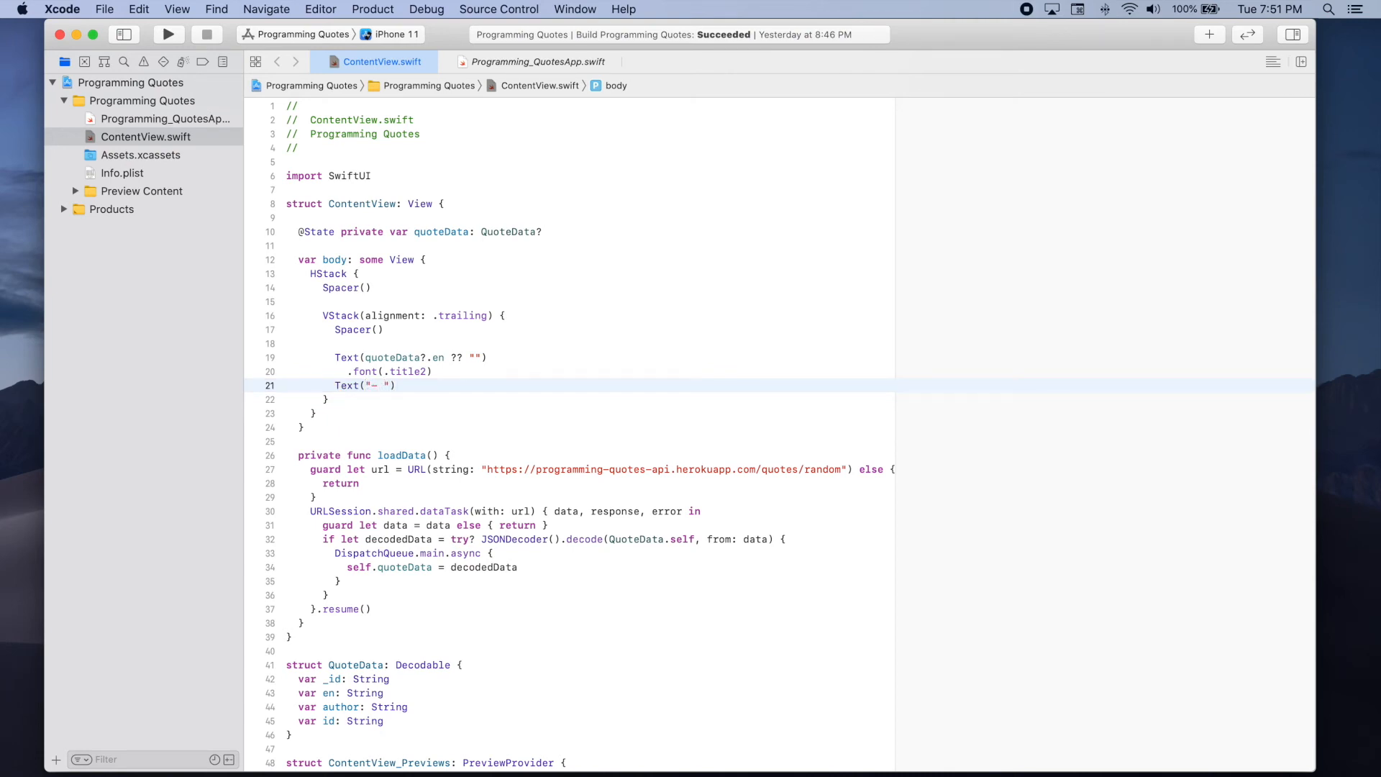
text(\(quoteData?)
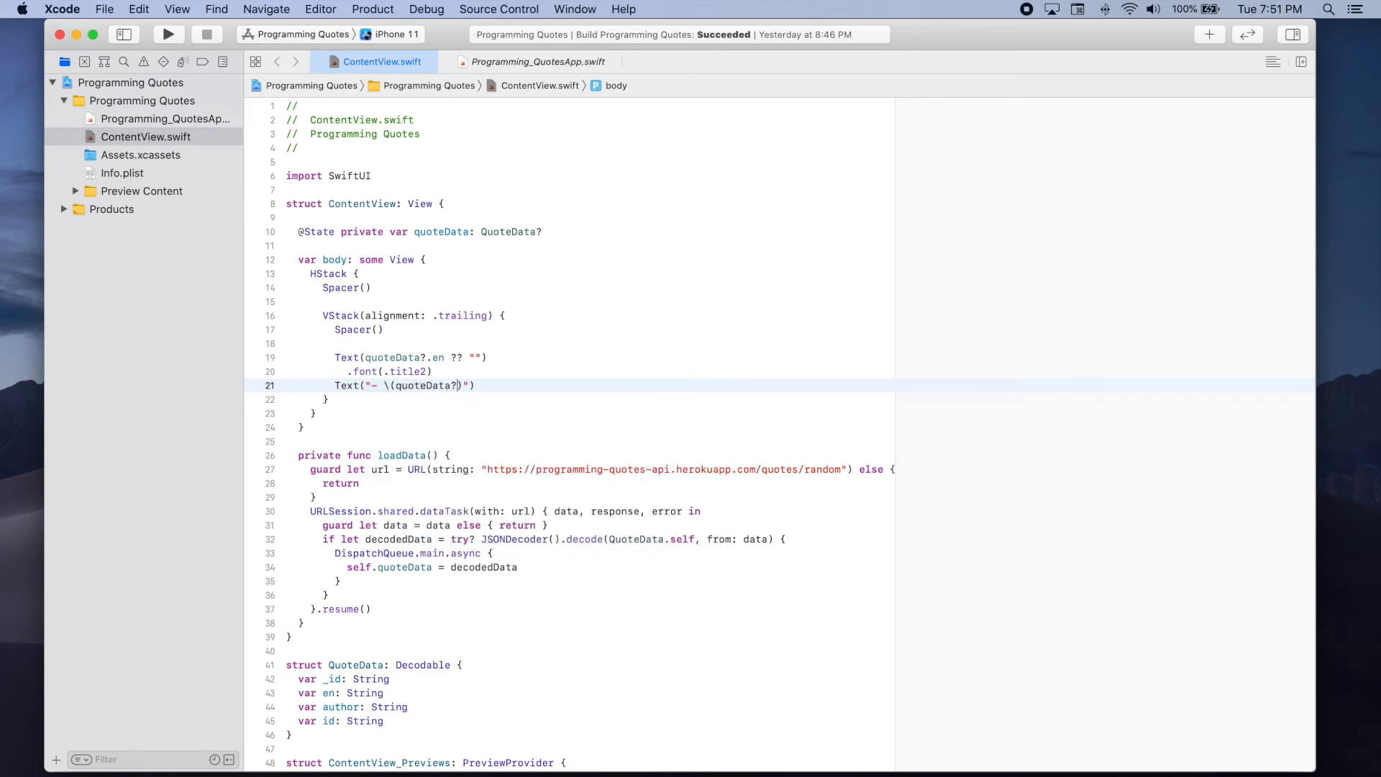
text(.author)
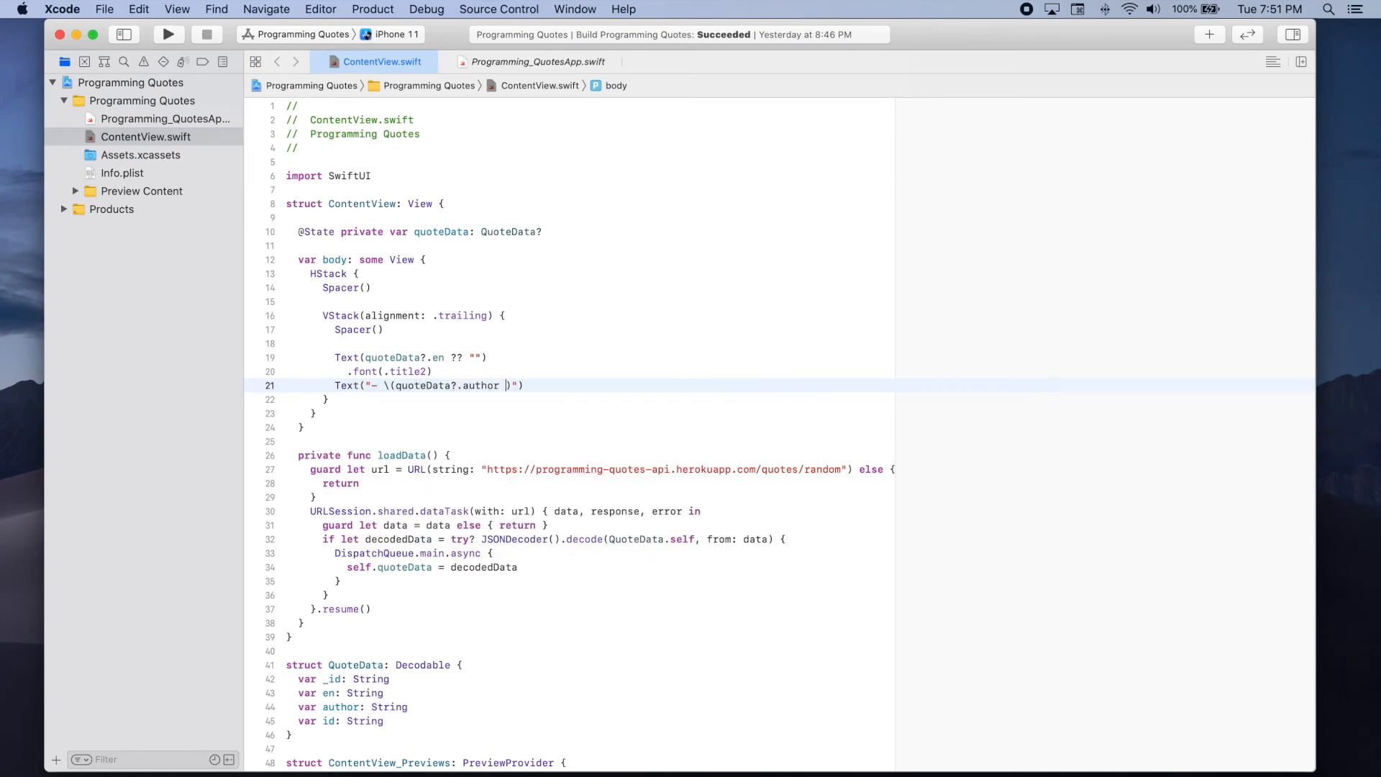
text(?? "")
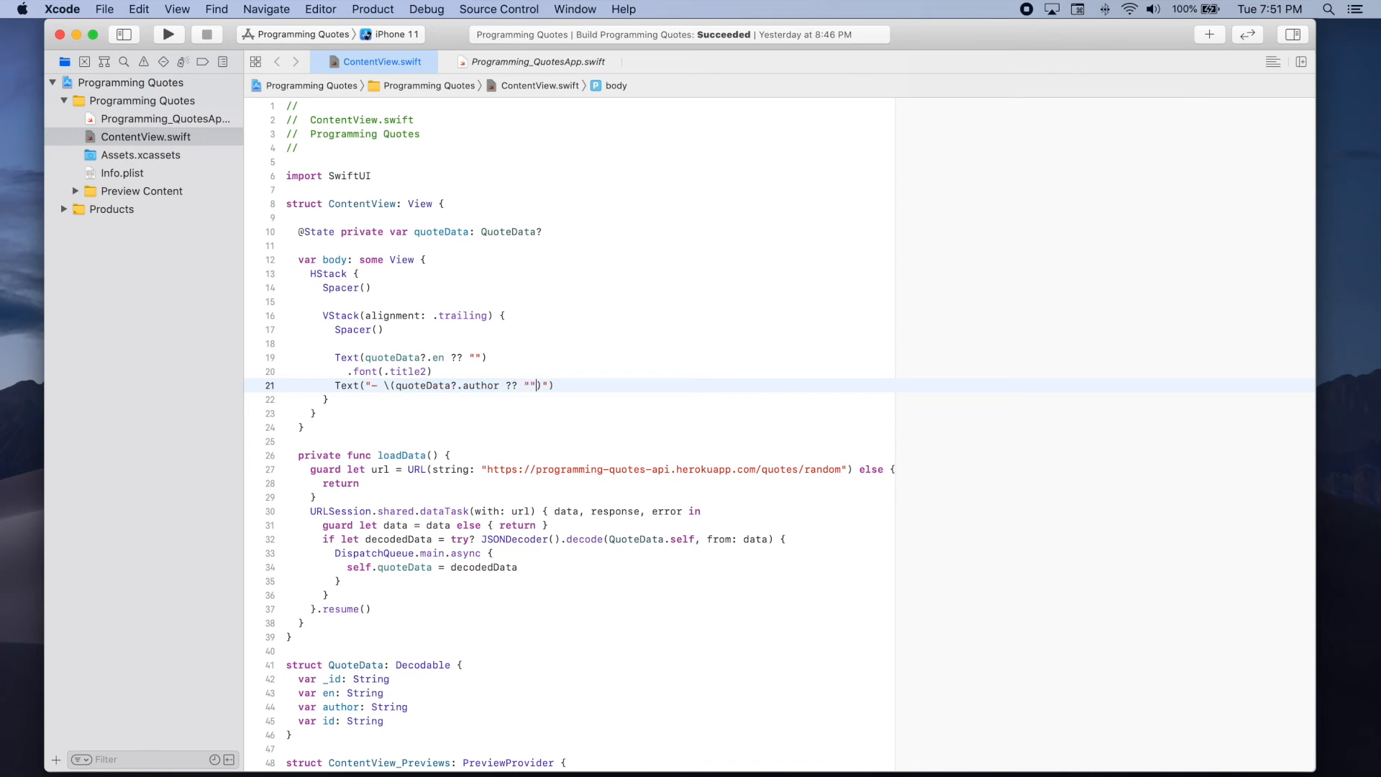
Style the author line with .font(.title2) and .padding(.top).
key(Return)
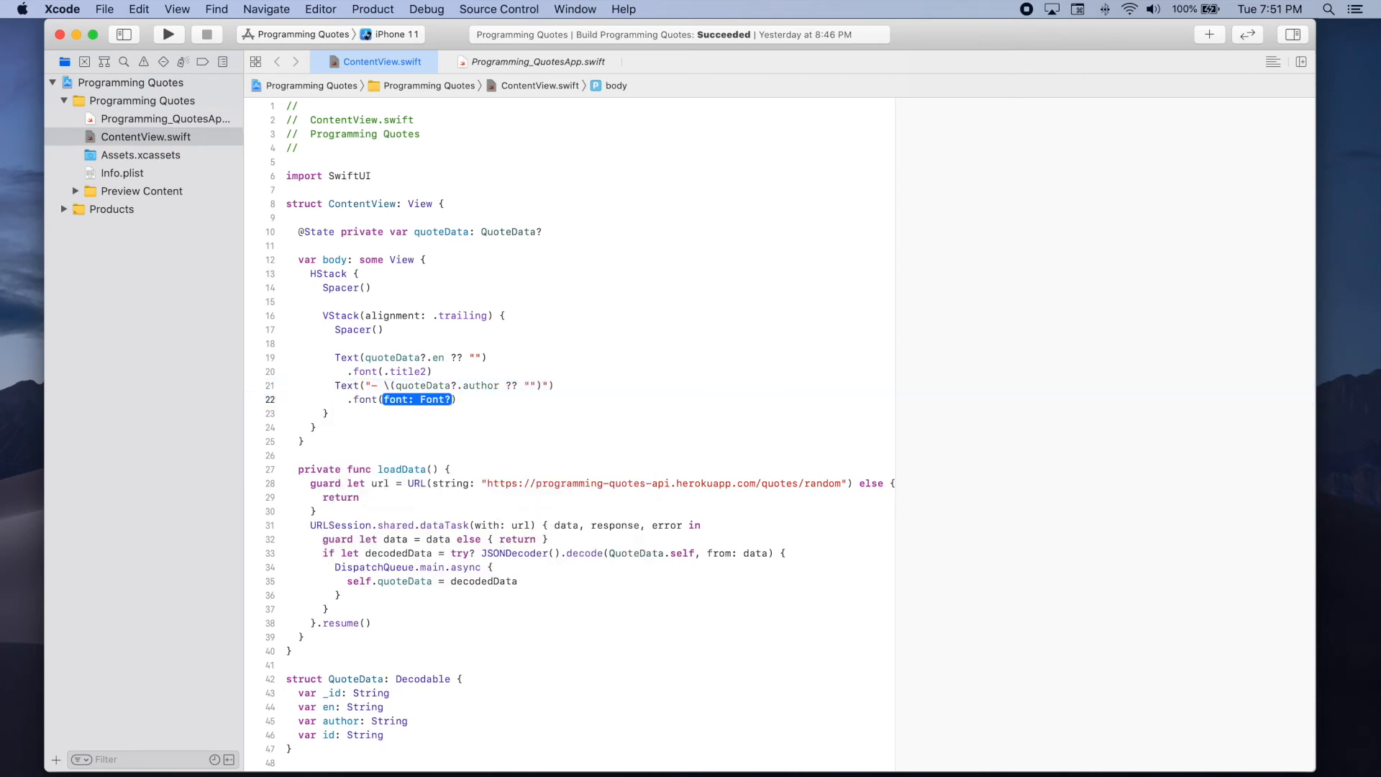
text(.title2)
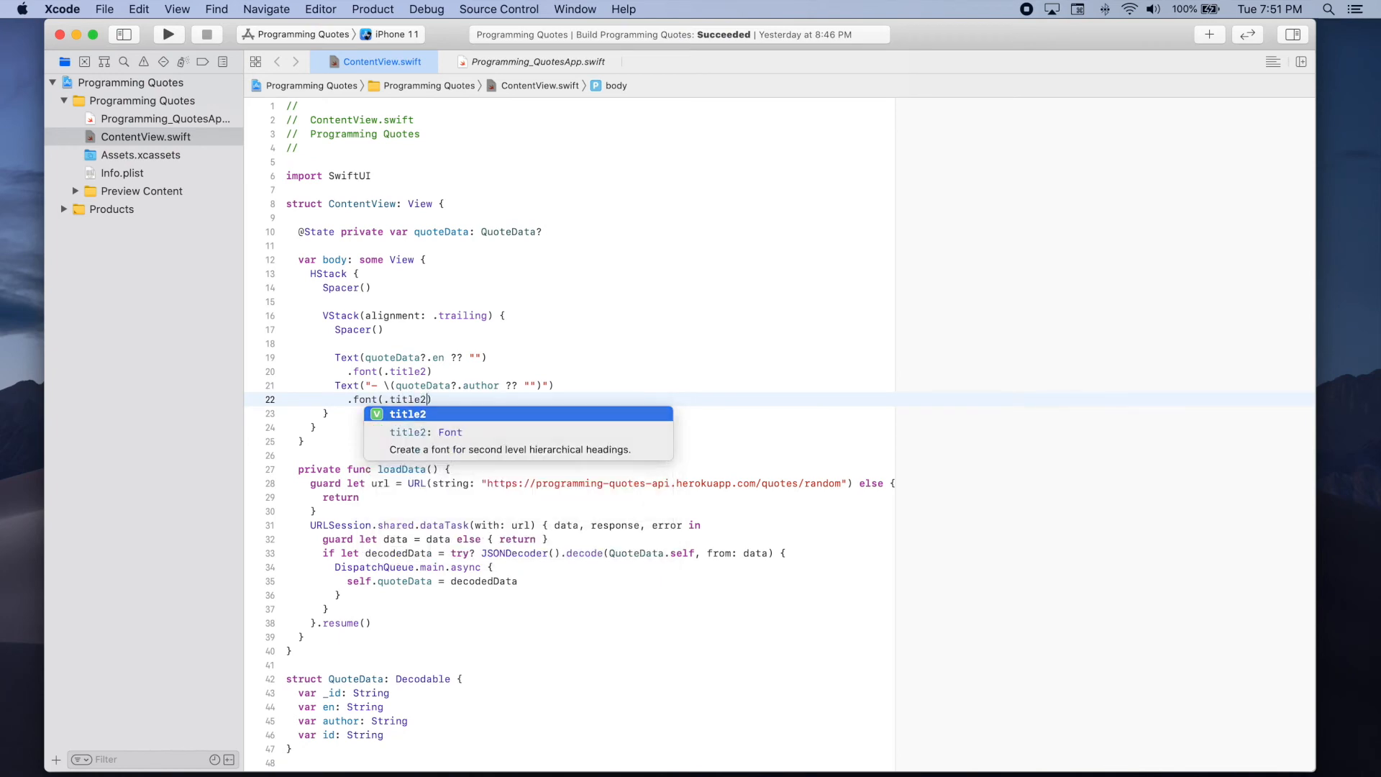
key(Return)
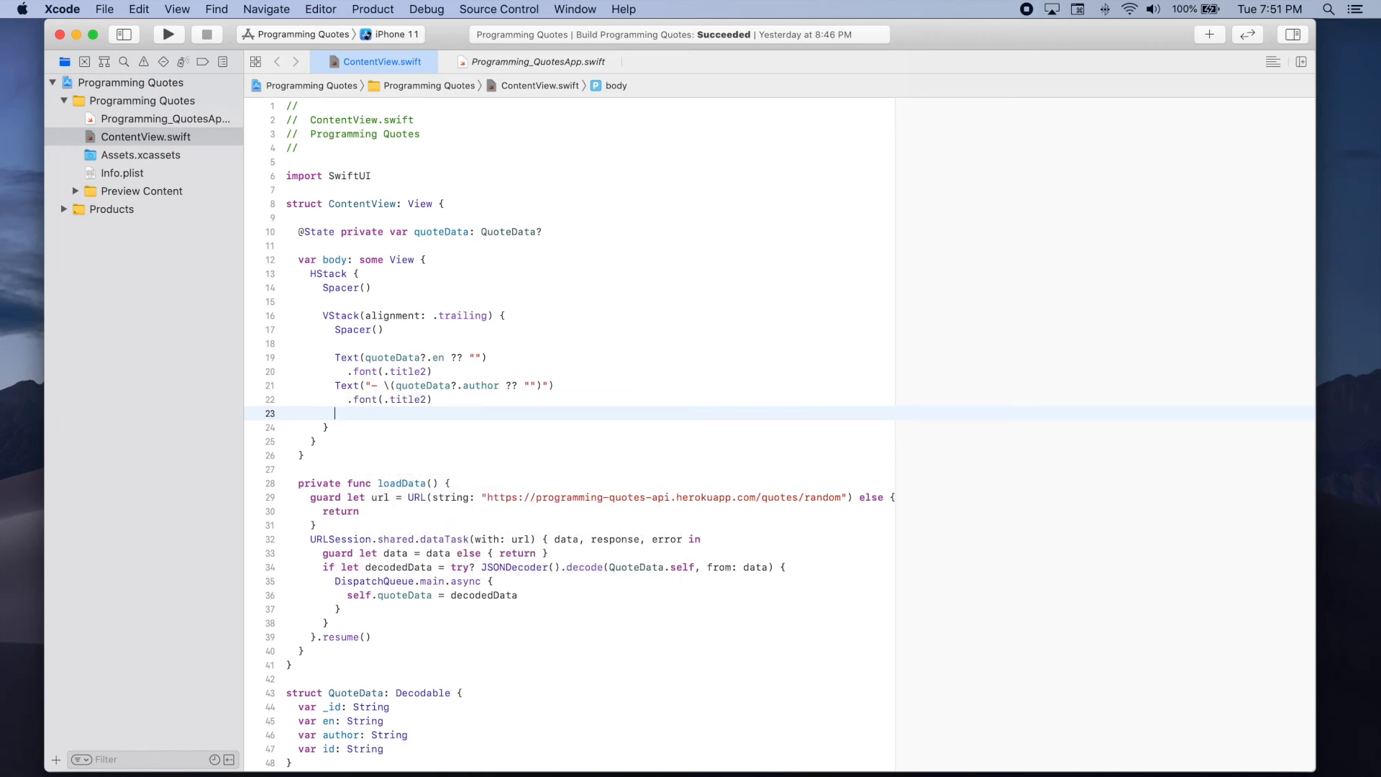
text(.padding())
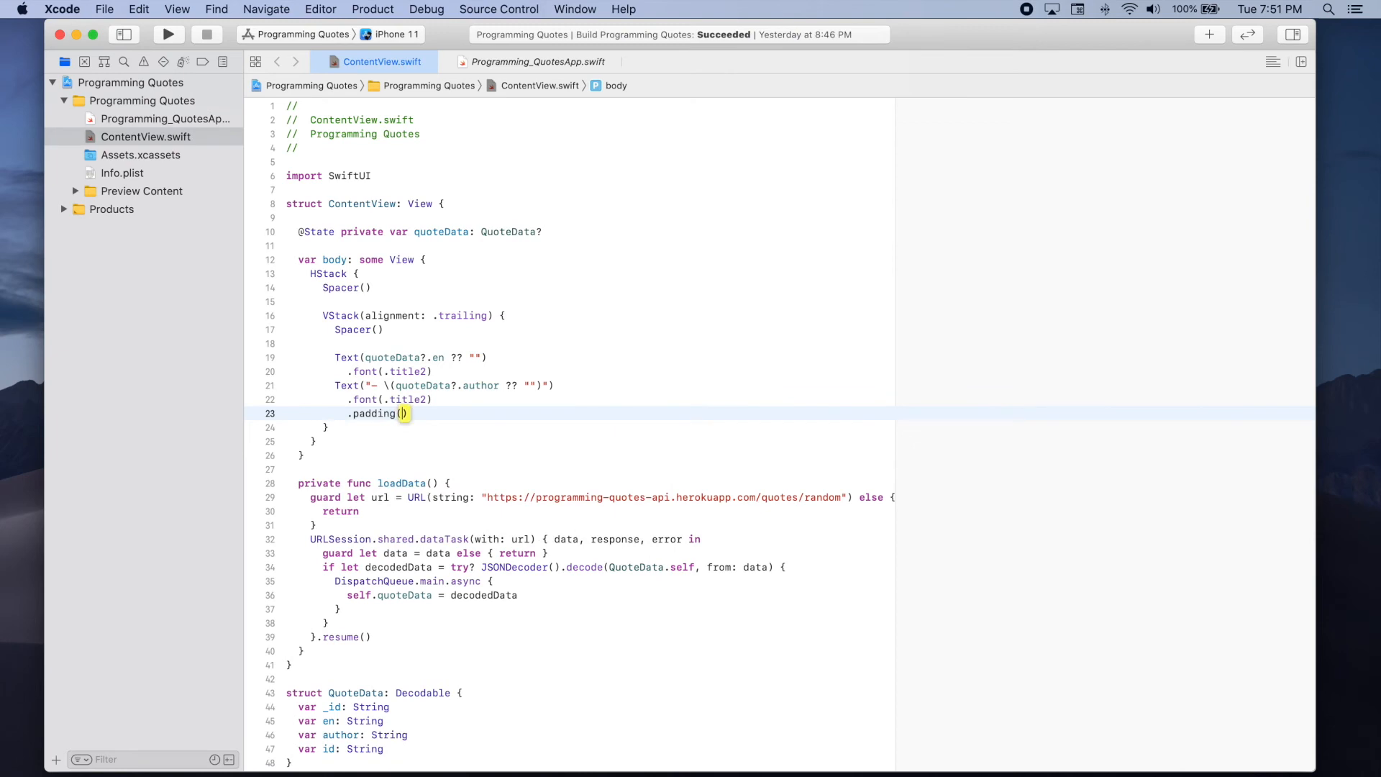
text(.top)
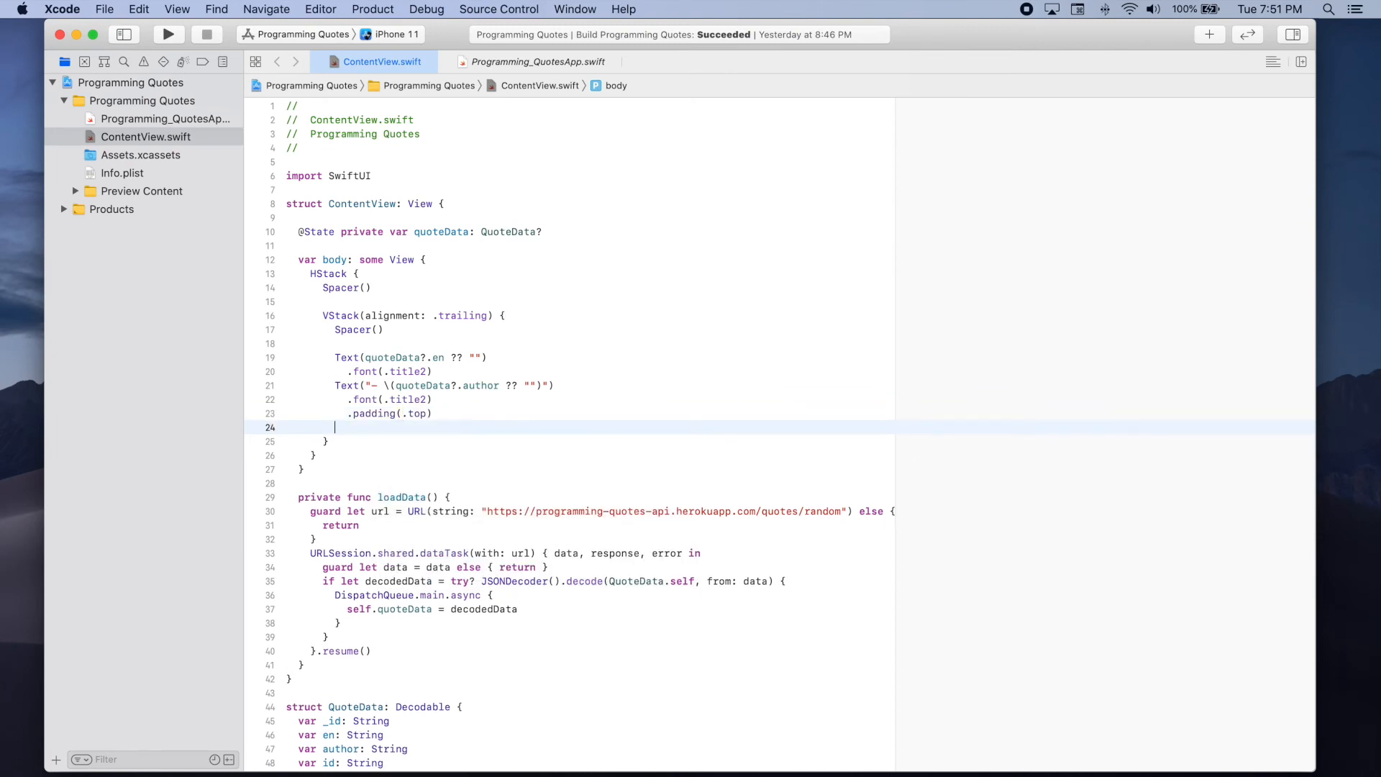
Add a Spacer then Button(action: loadData) containing Image(systemName: "arrow.clockwise").
text(Spacer()
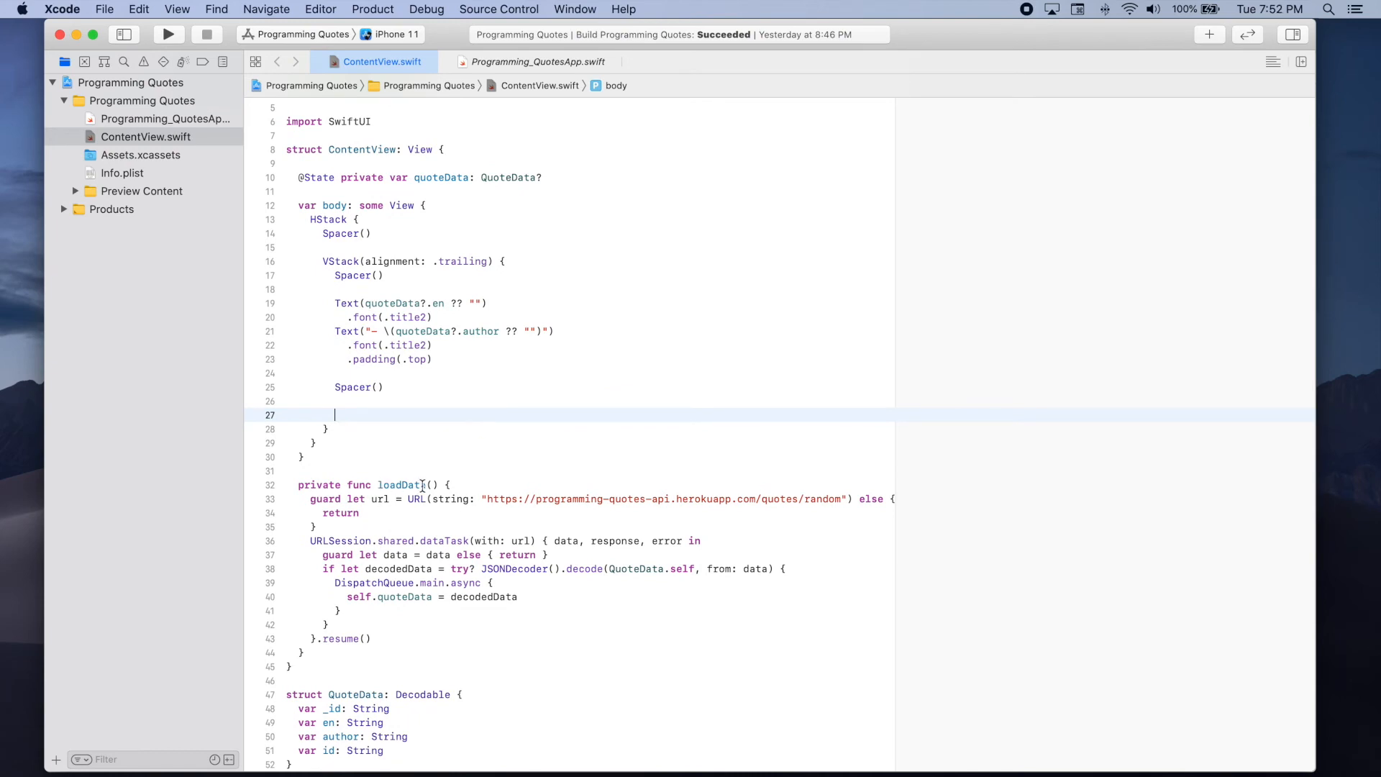
text(But)
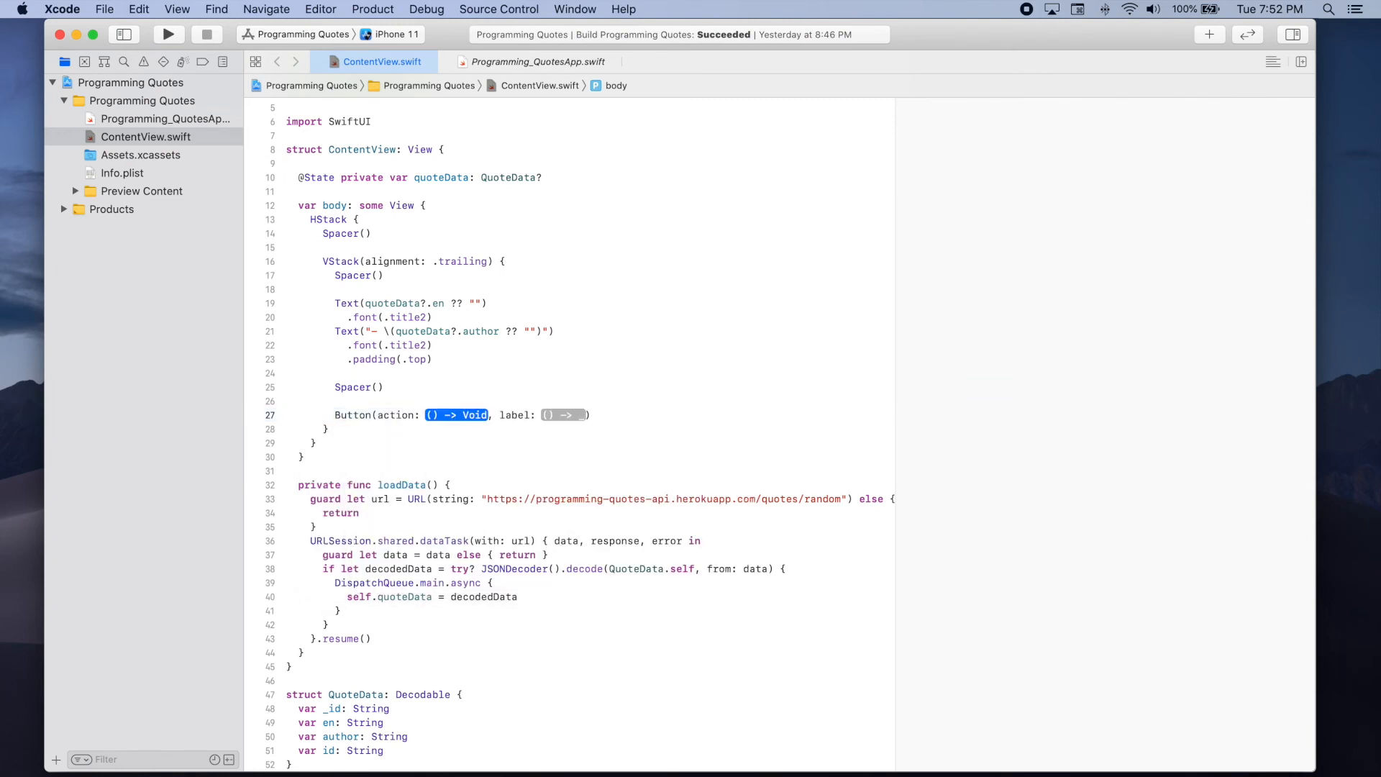
text(loadData) {)
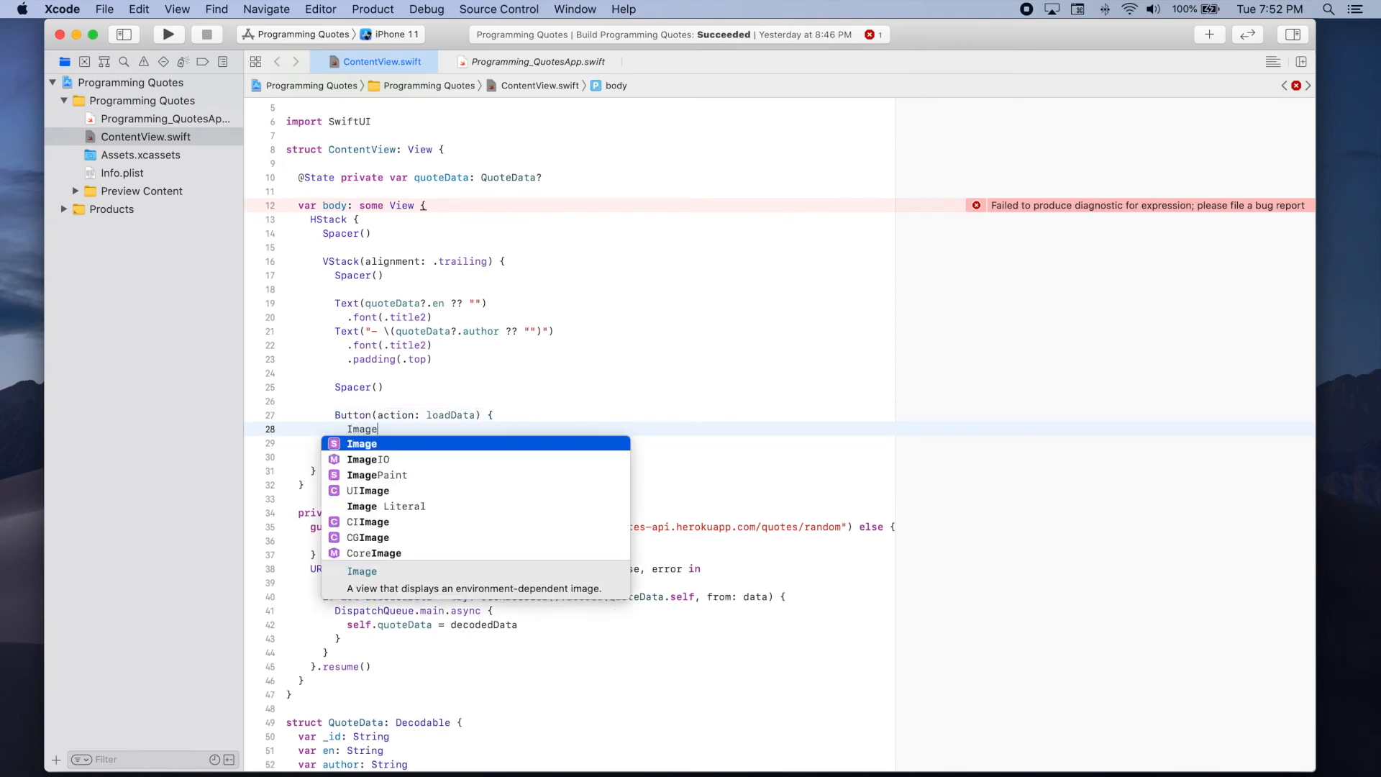
text((systemName: ")
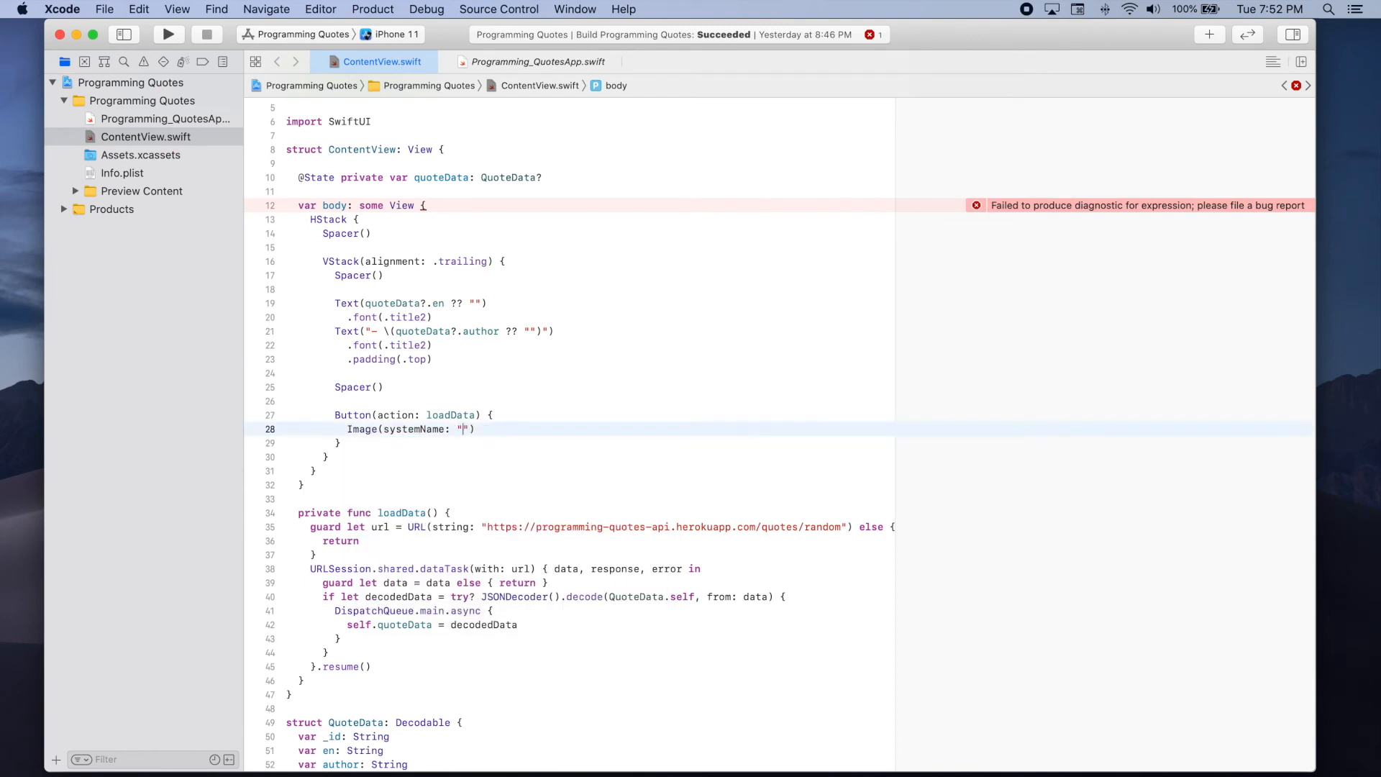
text(arrow.c)
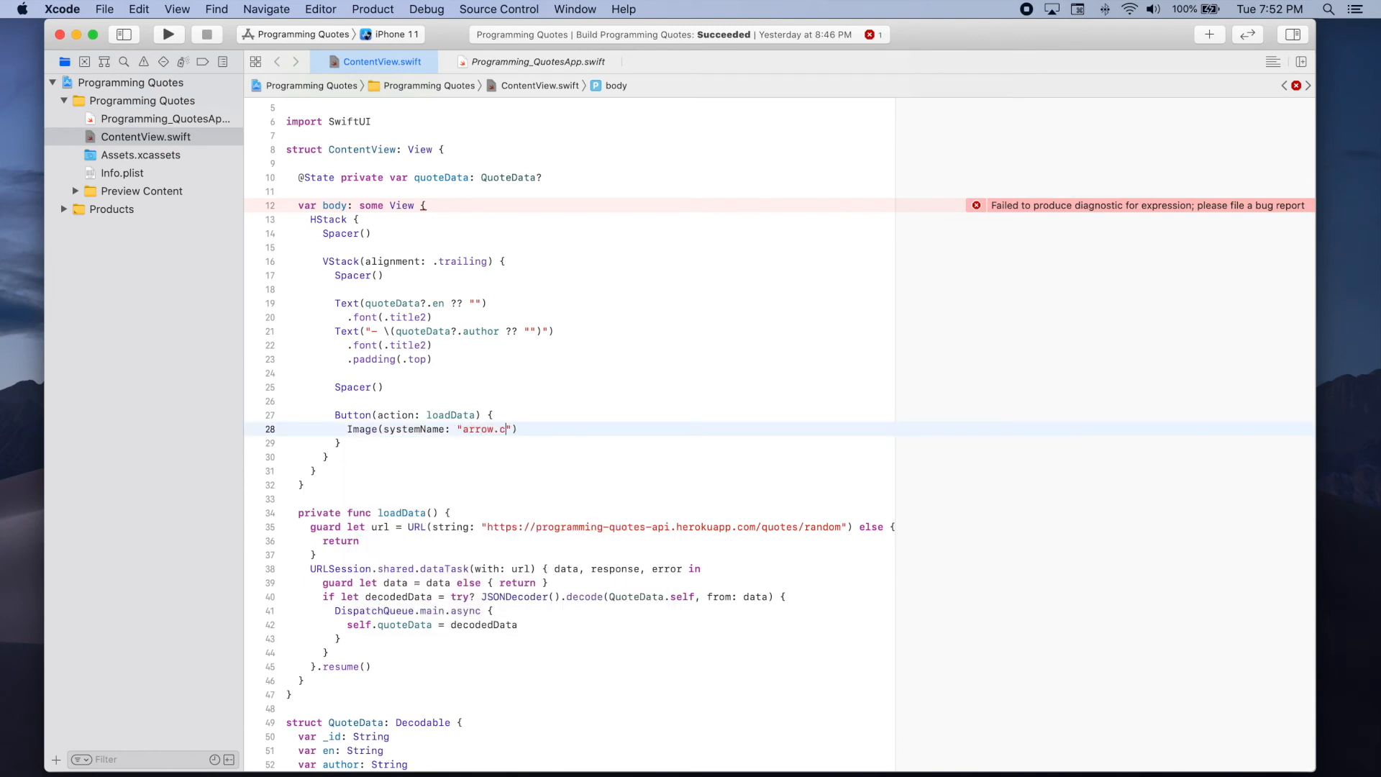
text(lockwise)
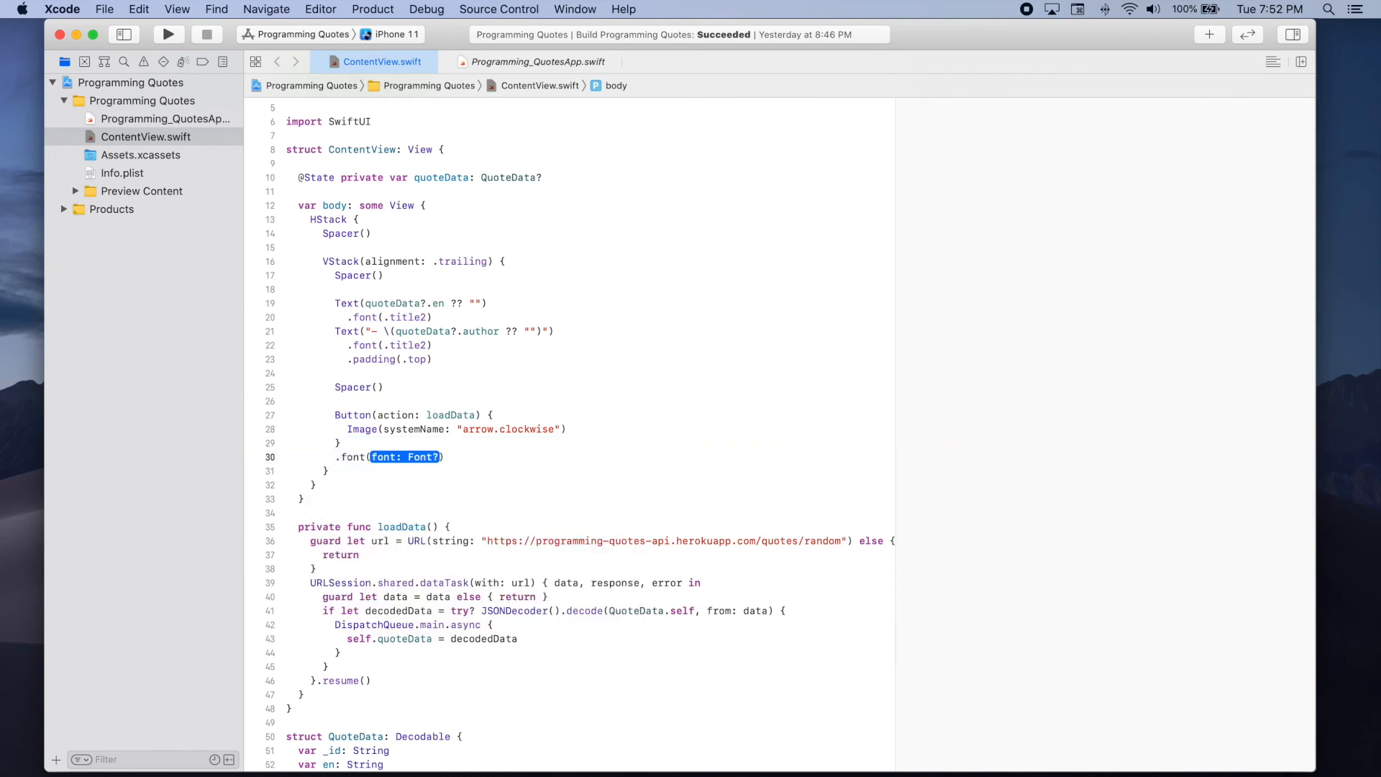
Style the refresh button with .font(.title) and .padding(.top).
text(.title)
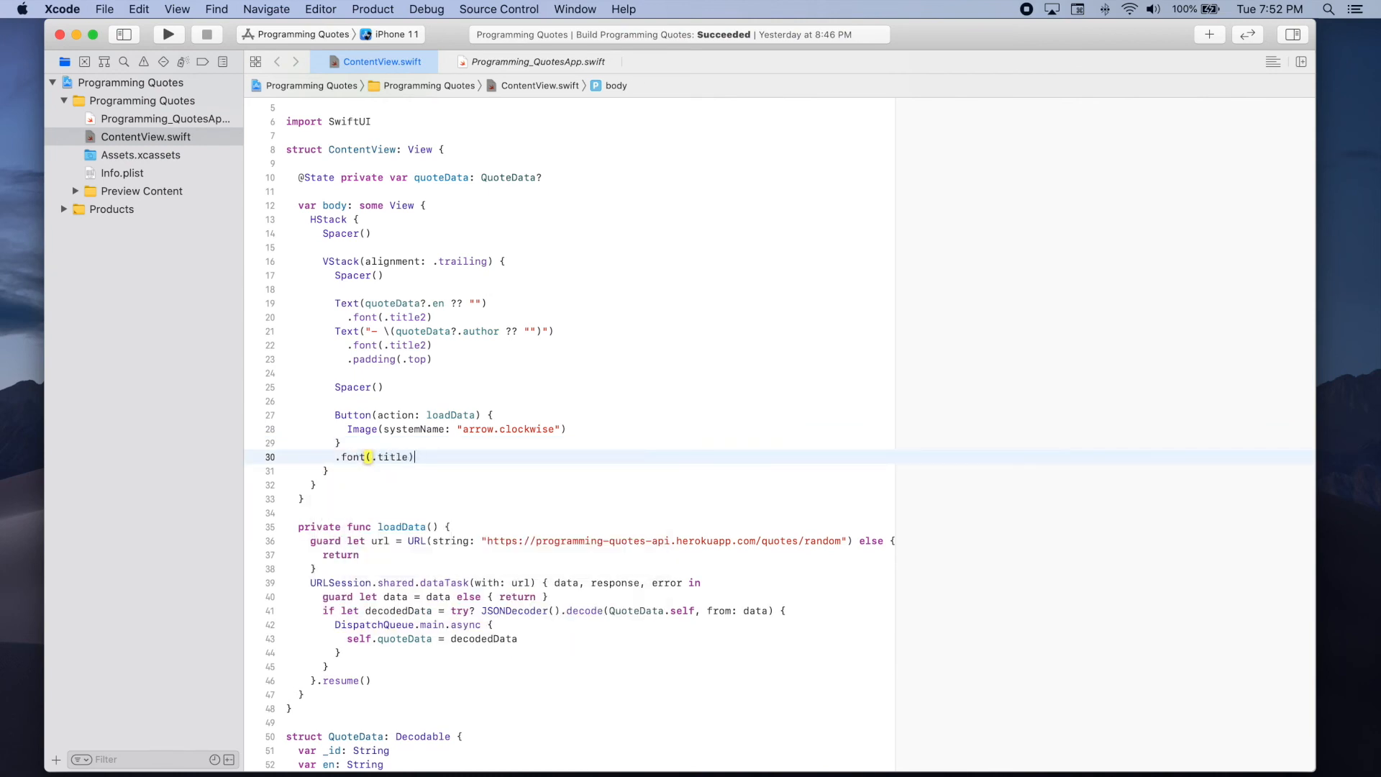
text(.padding()
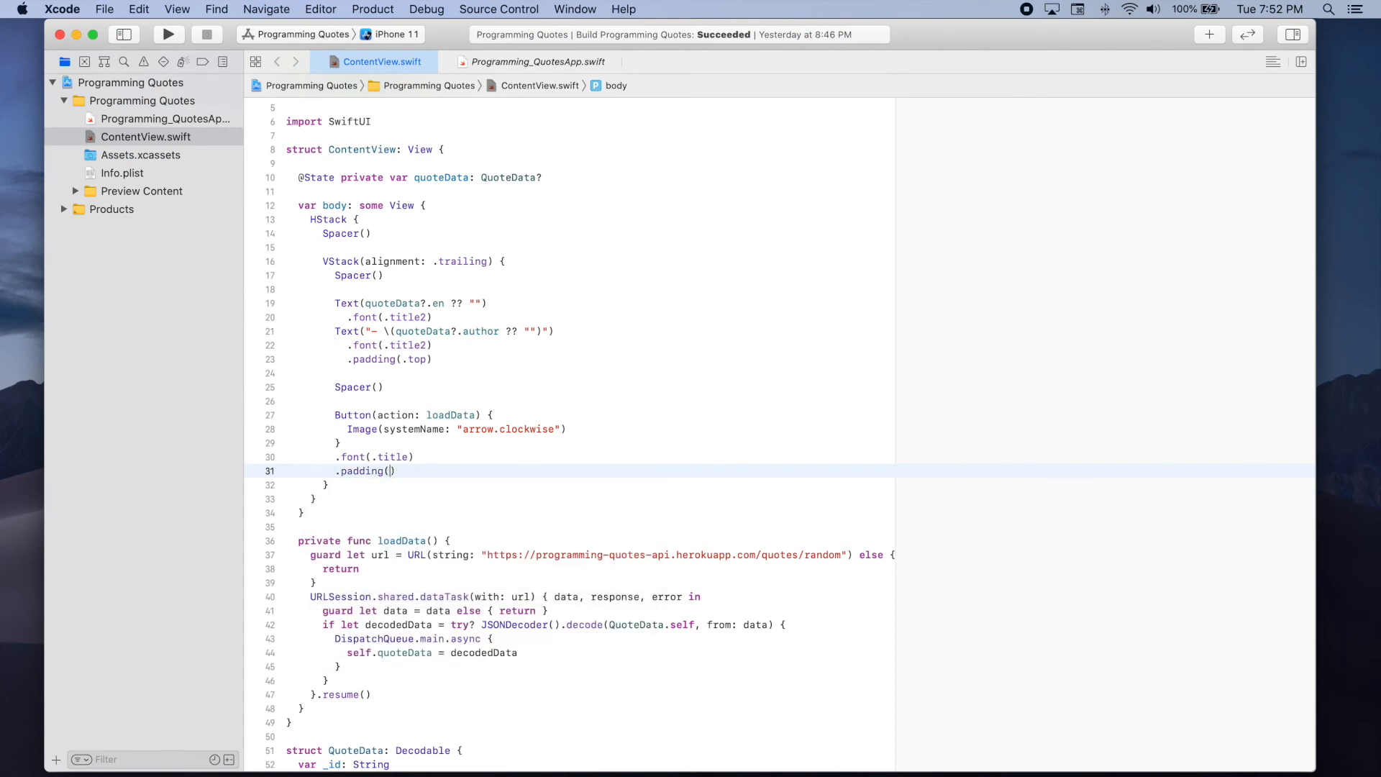
text(.top)
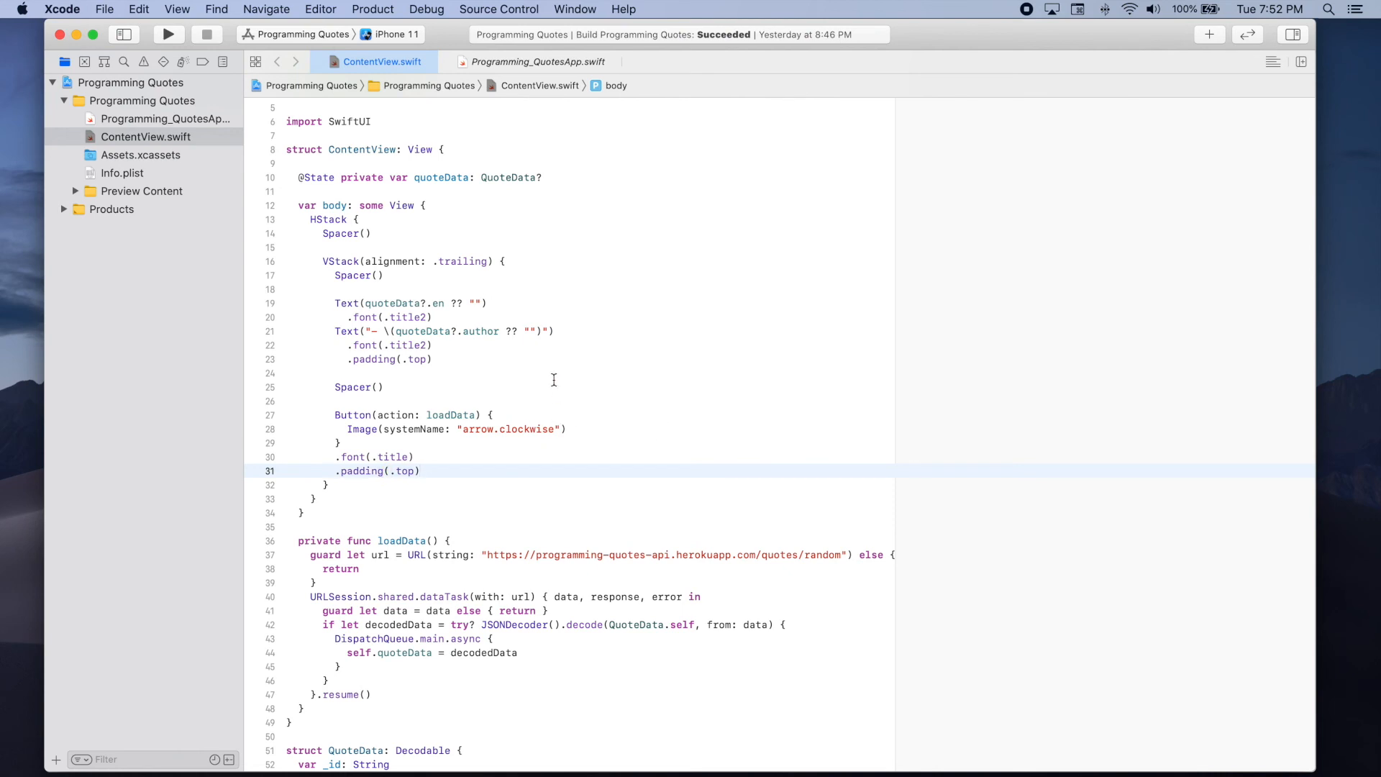
Give the HStack .multilineTextAlignment(.trailing) and .padding().
scroll(down, 3)
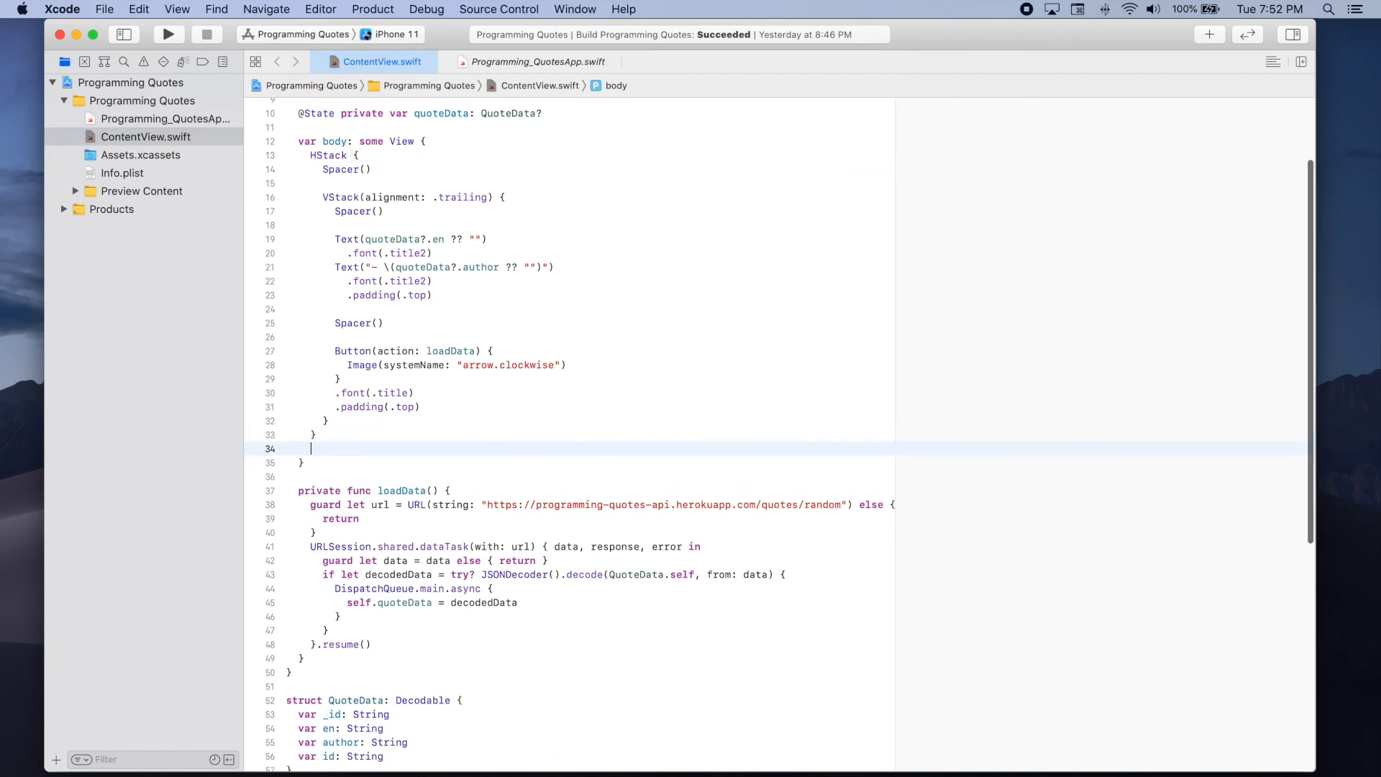
text(.multilineTextAlignment(.trailing)
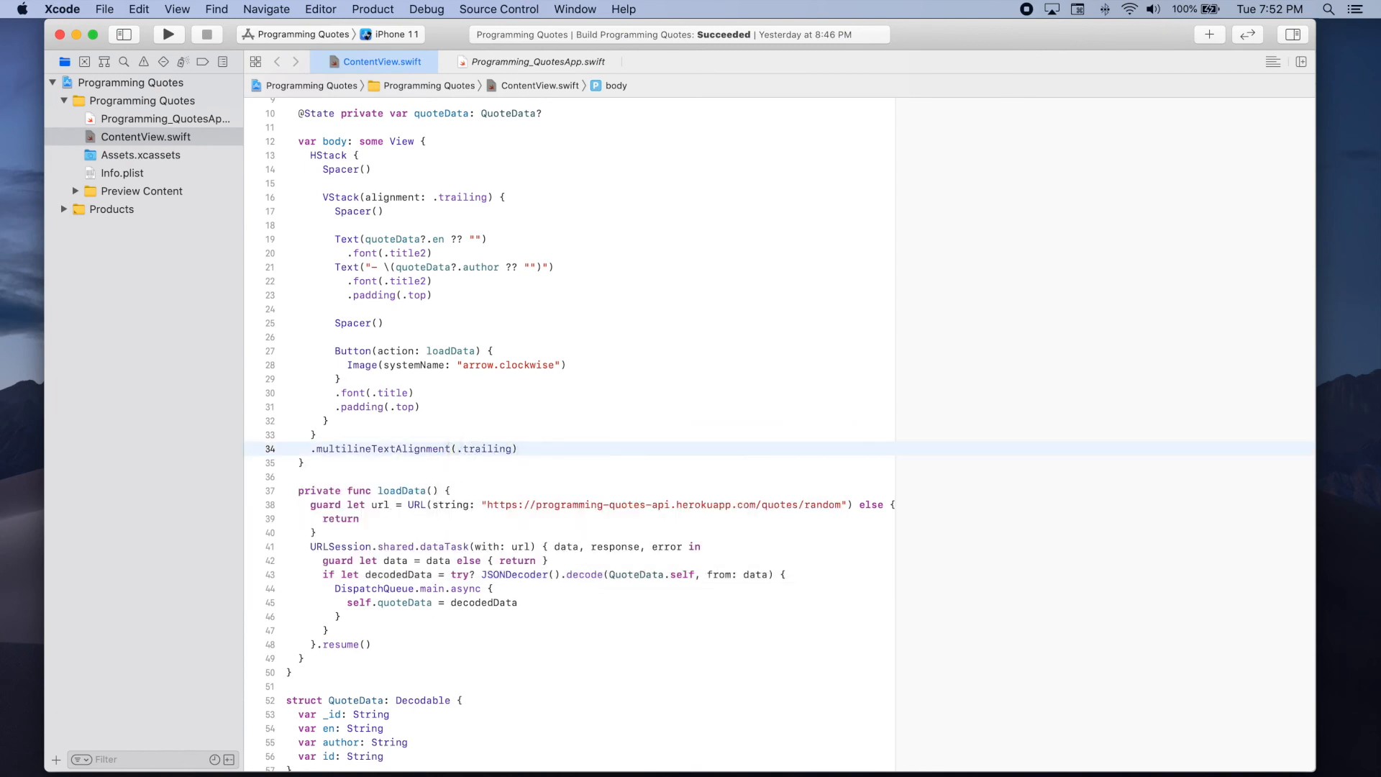
text(.padding()
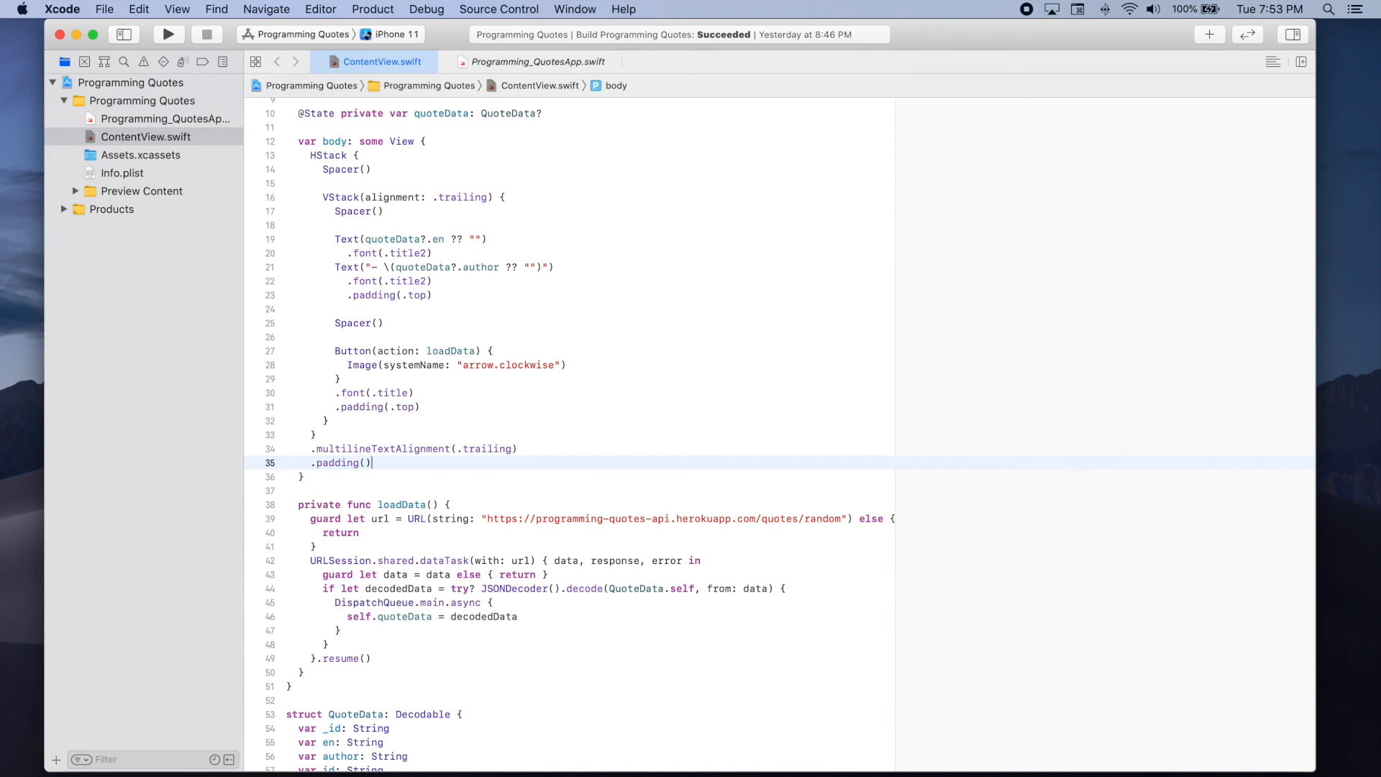
Add .onAppear(perform: loadData) so a quote loads when the view appears.
scroll(down, 3)
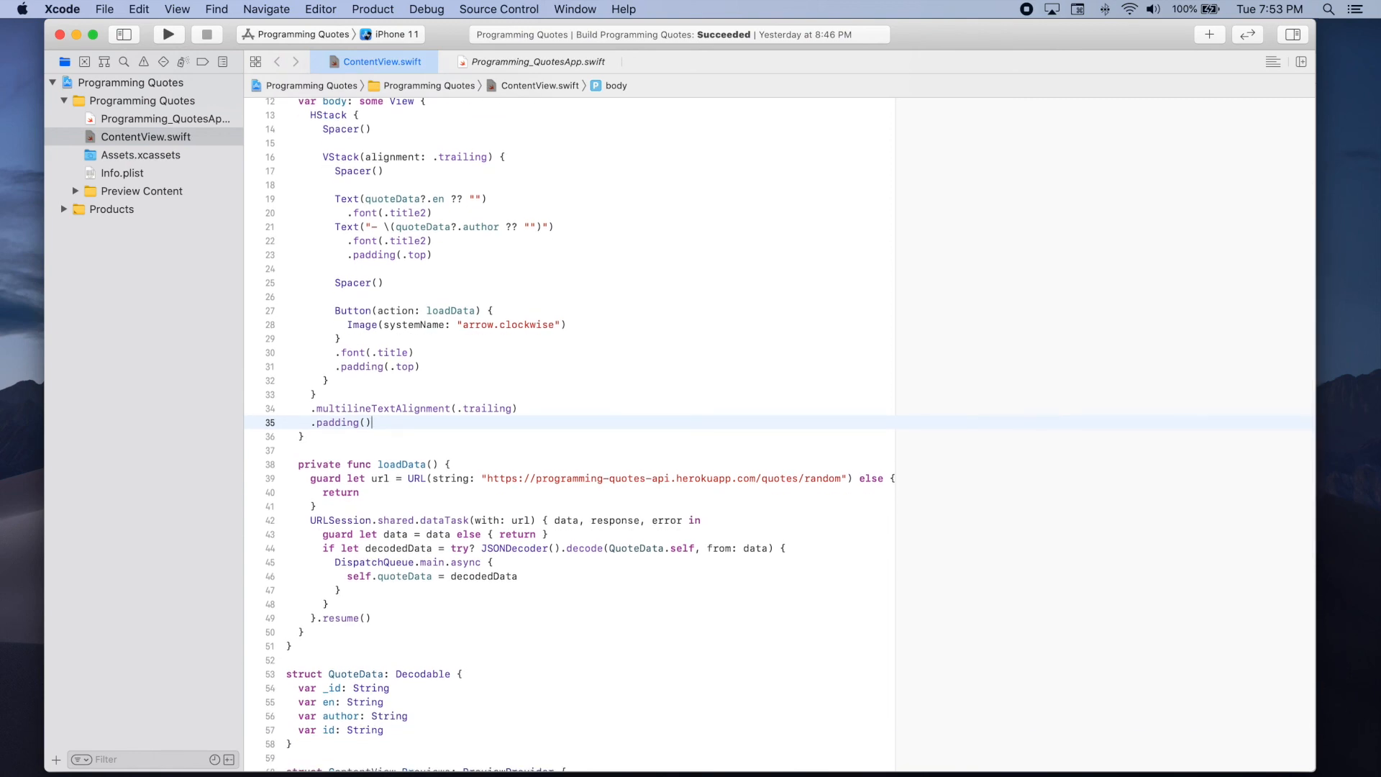
text(.onAppear(perform:)
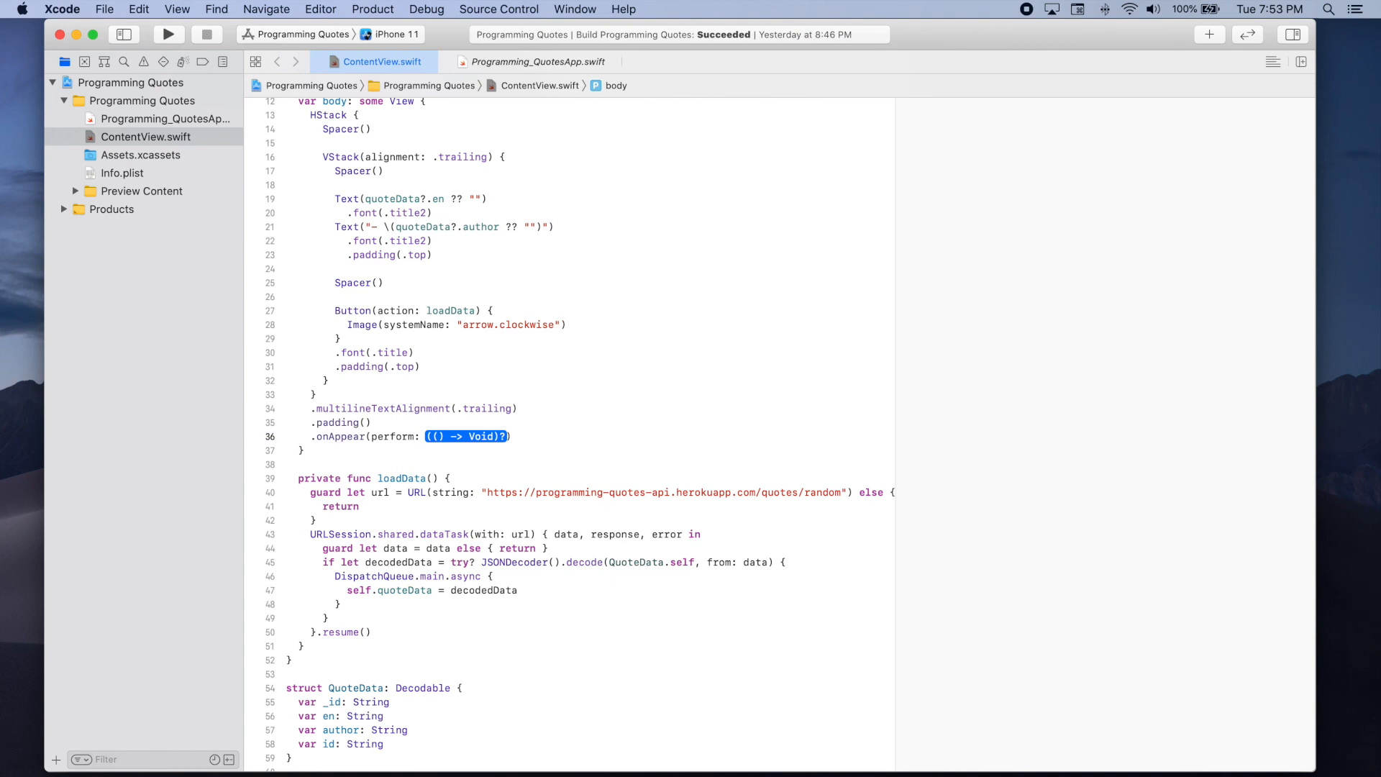
text(loadData)
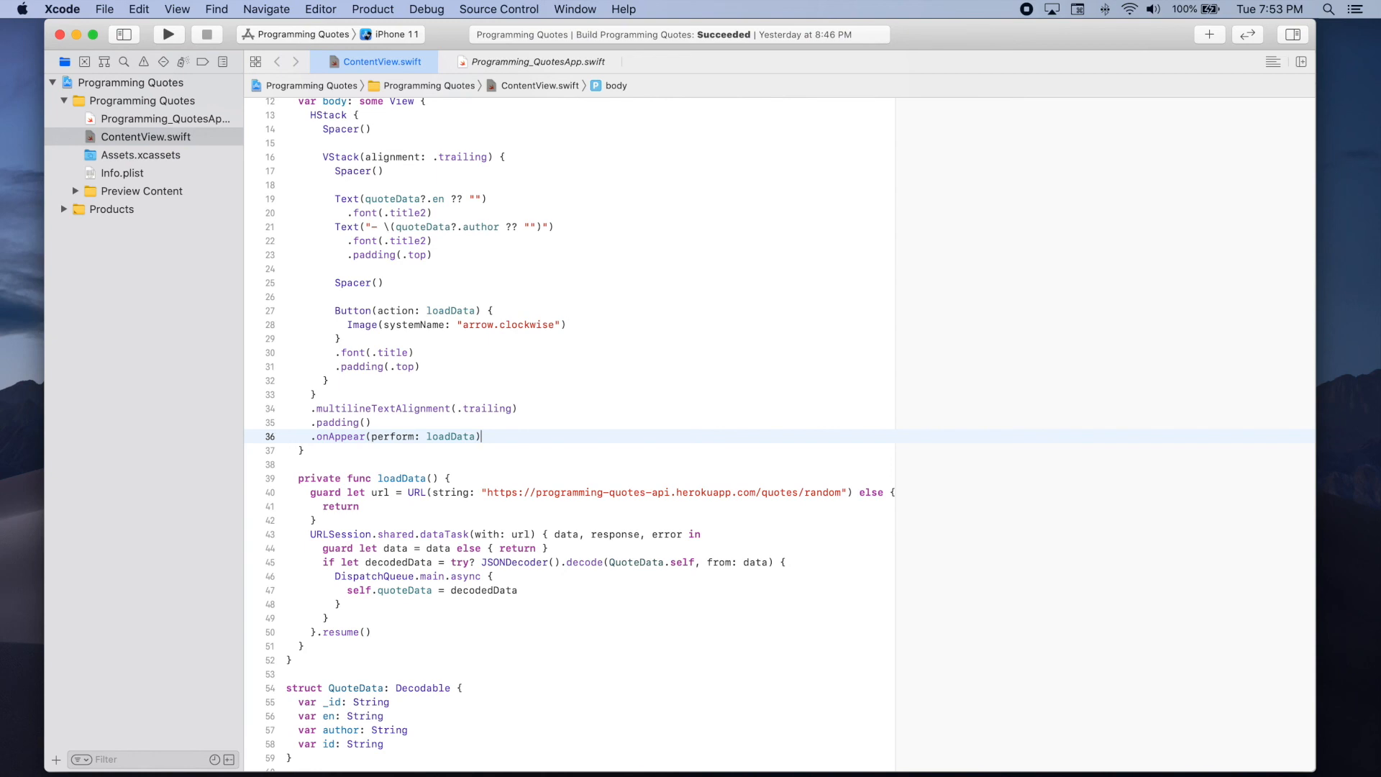
Run on the iPhone 11 simulator and tap the arrow button repeatedly to load new random quotes.
click(168, 34)
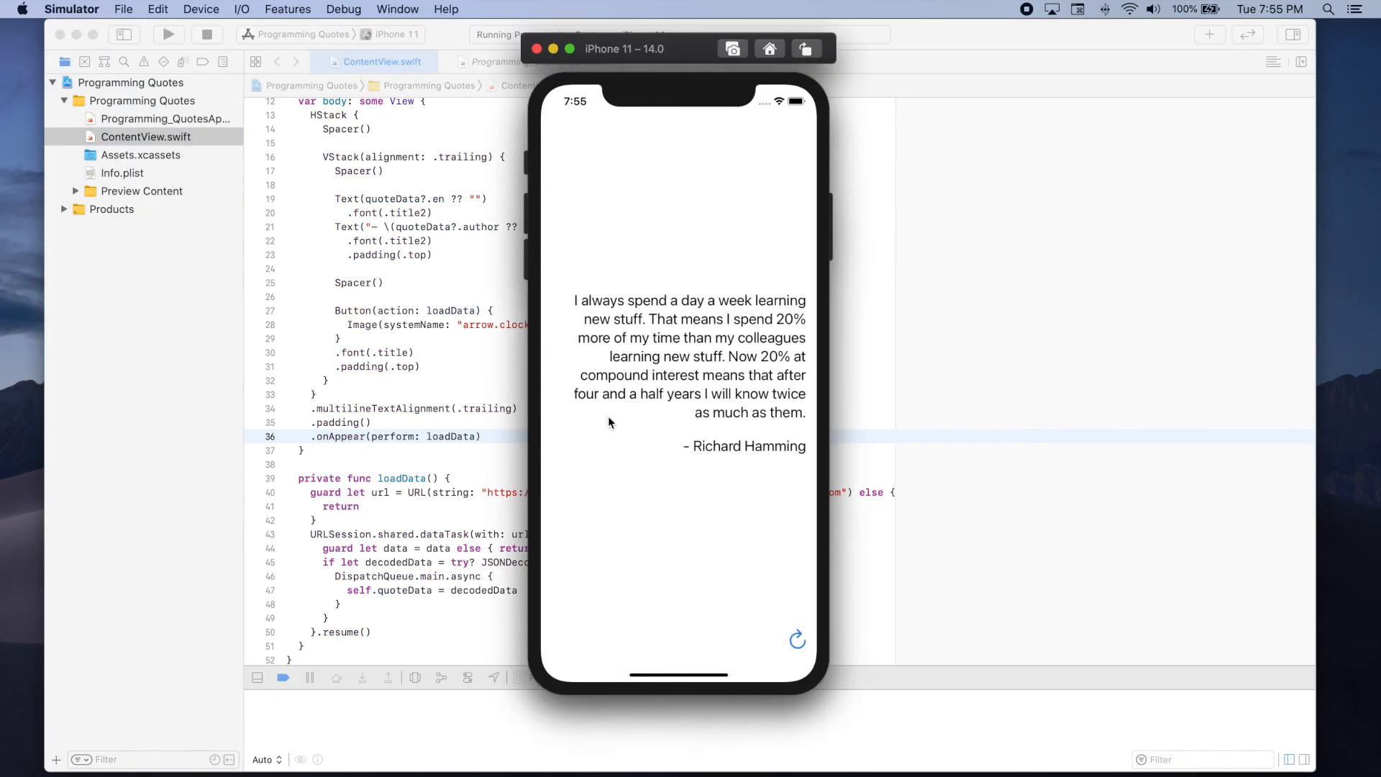
mouse_move(701, 412)
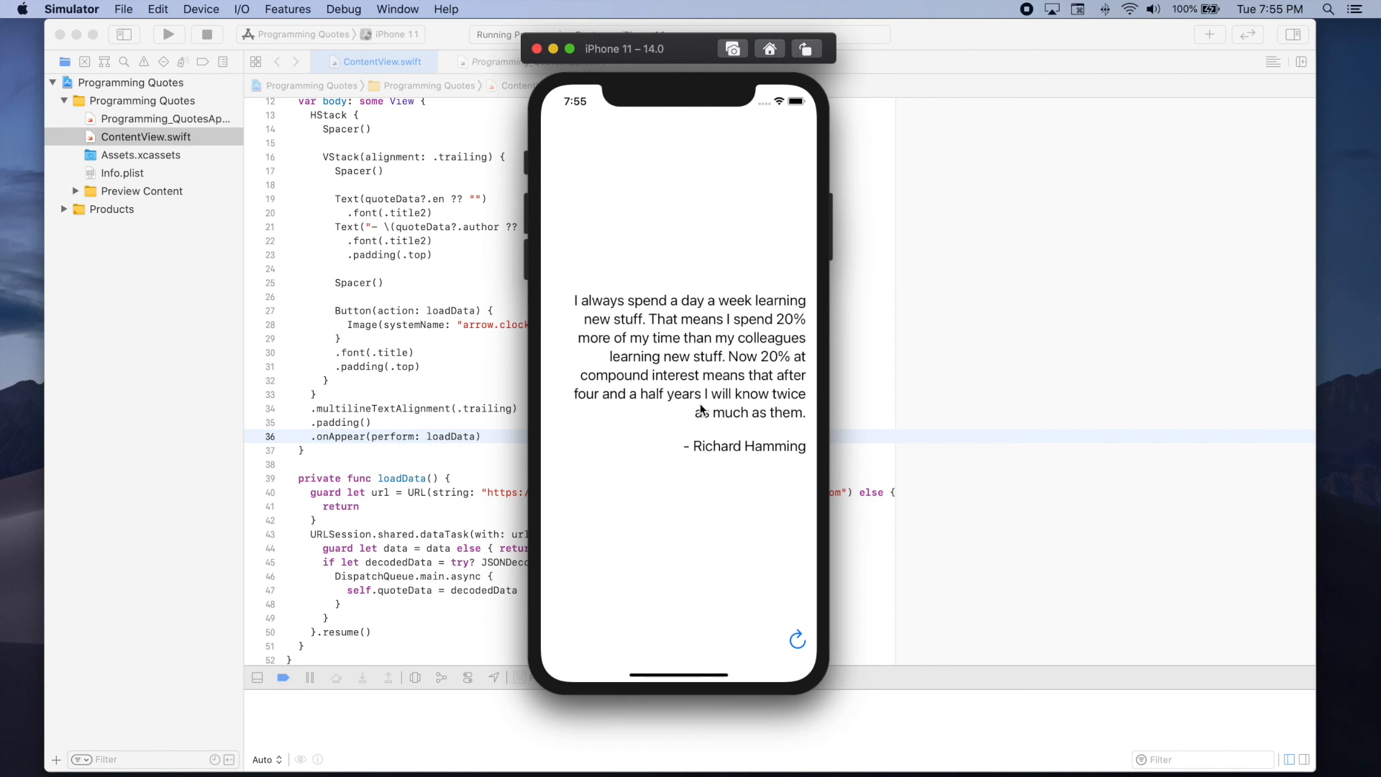
mouse_move(764, 452)
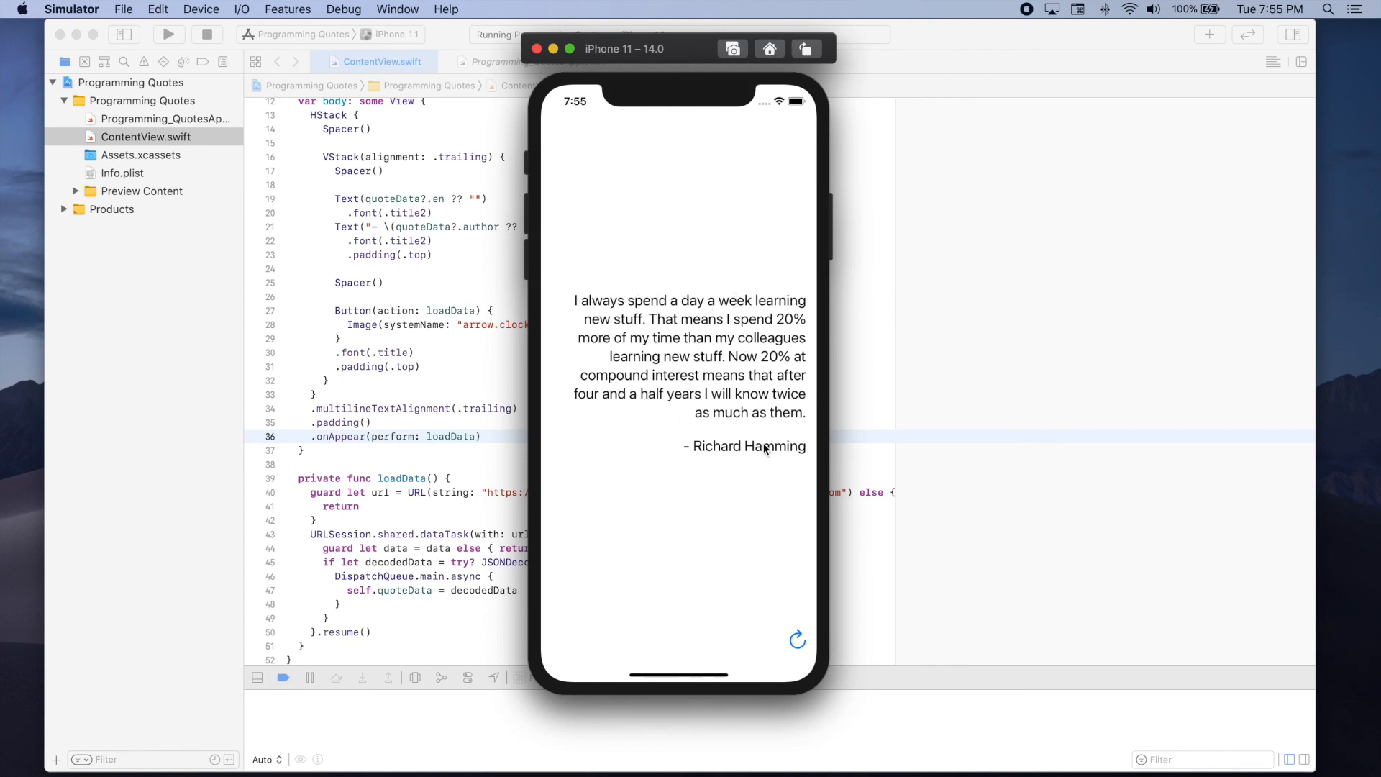
mouse_move(756, 428)
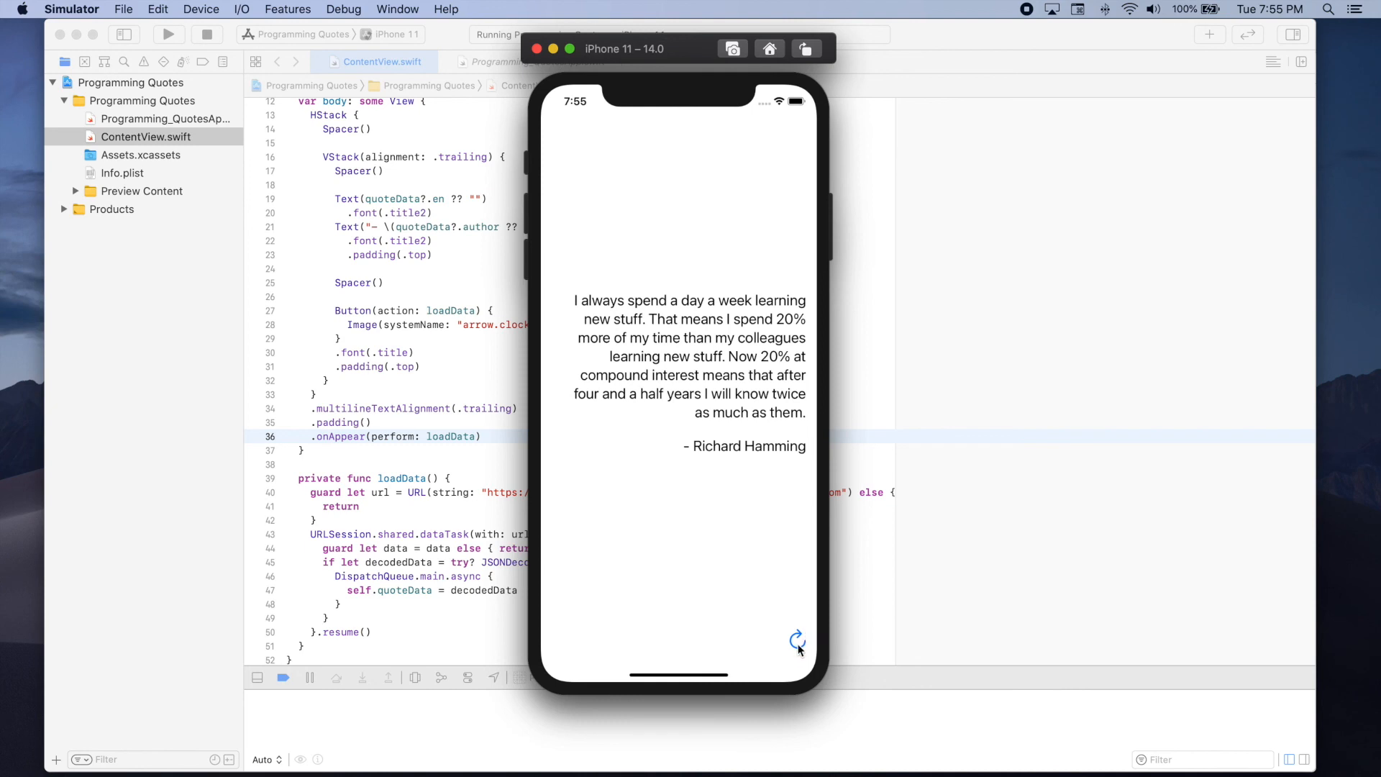
mouse_move(652, 400)
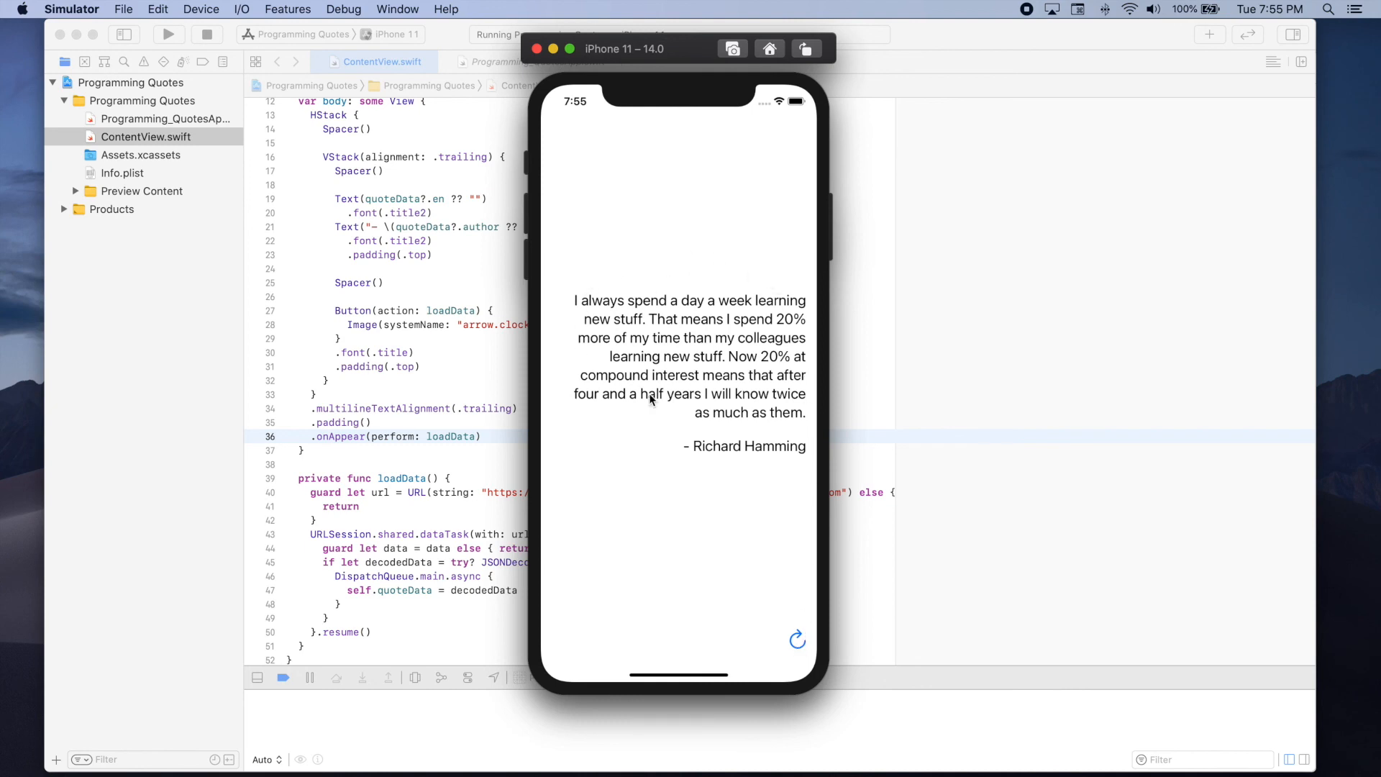
click(796, 639)
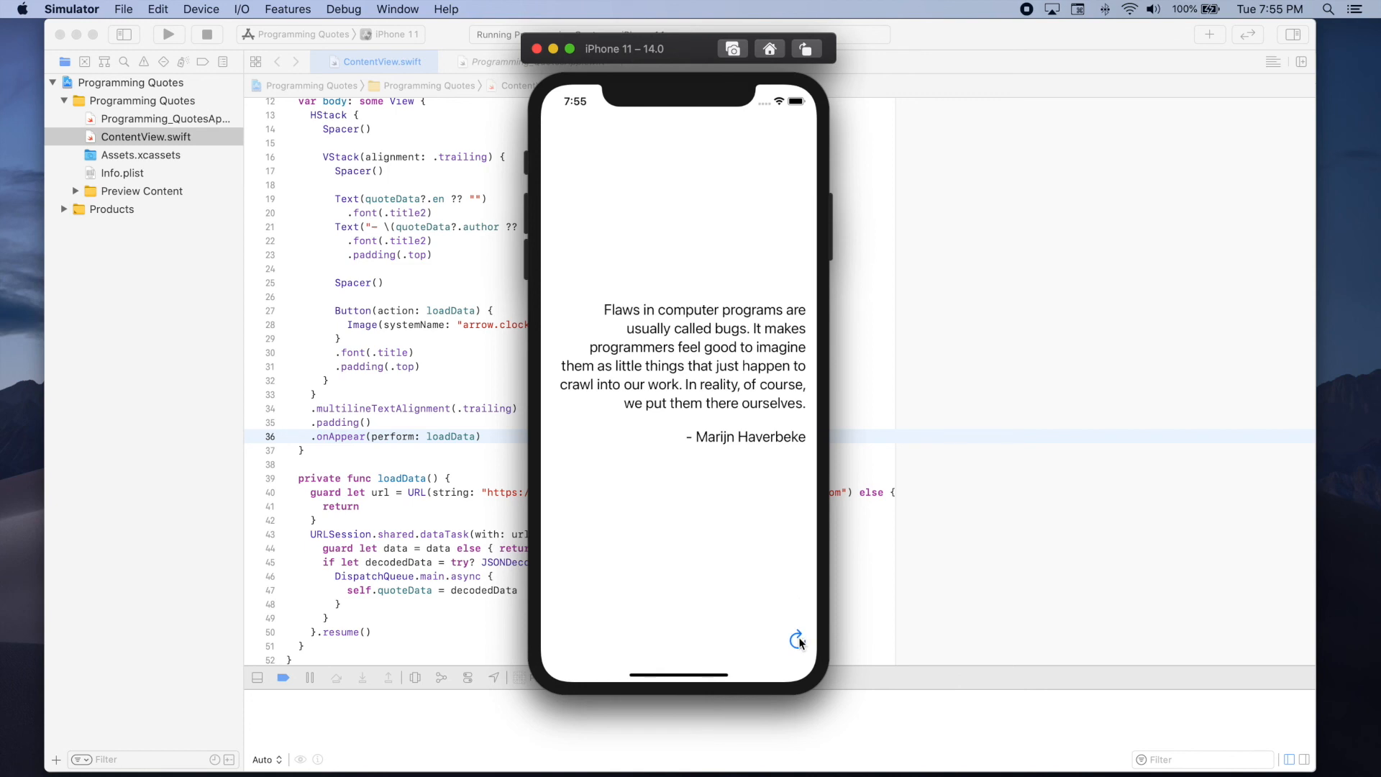
click(795, 638)
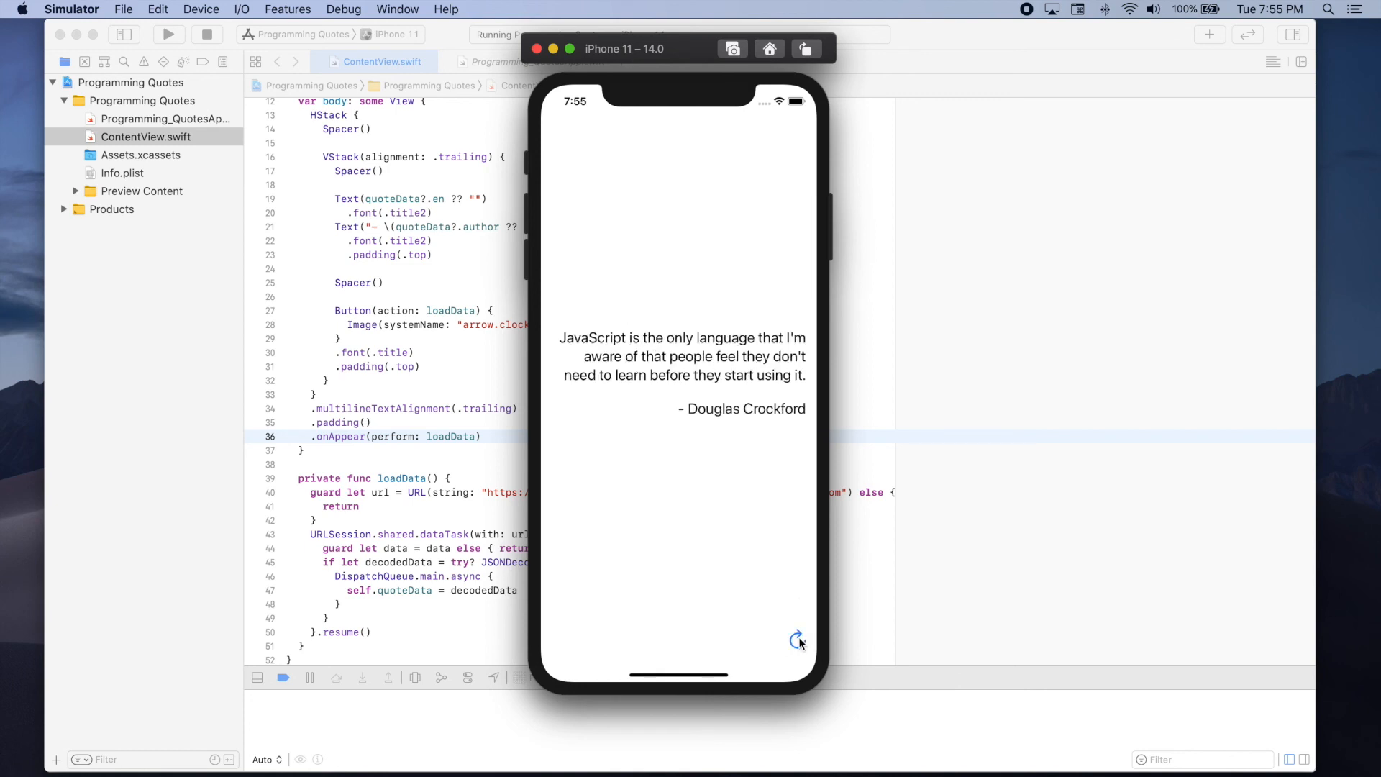
click(794, 639)
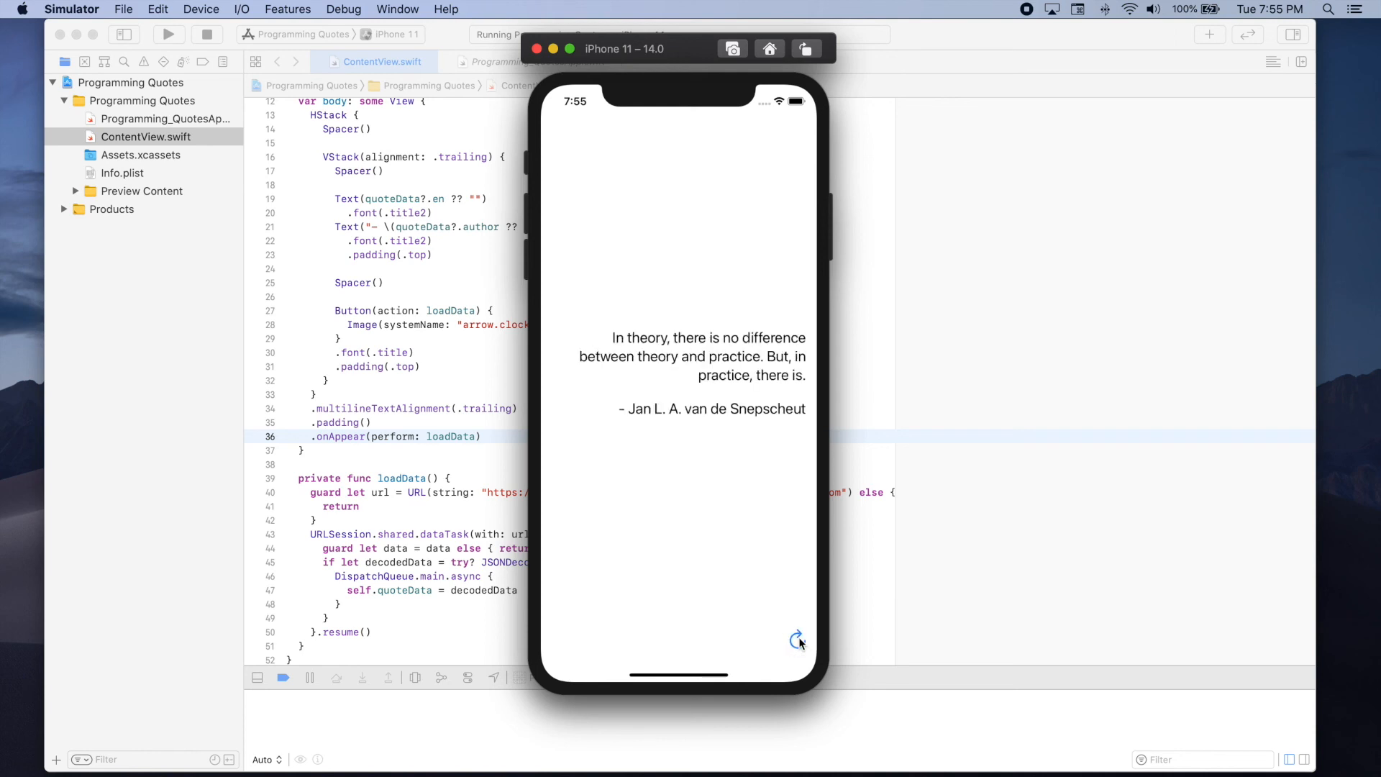
click(795, 638)
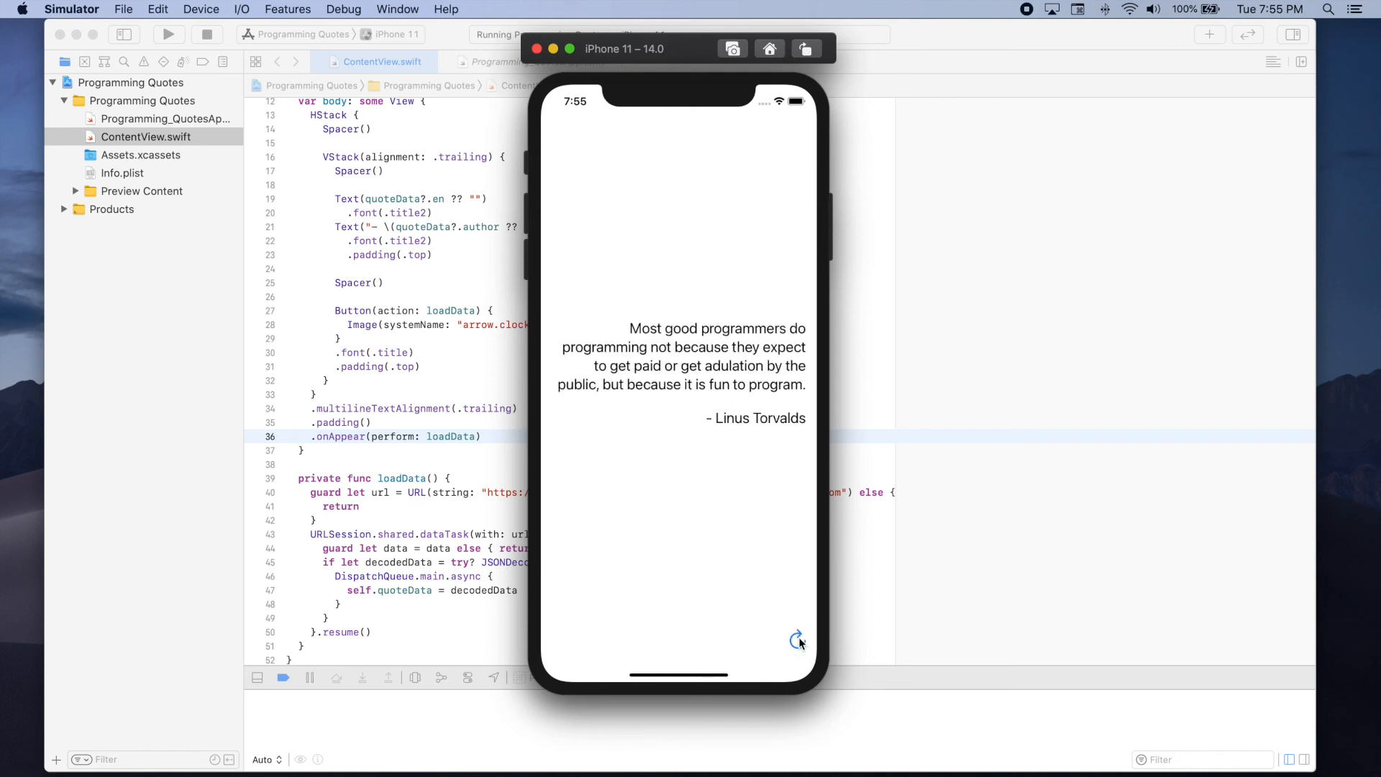